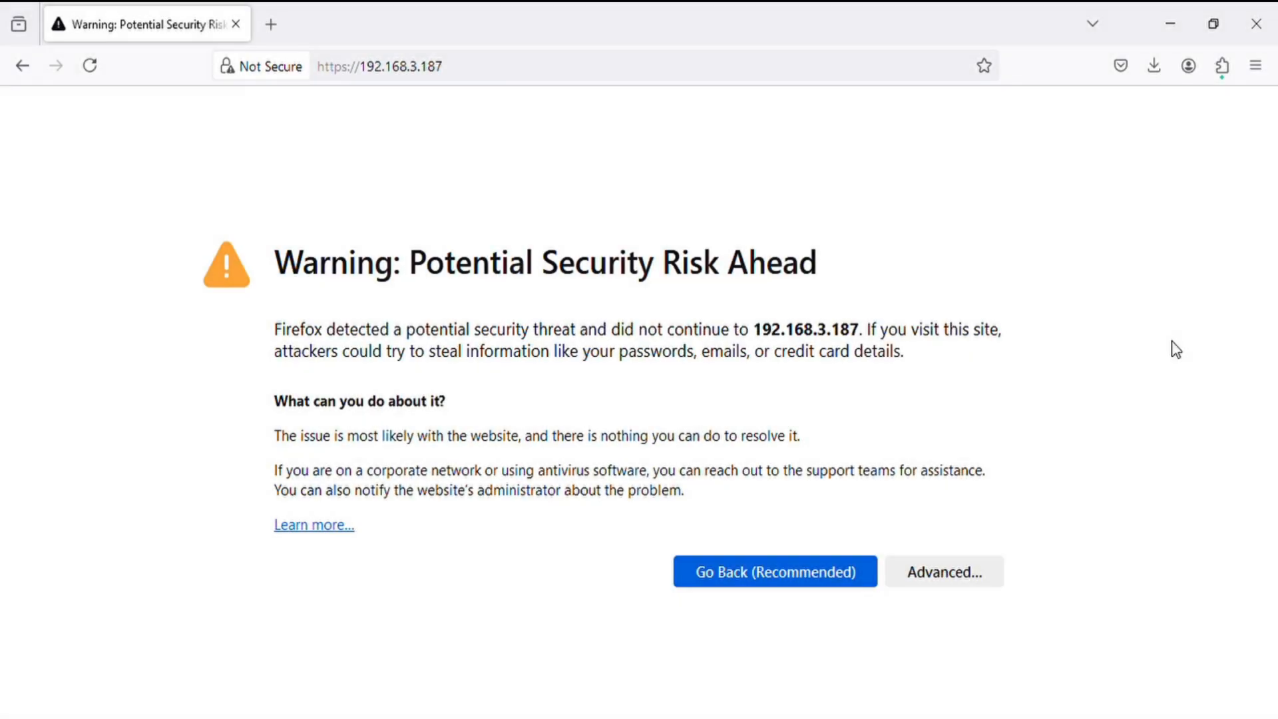
pyautogui.moveTo(372, 226)
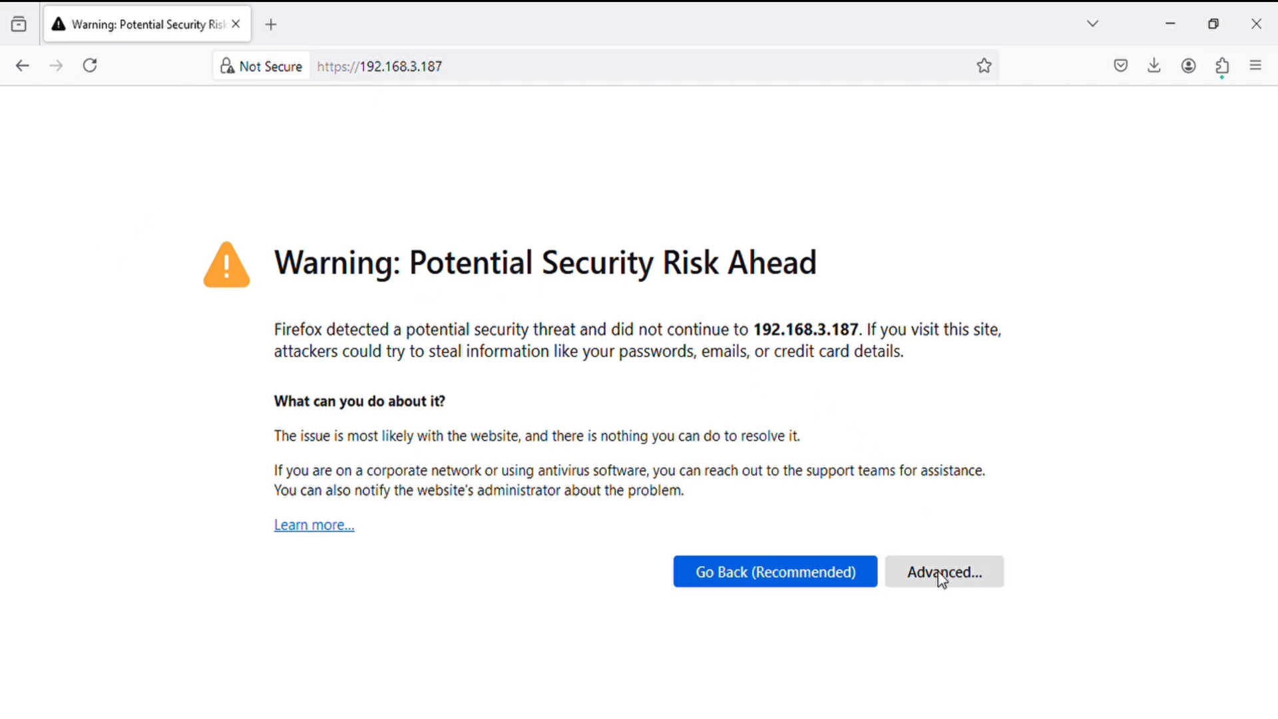
# Step: Expand the Advanced details of the untrusted-certificate warning for 192.168.3.187
pyautogui.click(943, 571)
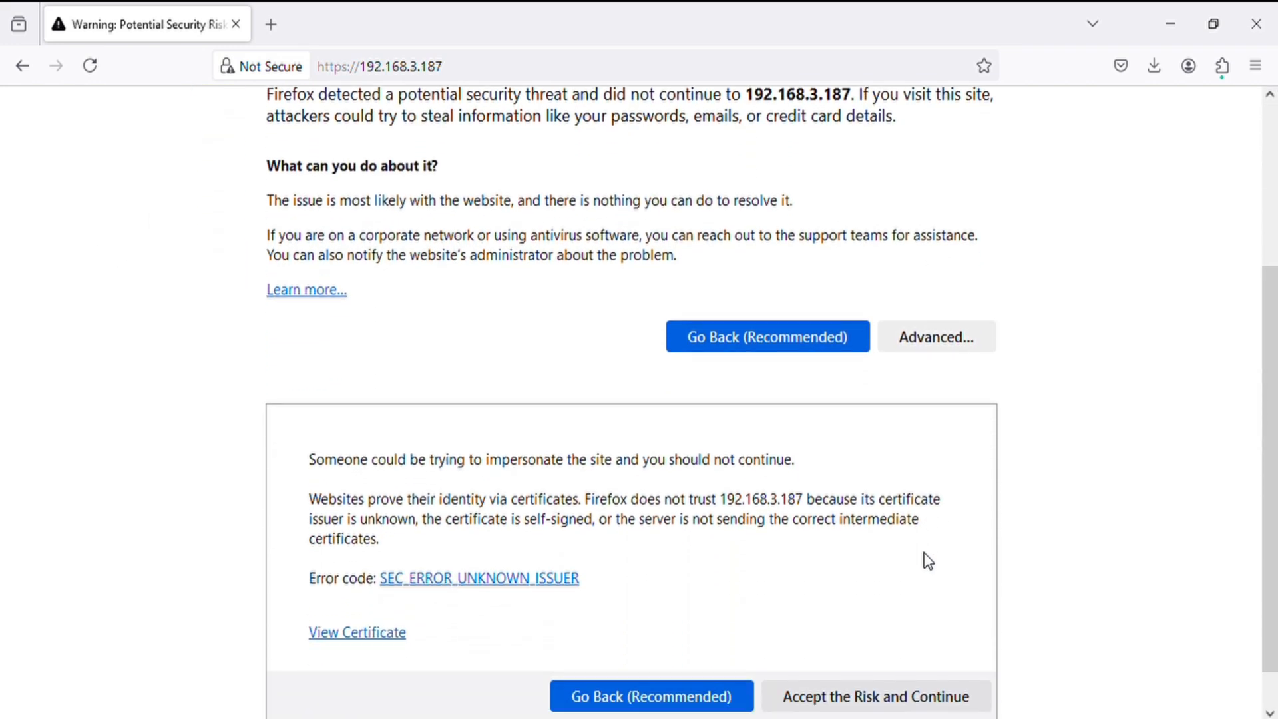
# Step: Accept the certificate risk and sign in to the access point as admin
pyautogui.click(875, 697)
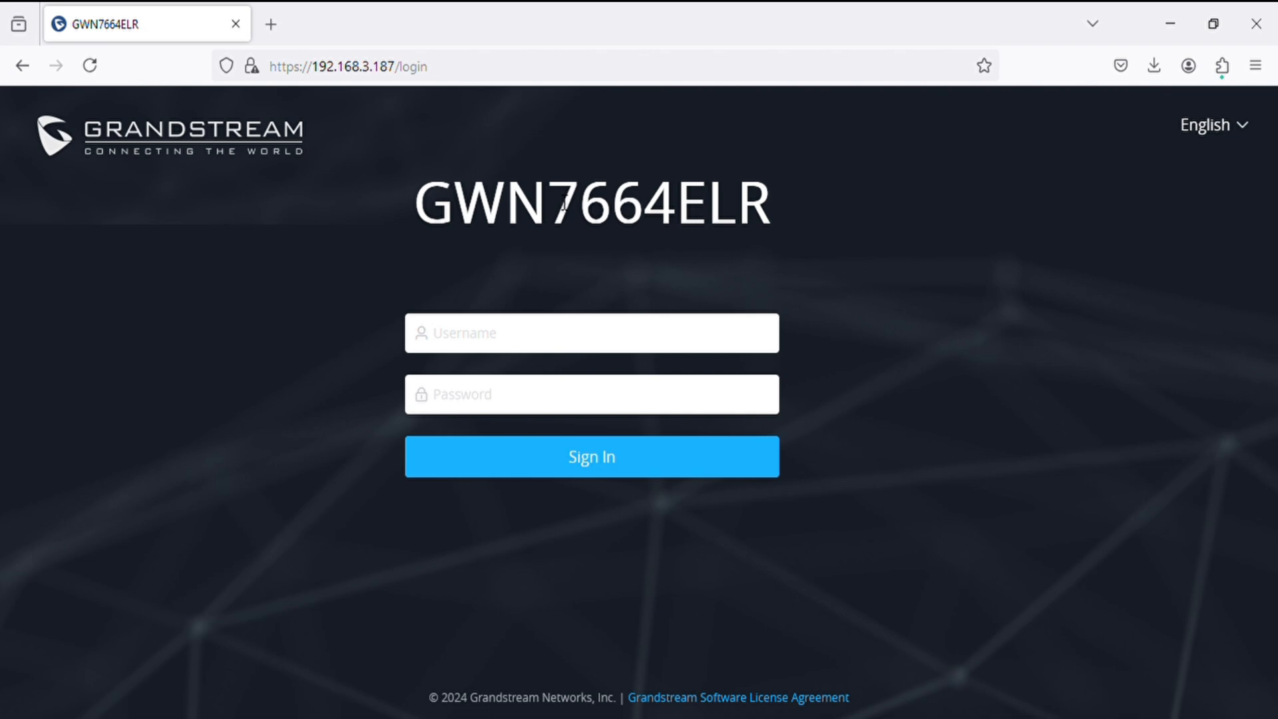
pyautogui.write('a')
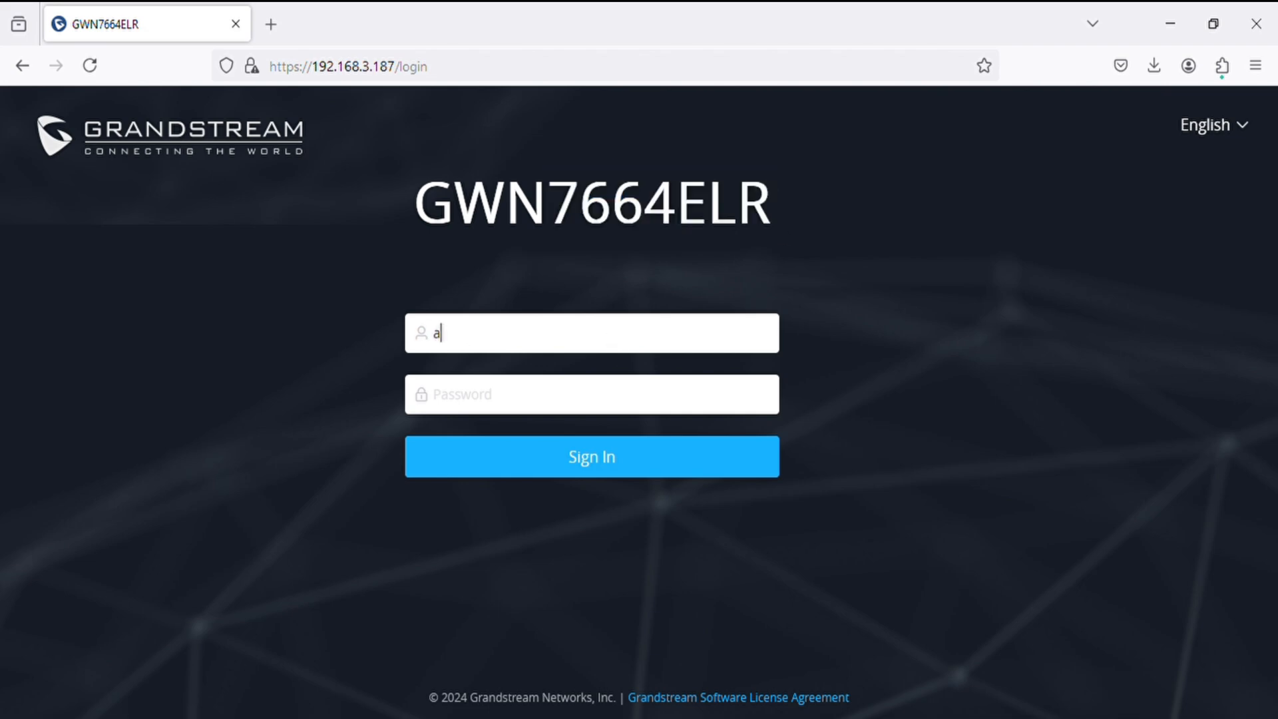
pyautogui.write('dmin')
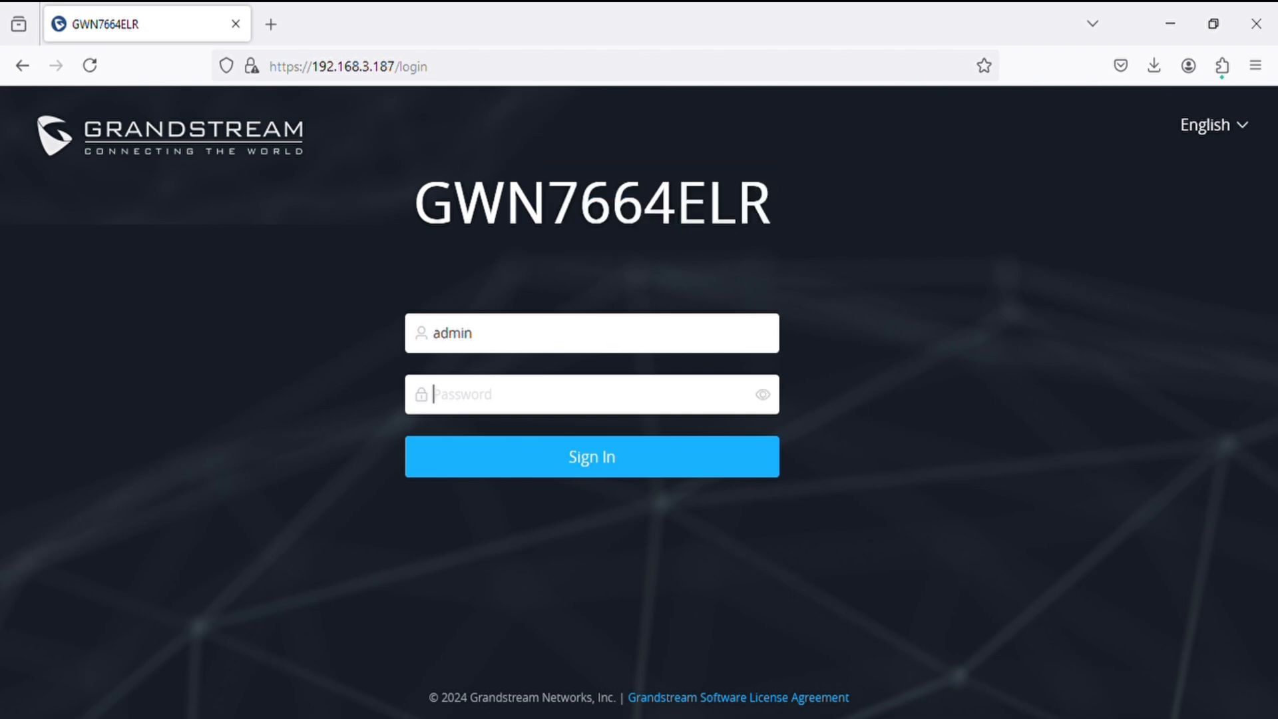
pyautogui.click(592, 456)
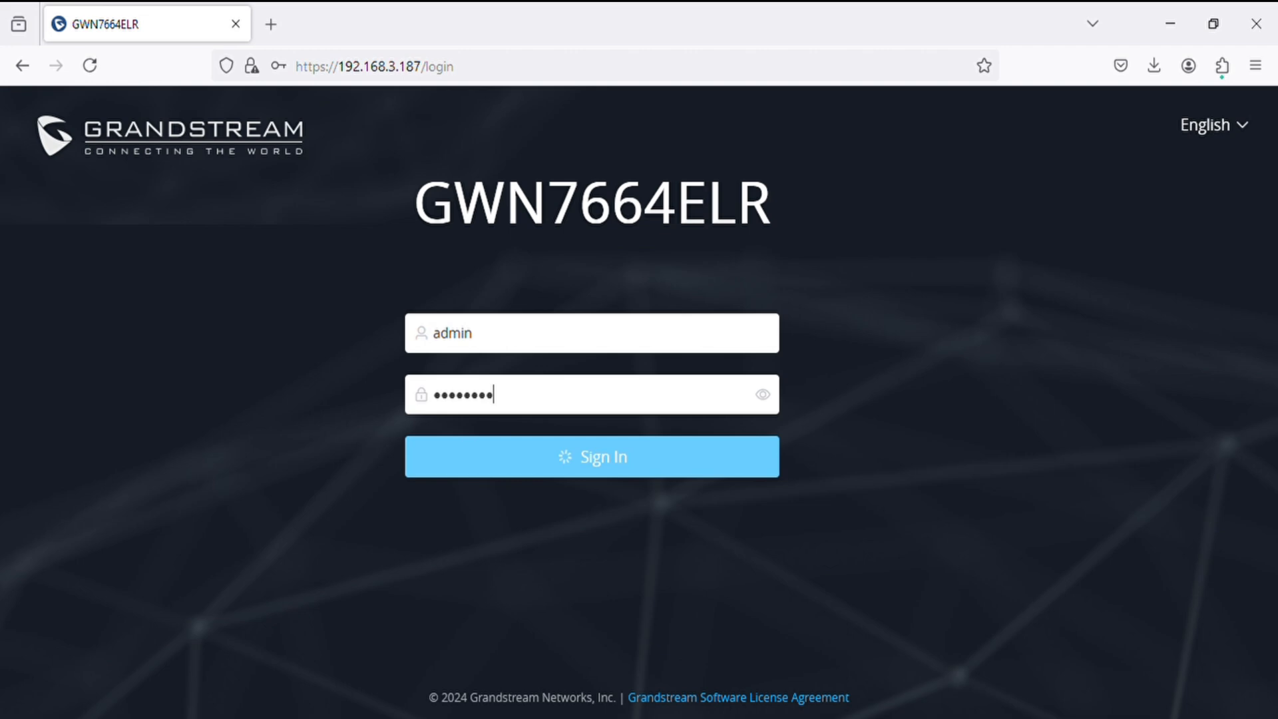
# Step: Look over the Overview dashboard and expand the Access Points section in the sidebar
pyautogui.click(592, 455)
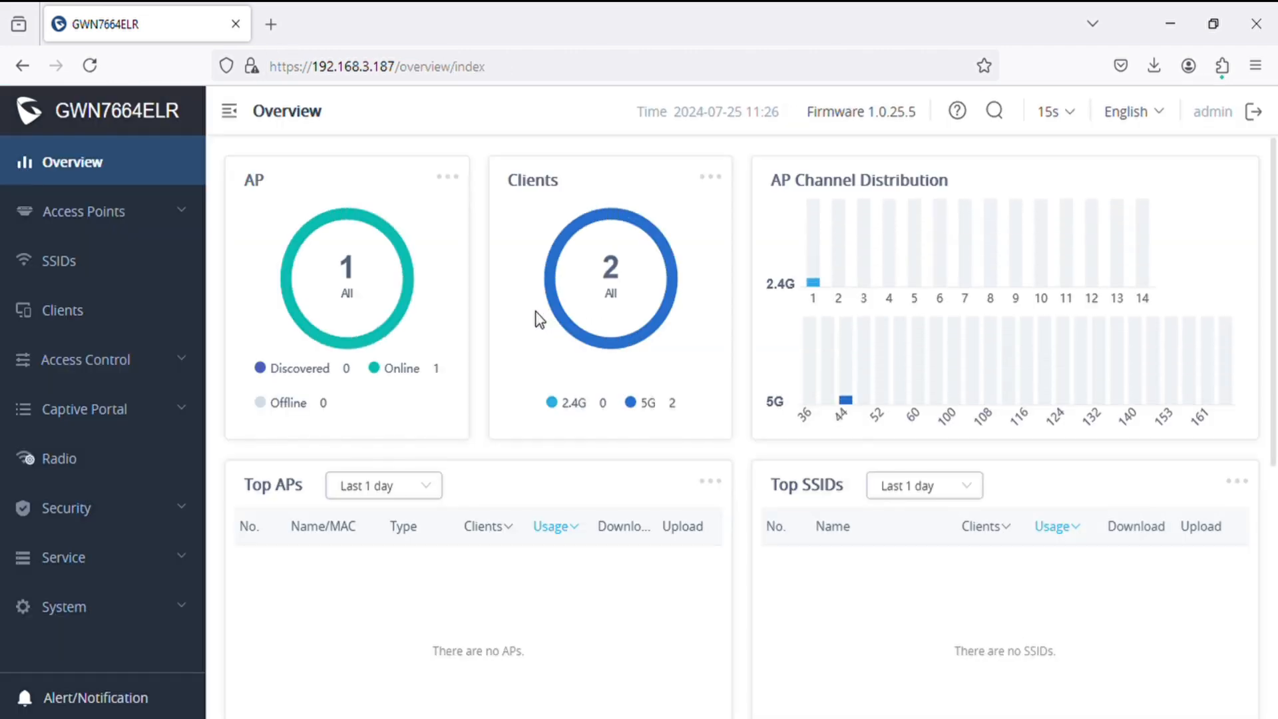
pyautogui.moveTo(489, 308)
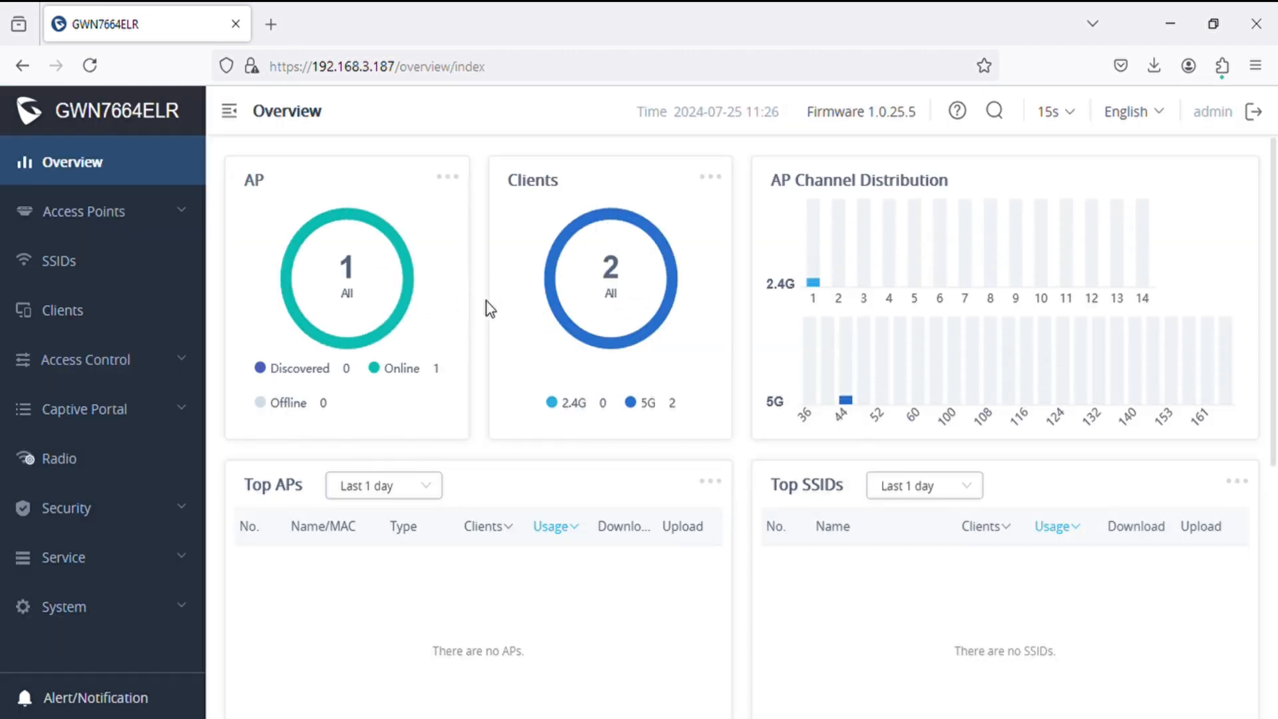
pyautogui.moveTo(838, 281)
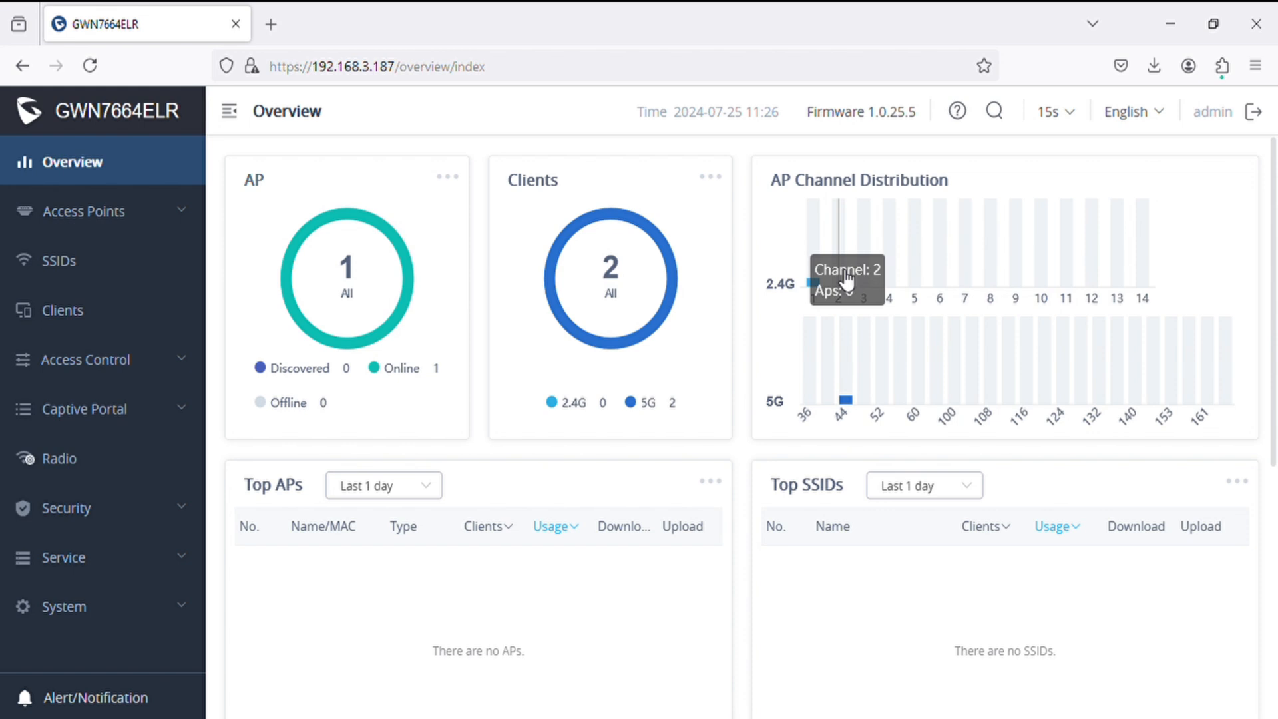
pyautogui.moveTo(273, 358)
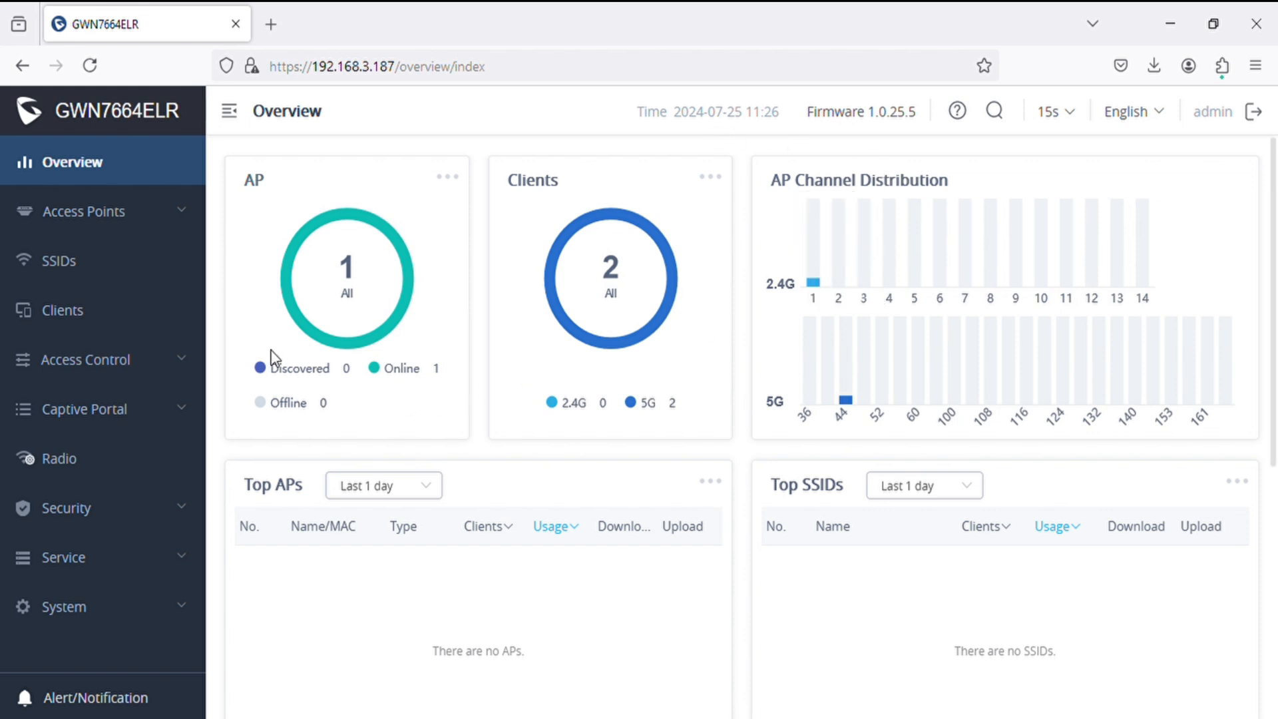
pyautogui.click(84, 211)
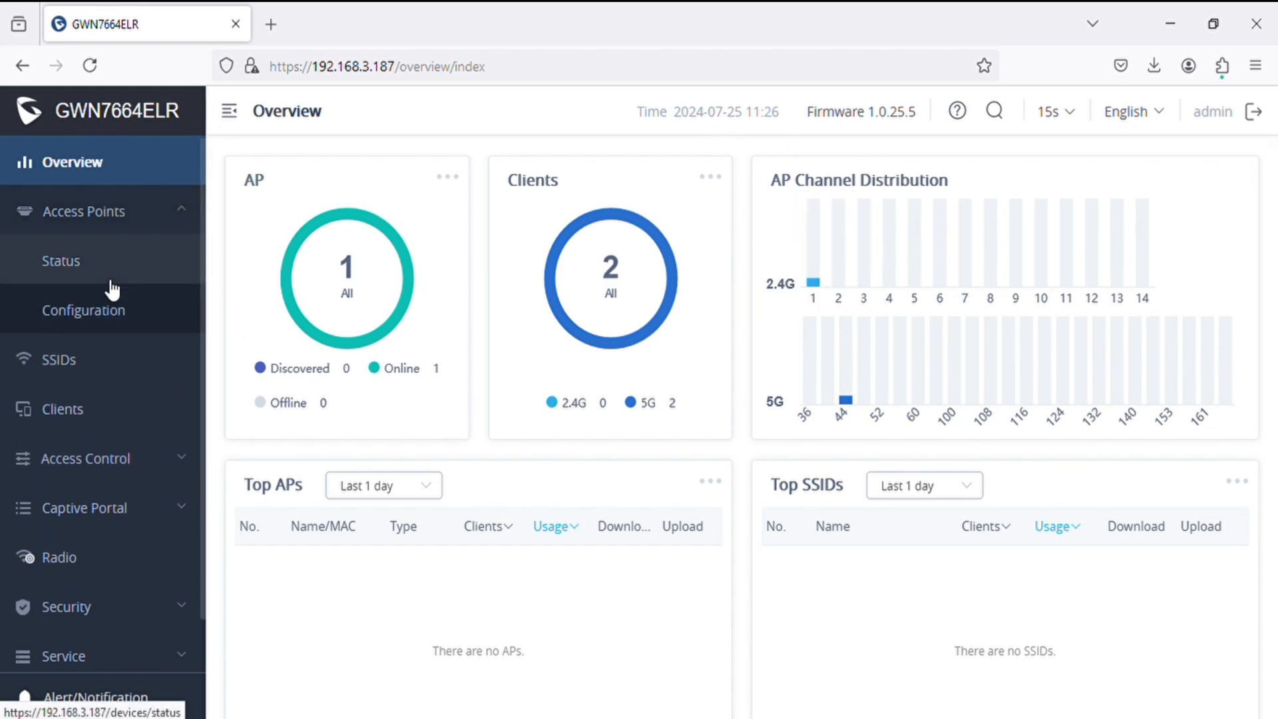
# Step: Open Access Points Configuration and scroll through the AP's Device Configuration form
pyautogui.click(83, 310)
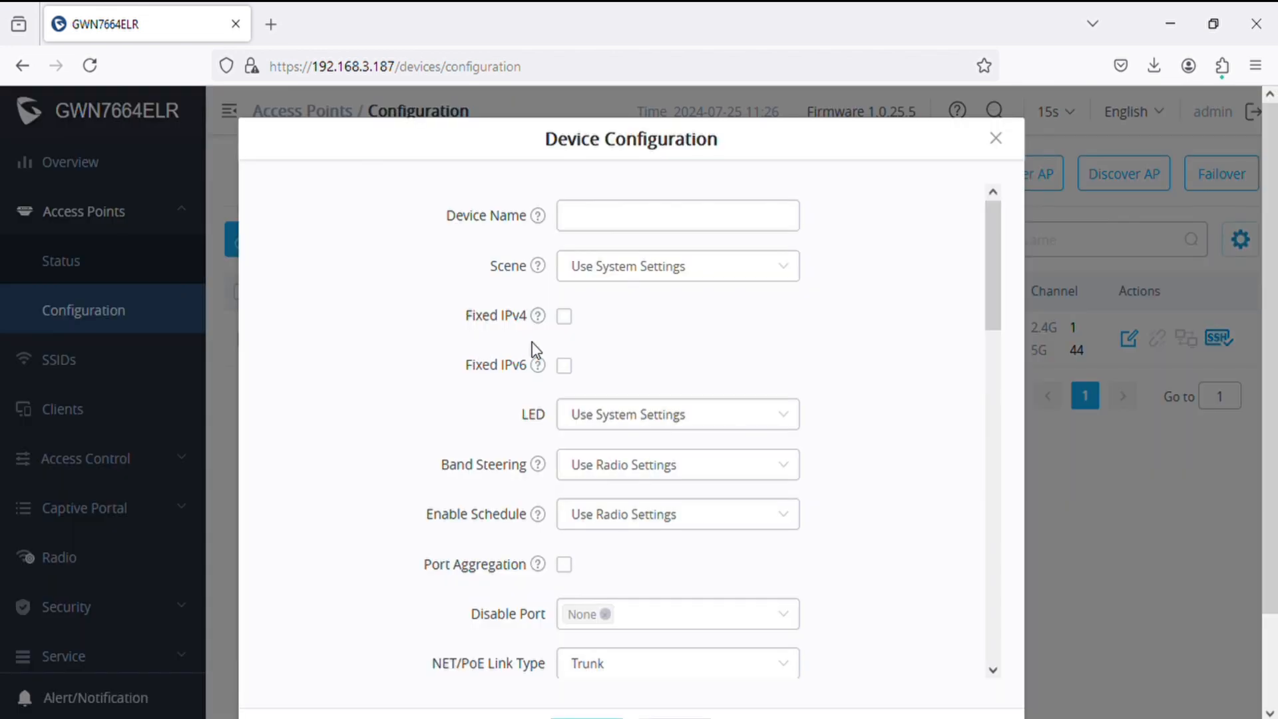
pyautogui.scroll(-3)
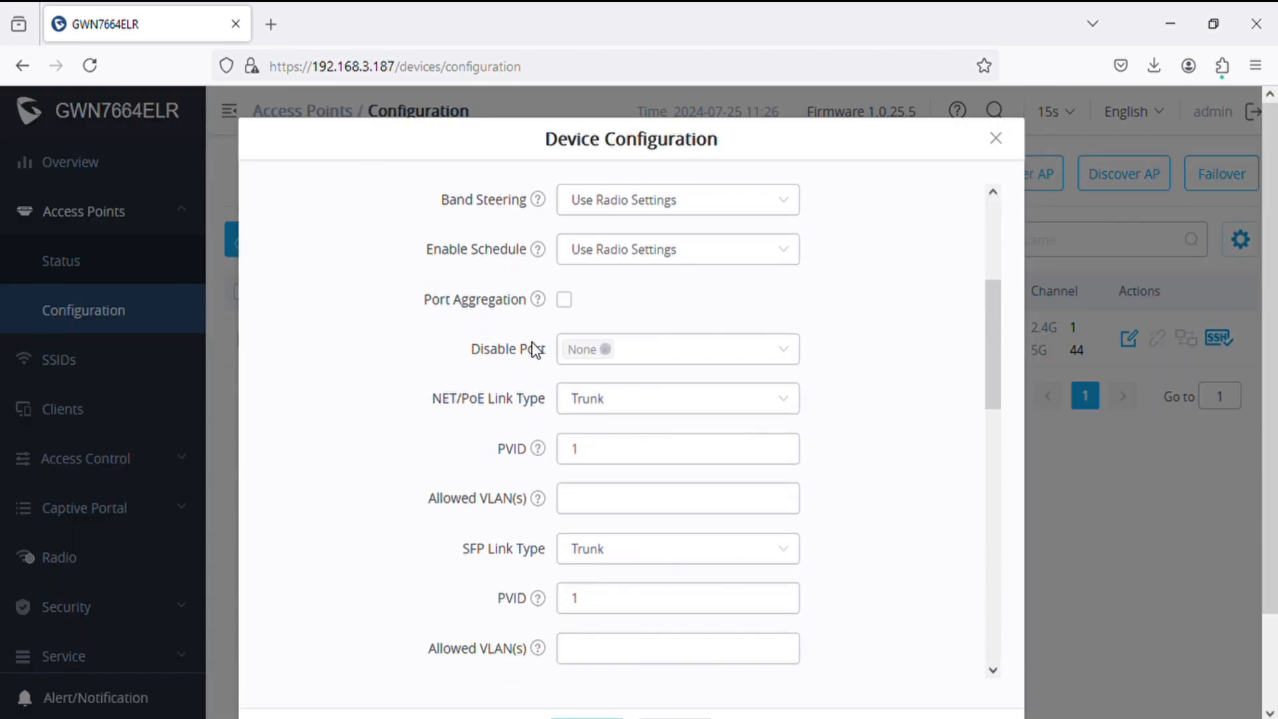
pyautogui.scroll(-3)
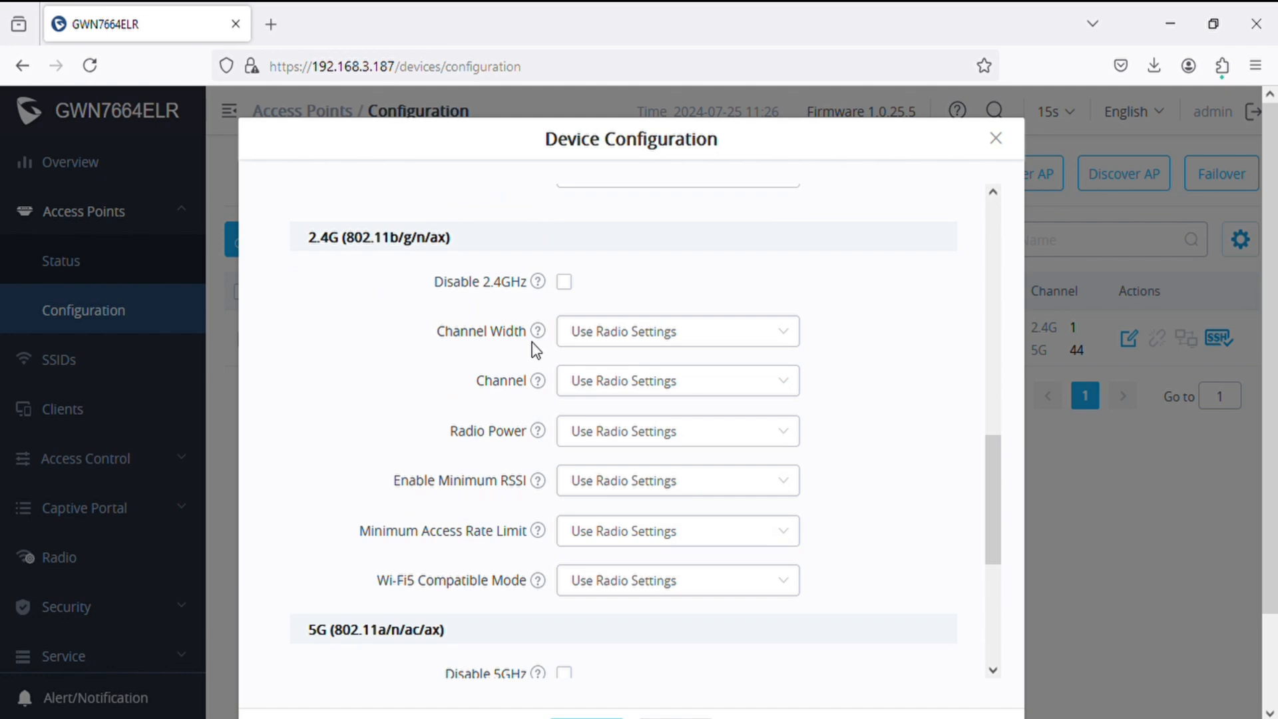
pyautogui.scroll(-3)
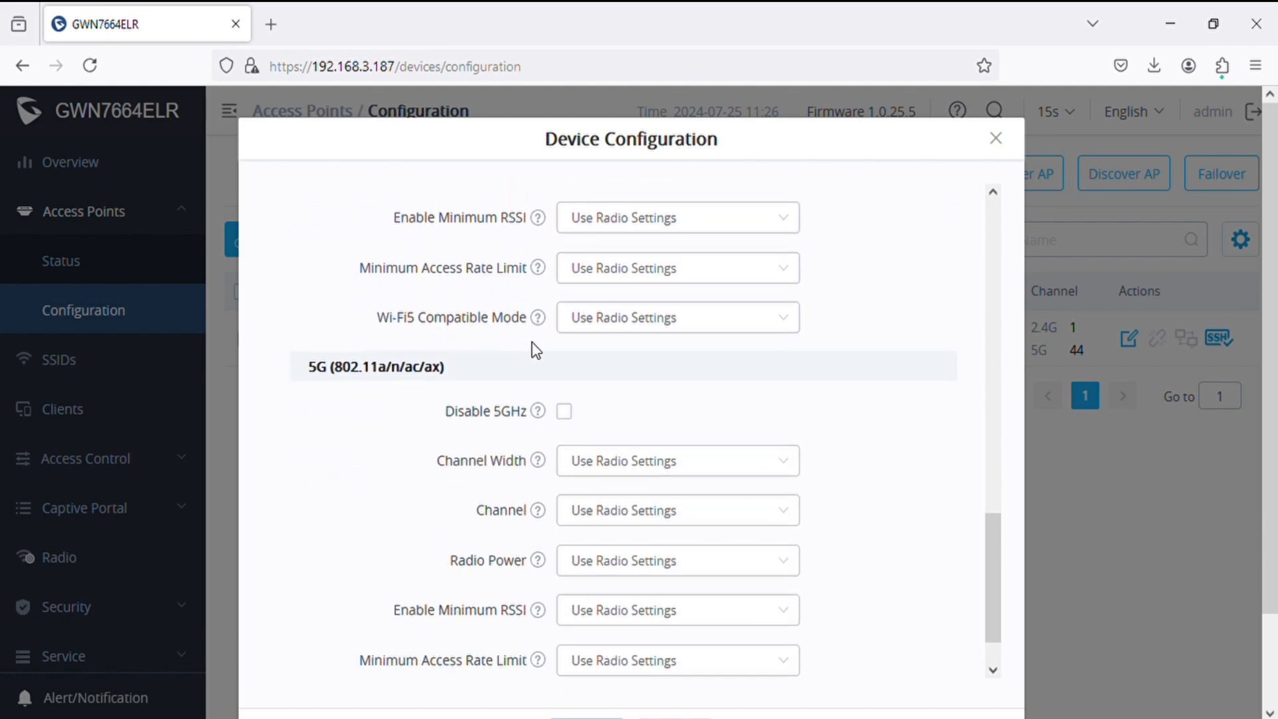
pyautogui.scroll(-3)
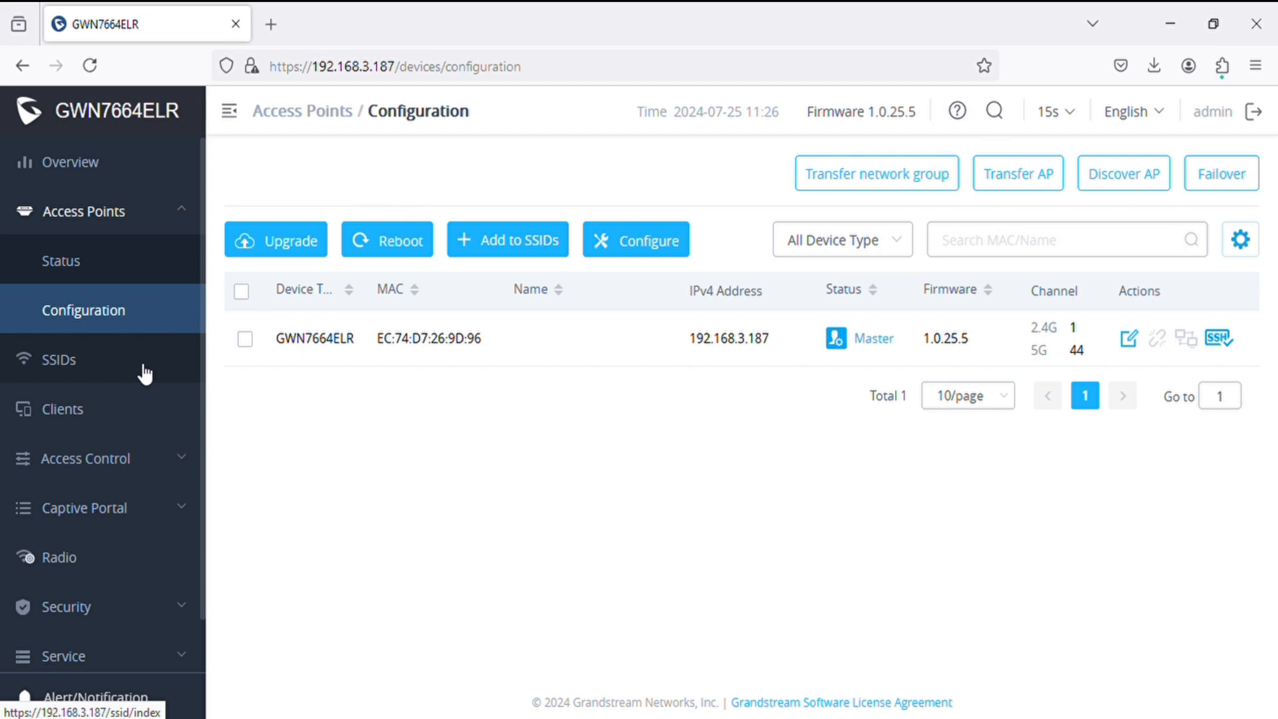
# Step: Edit the Grandstream SSID and review its band choices, keeping 2.4GHz & 5GHz
pyautogui.click(58, 360)
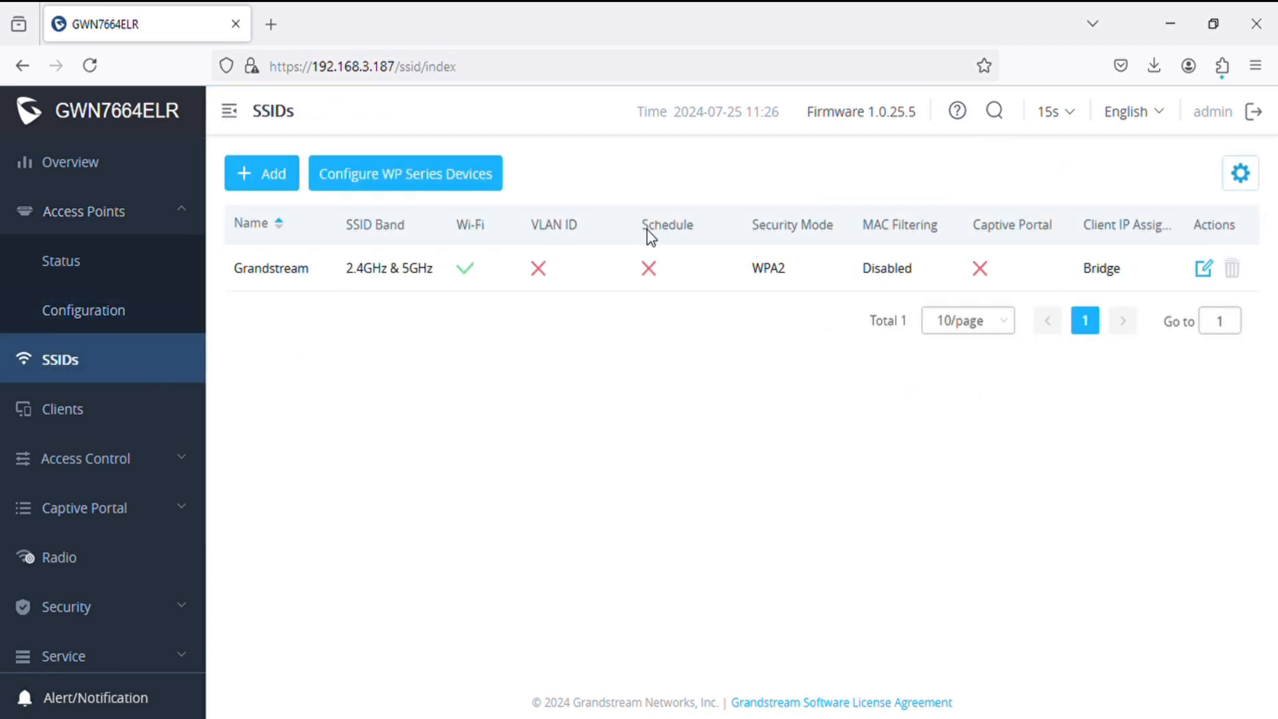
pyautogui.click(1204, 268)
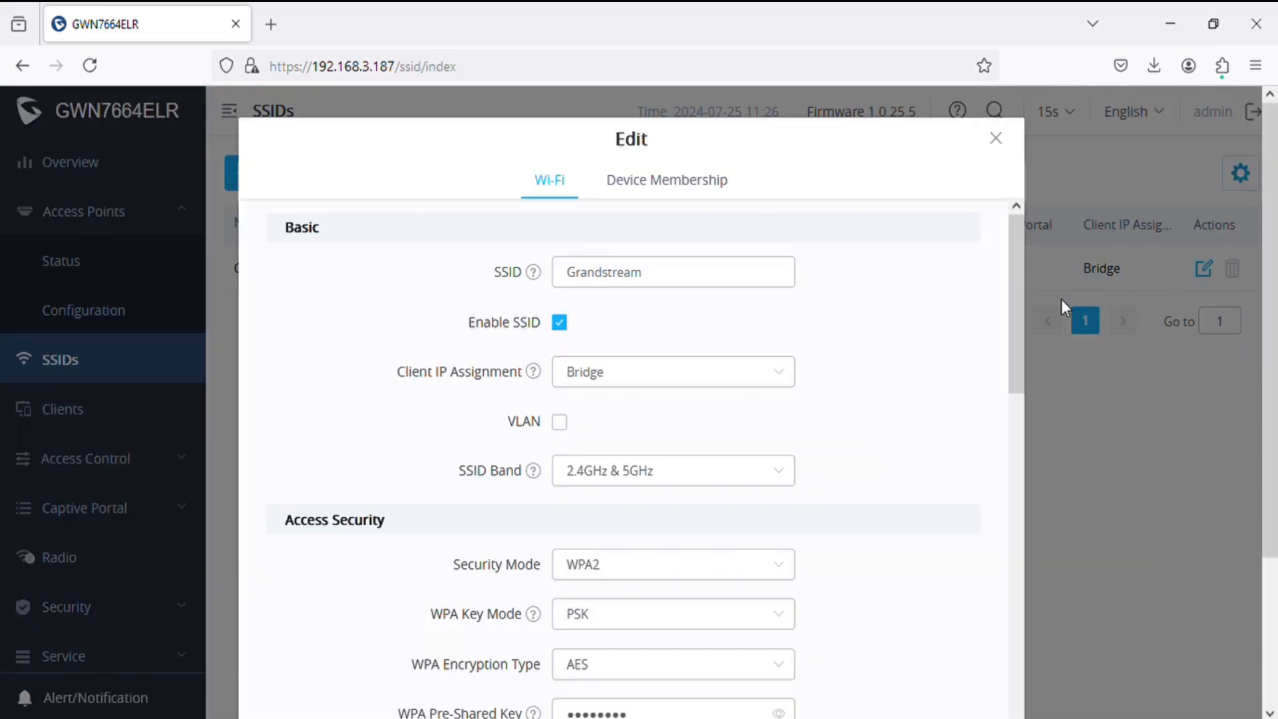
pyautogui.scroll(-3)
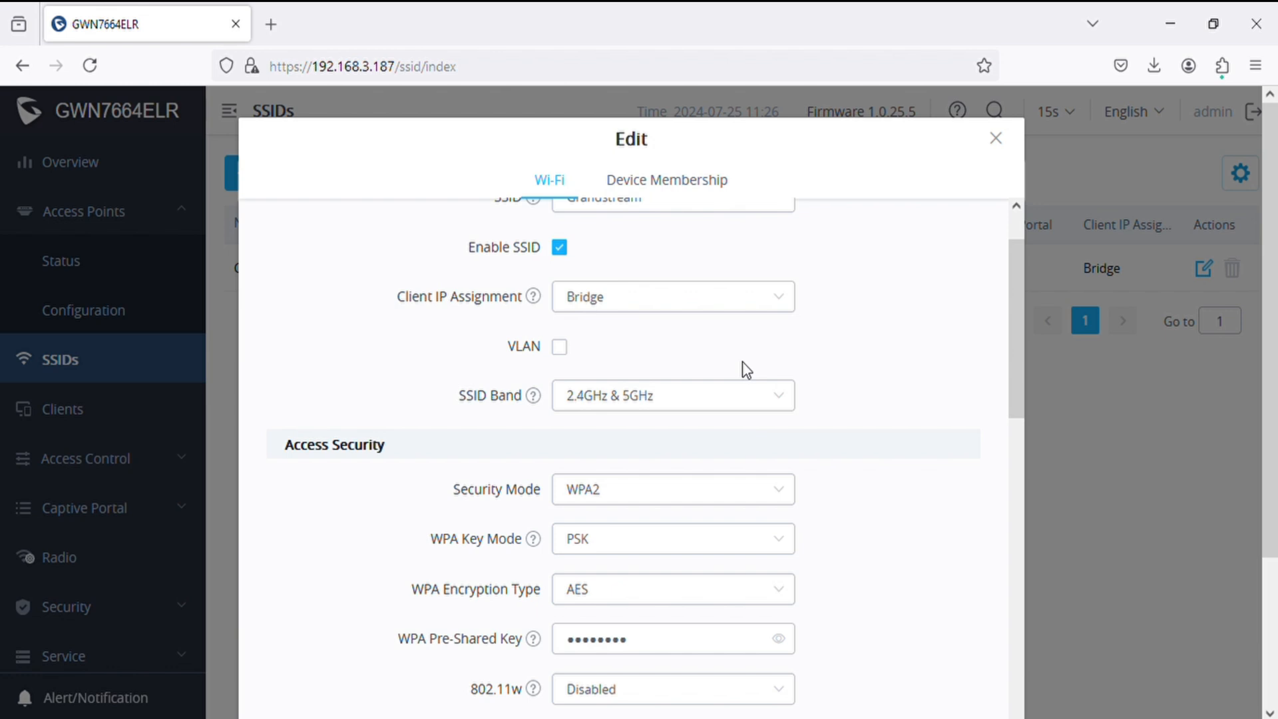
pyautogui.click(671, 396)
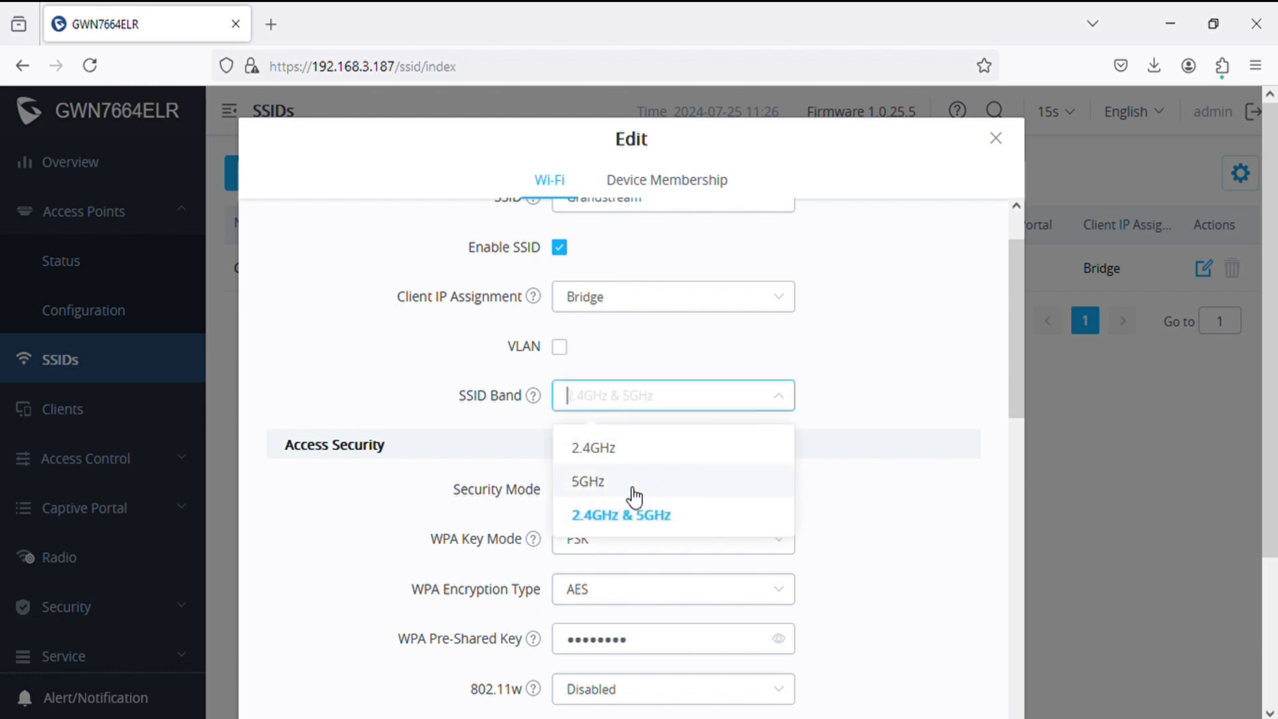
pyautogui.click(619, 514)
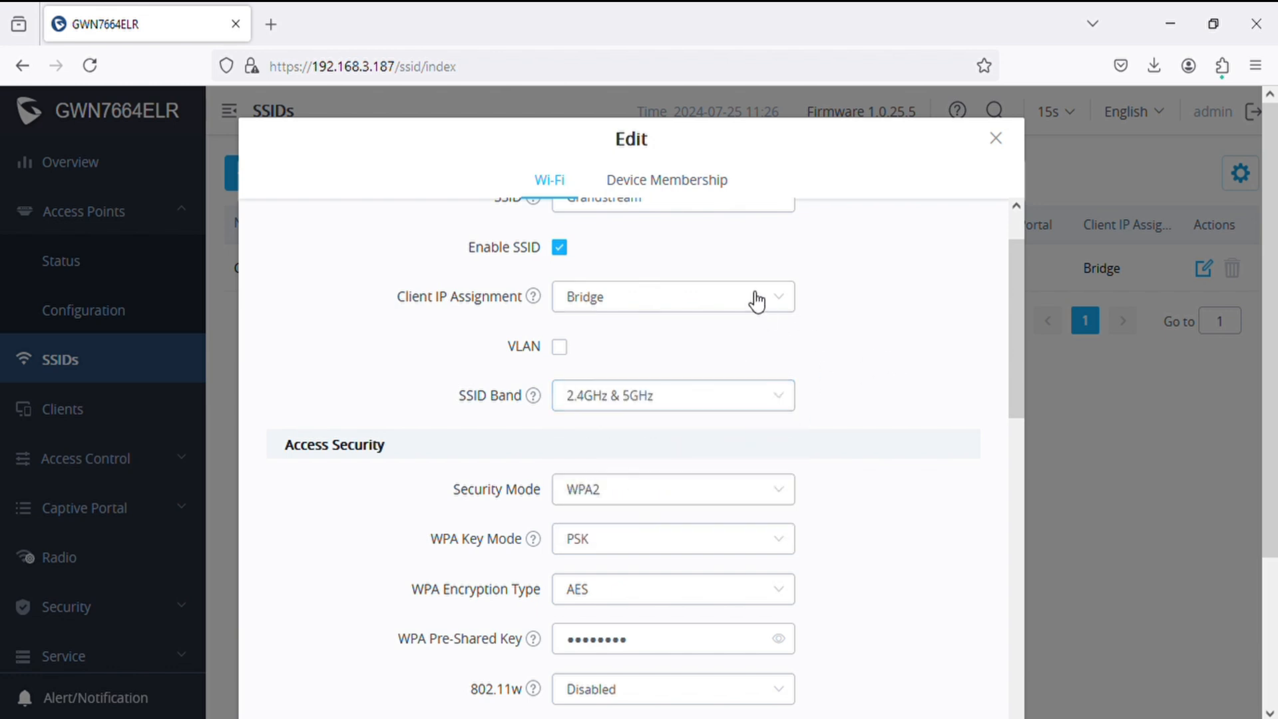
# Step: Scroll the SSID form and review the available security modes without changing them
pyautogui.scroll(-3)
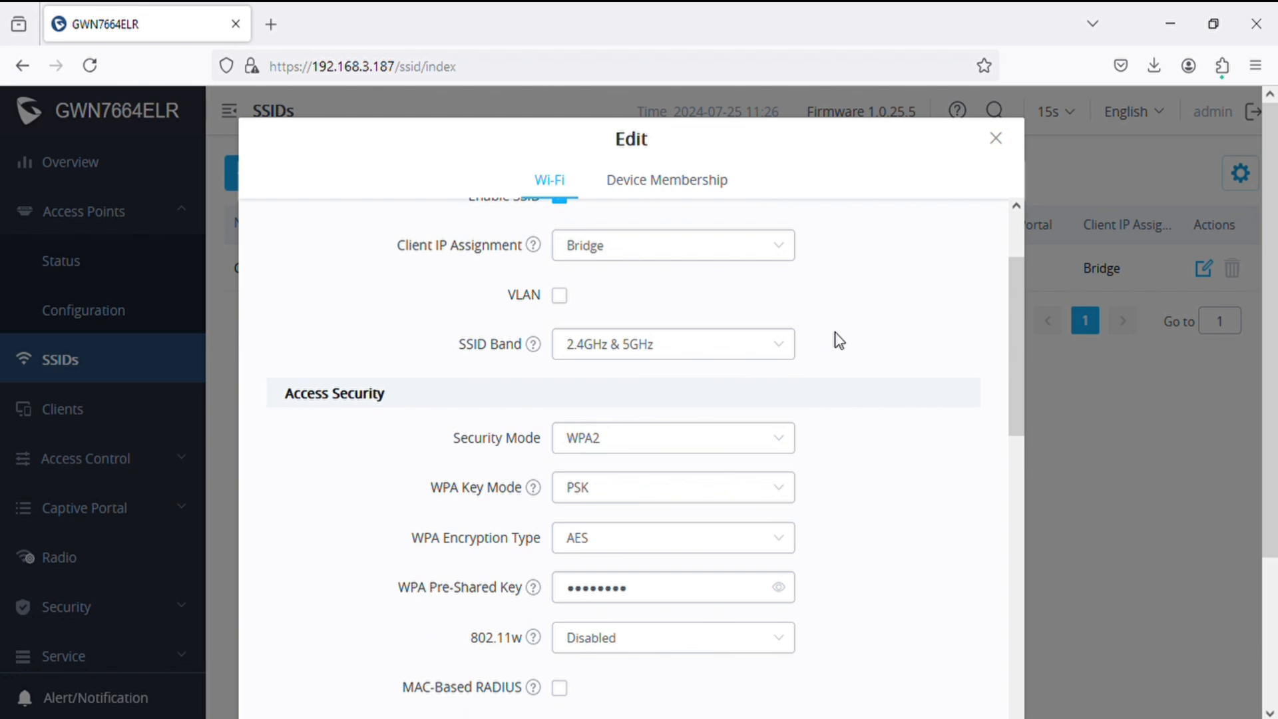
pyautogui.scroll(-3)
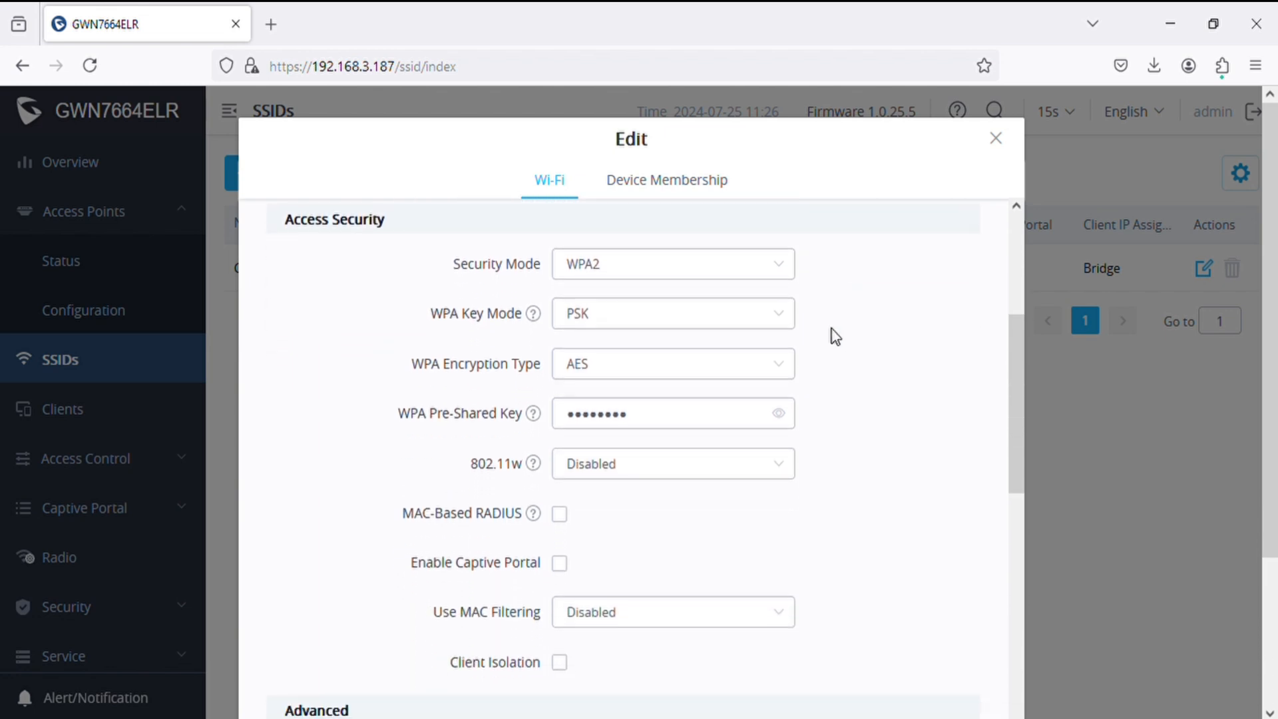
pyautogui.click(671, 263)
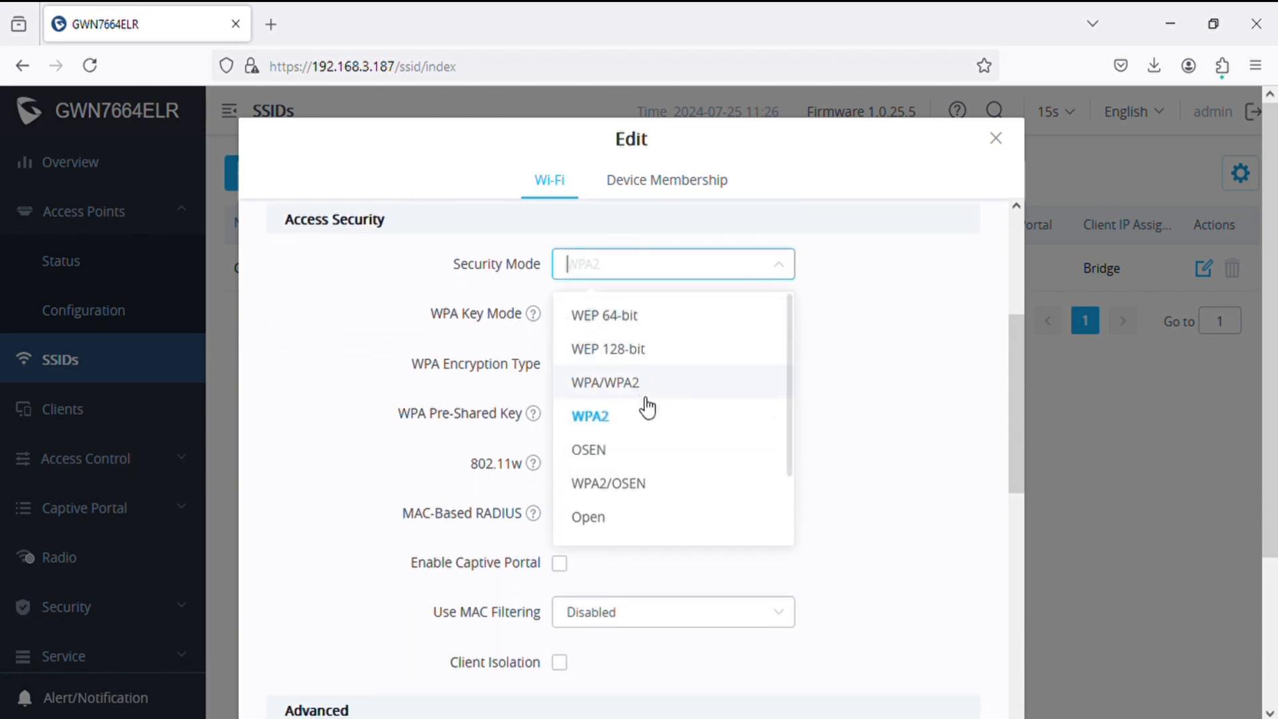
pyautogui.scroll(-3)
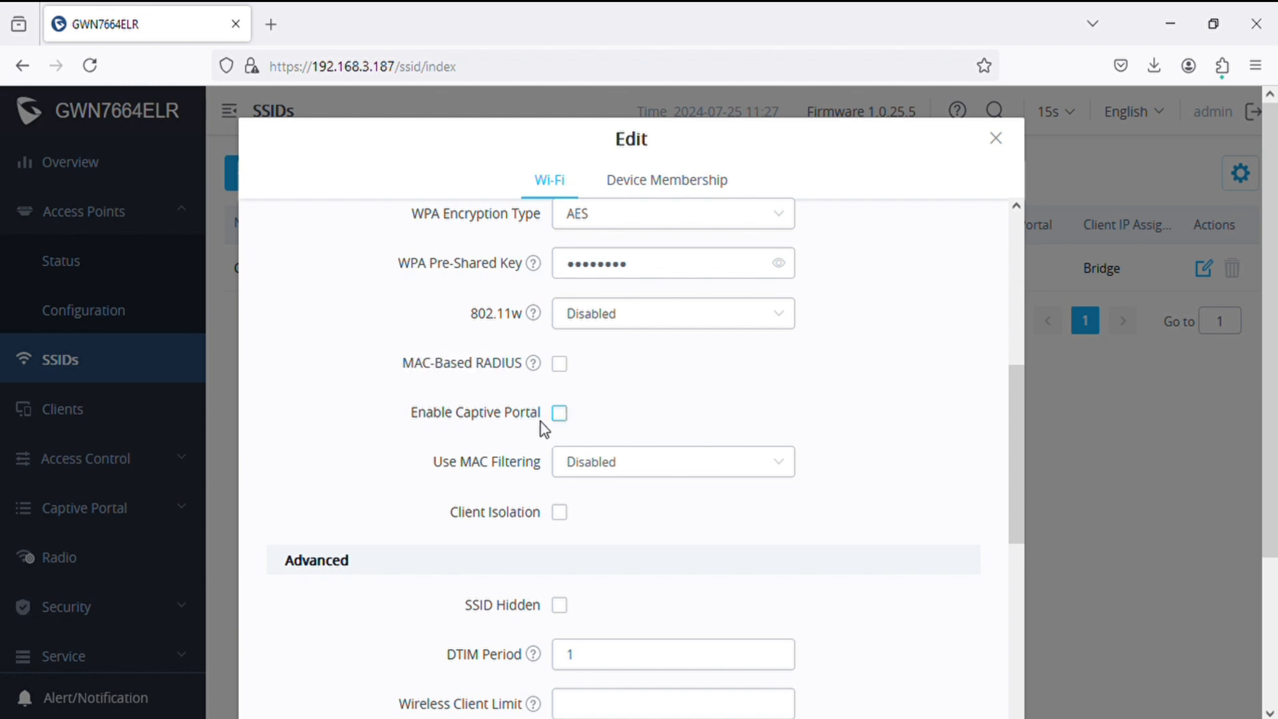
pyautogui.click(671, 462)
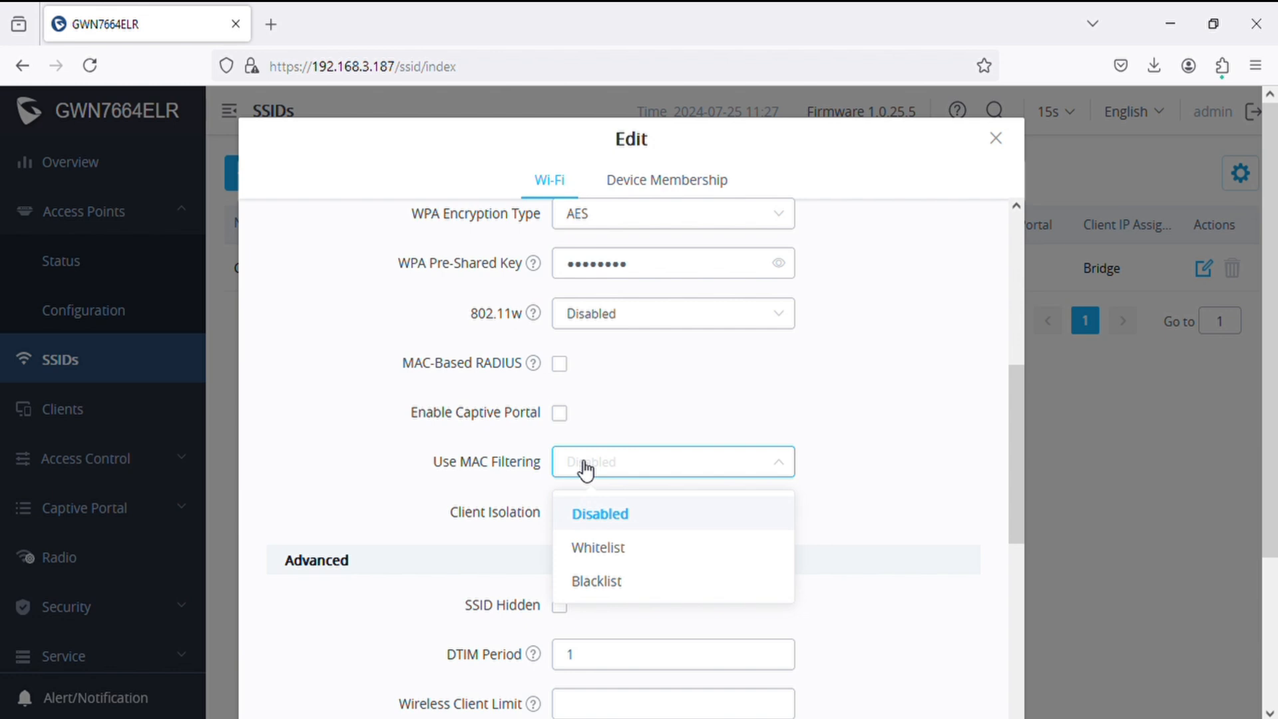
pyautogui.click(601, 513)
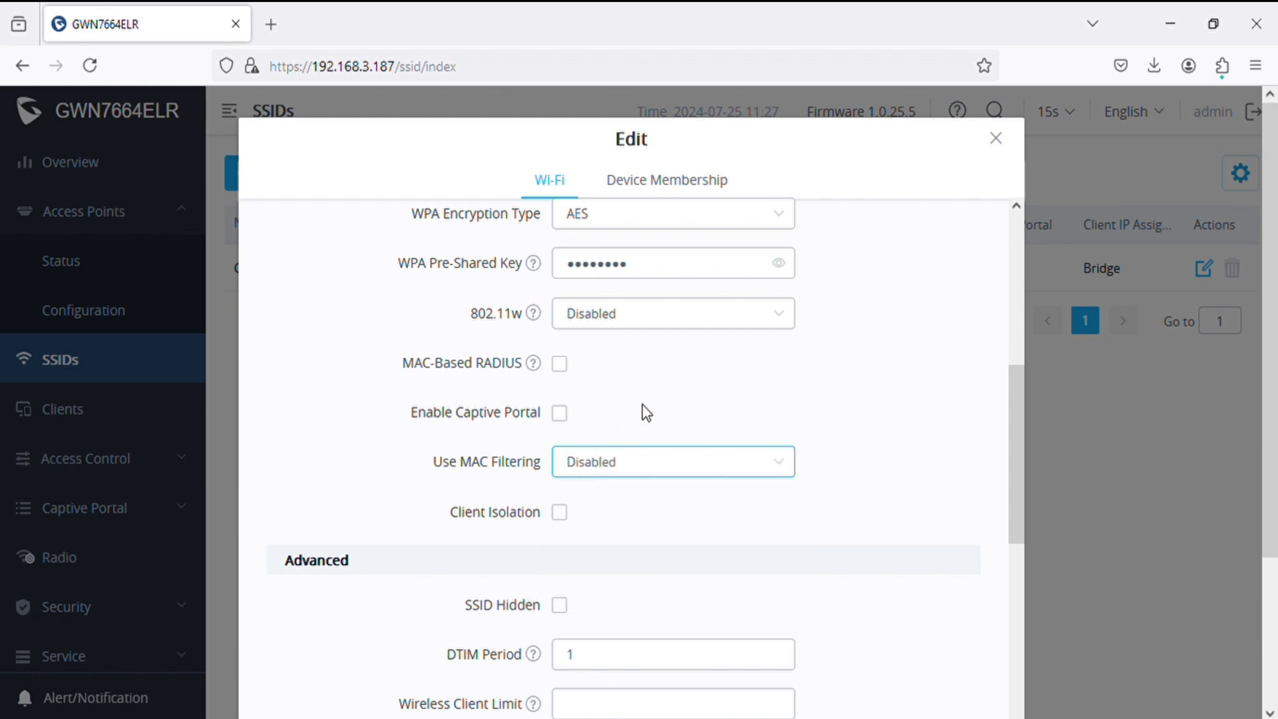
pyautogui.scroll(-3)
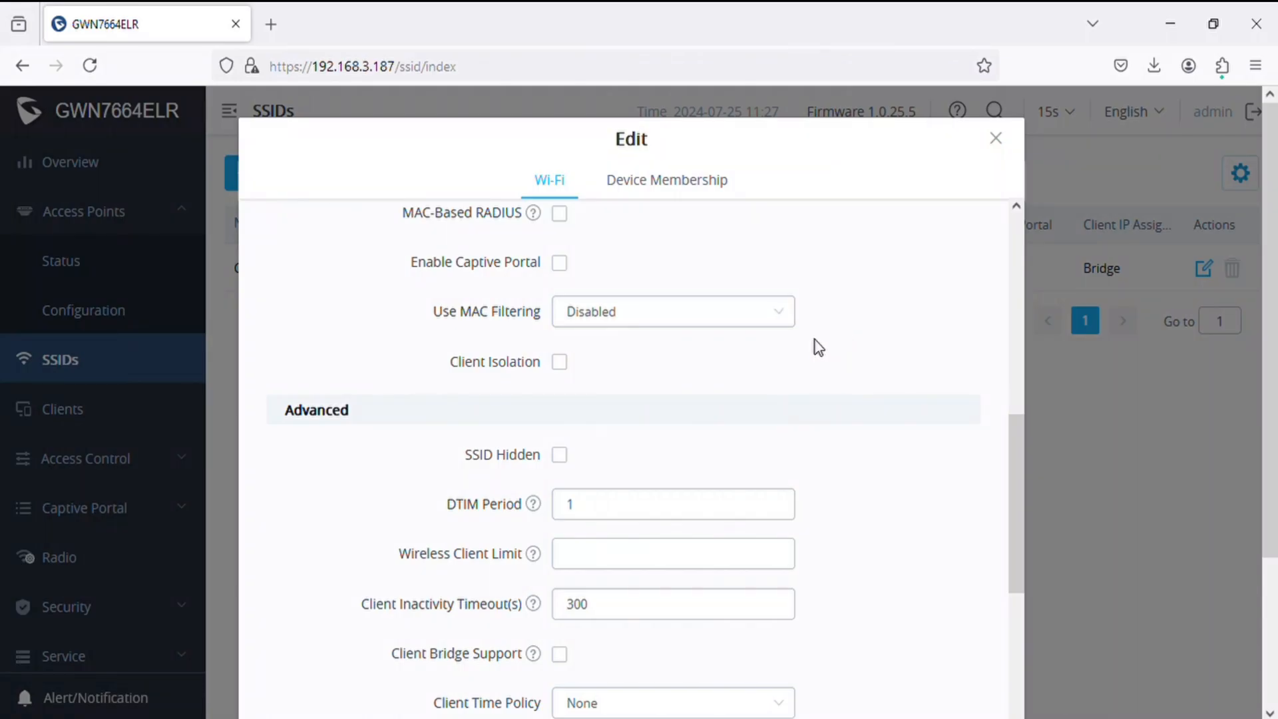
pyautogui.moveTo(617, 375)
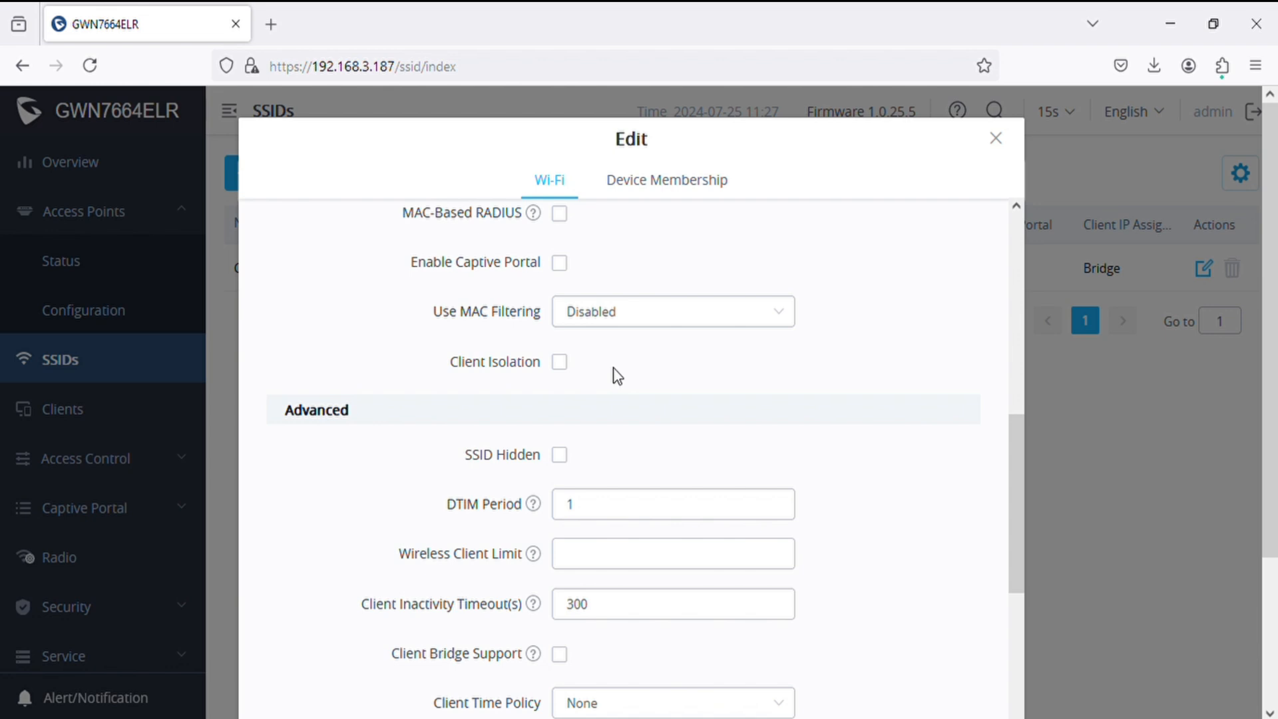
pyautogui.scroll(-3)
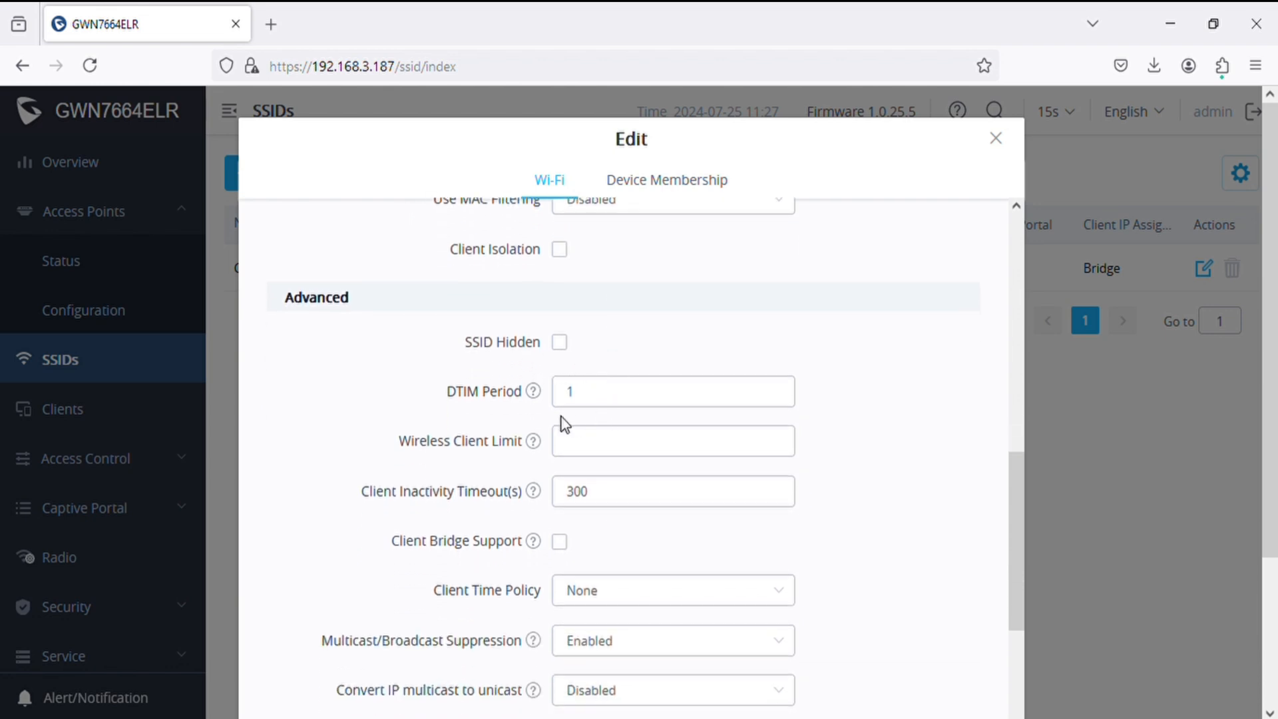
pyautogui.scroll(-3)
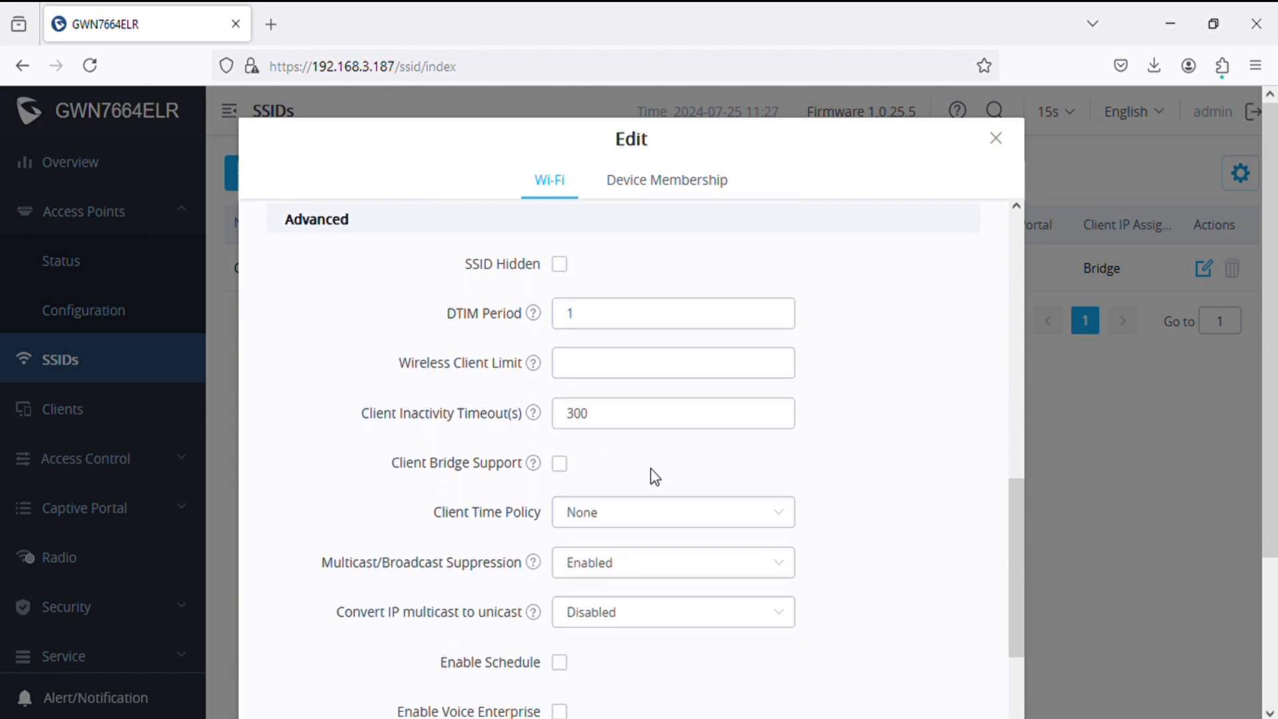
pyautogui.scroll(-3)
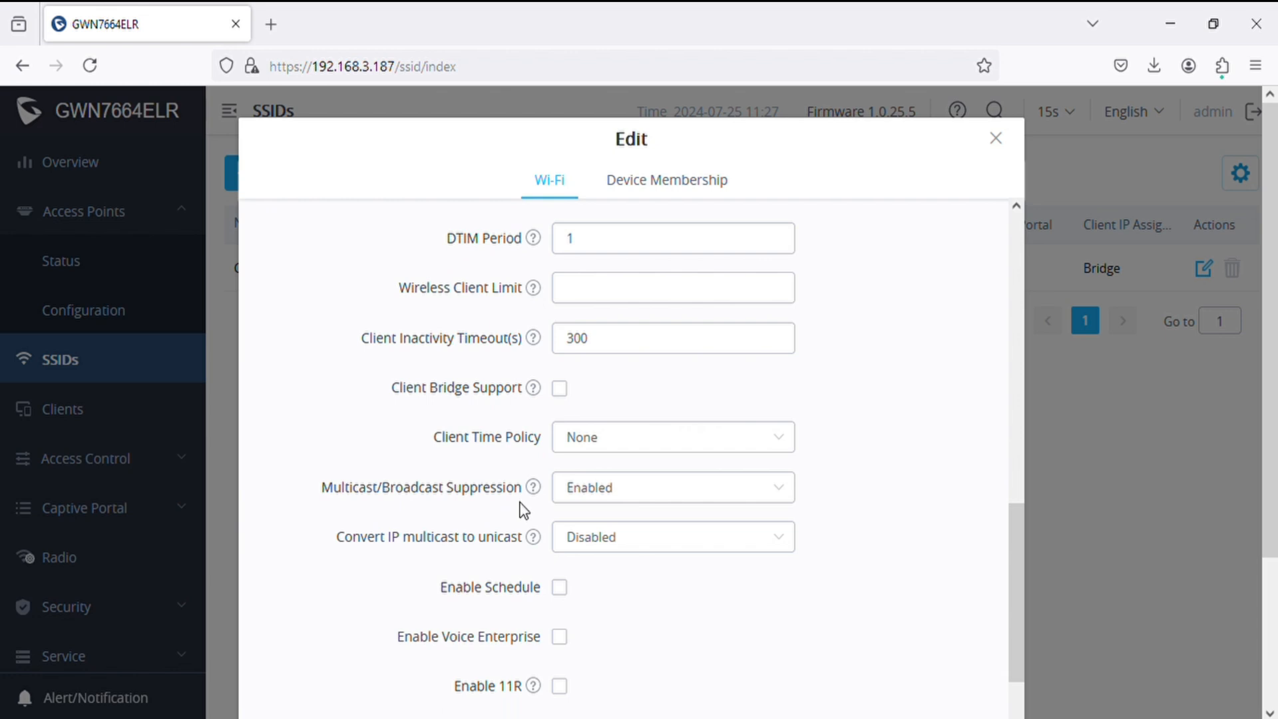
pyautogui.scroll(-3)
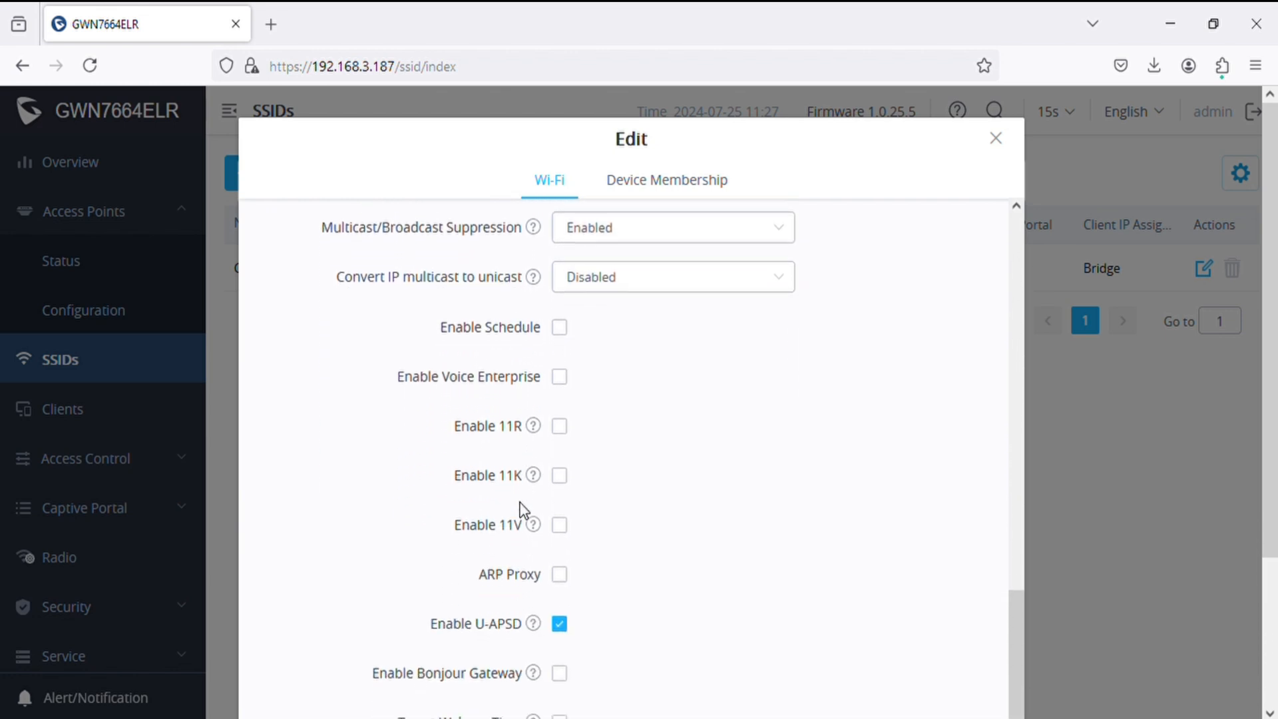
pyautogui.scroll(-3)
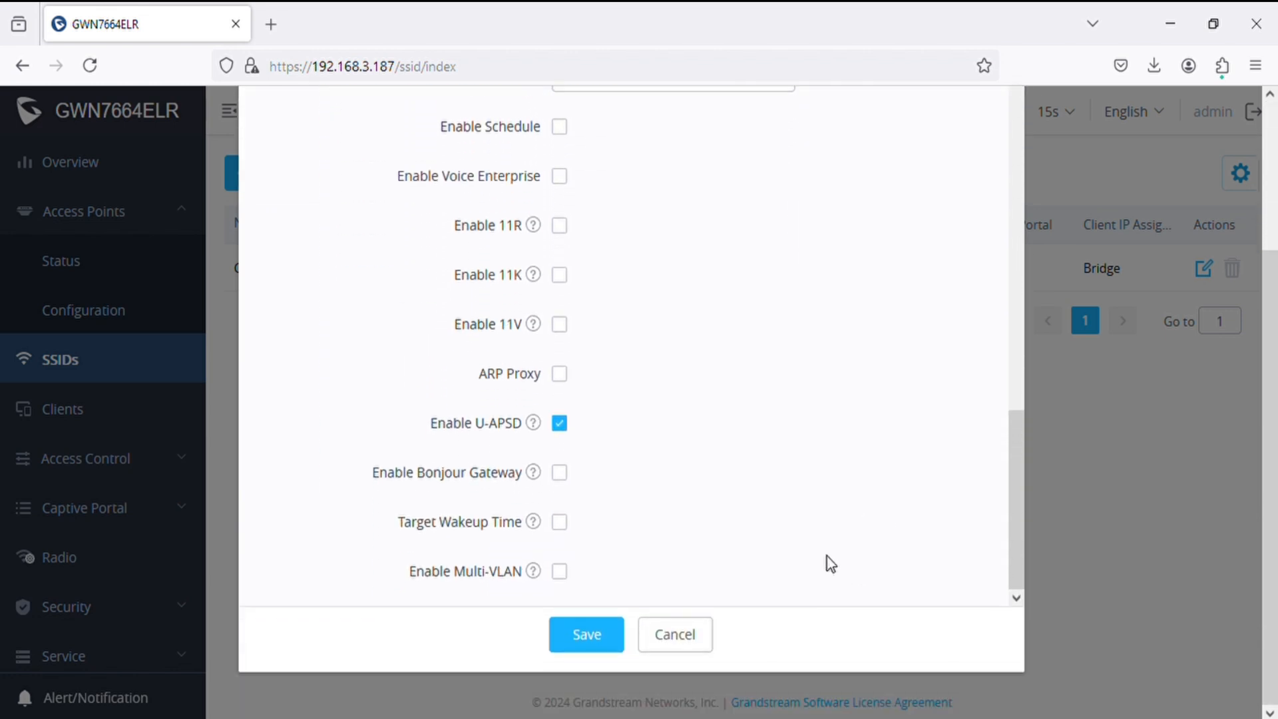
pyautogui.moveTo(596, 609)
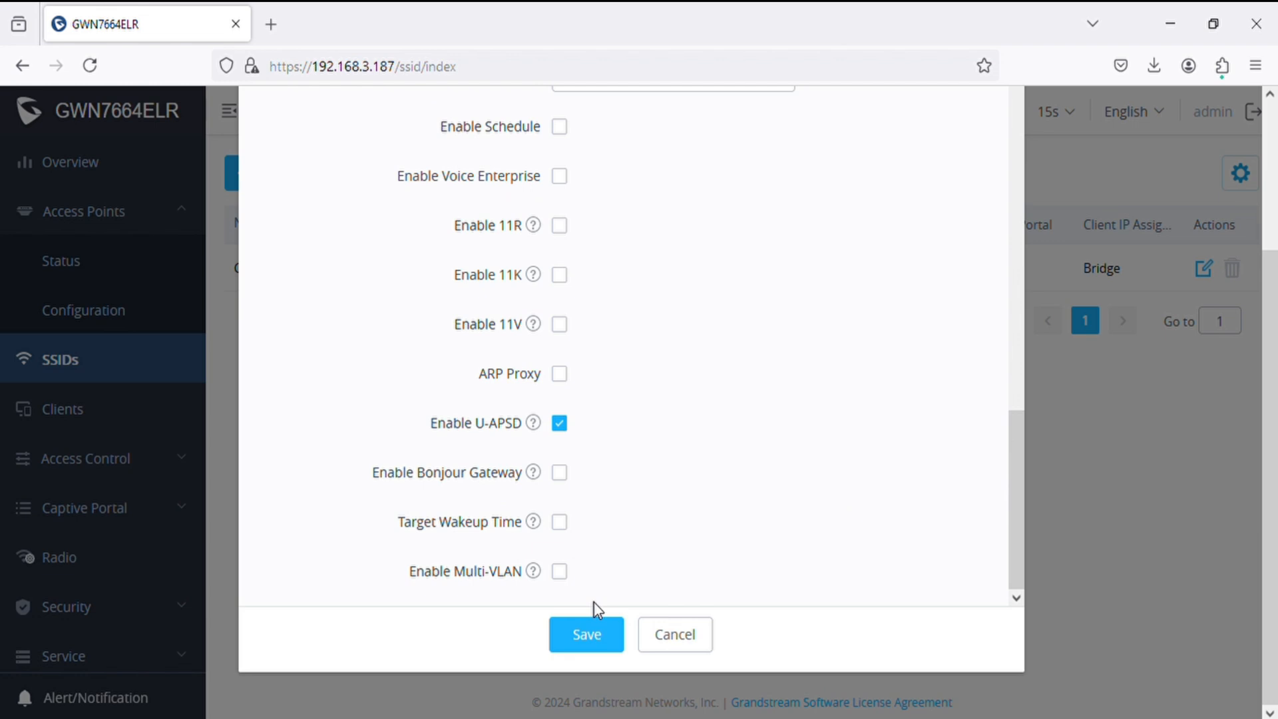
# Step: Enable Multi-VLAN on the SSID and look at Choose Devices without saving
pyautogui.click(559, 571)
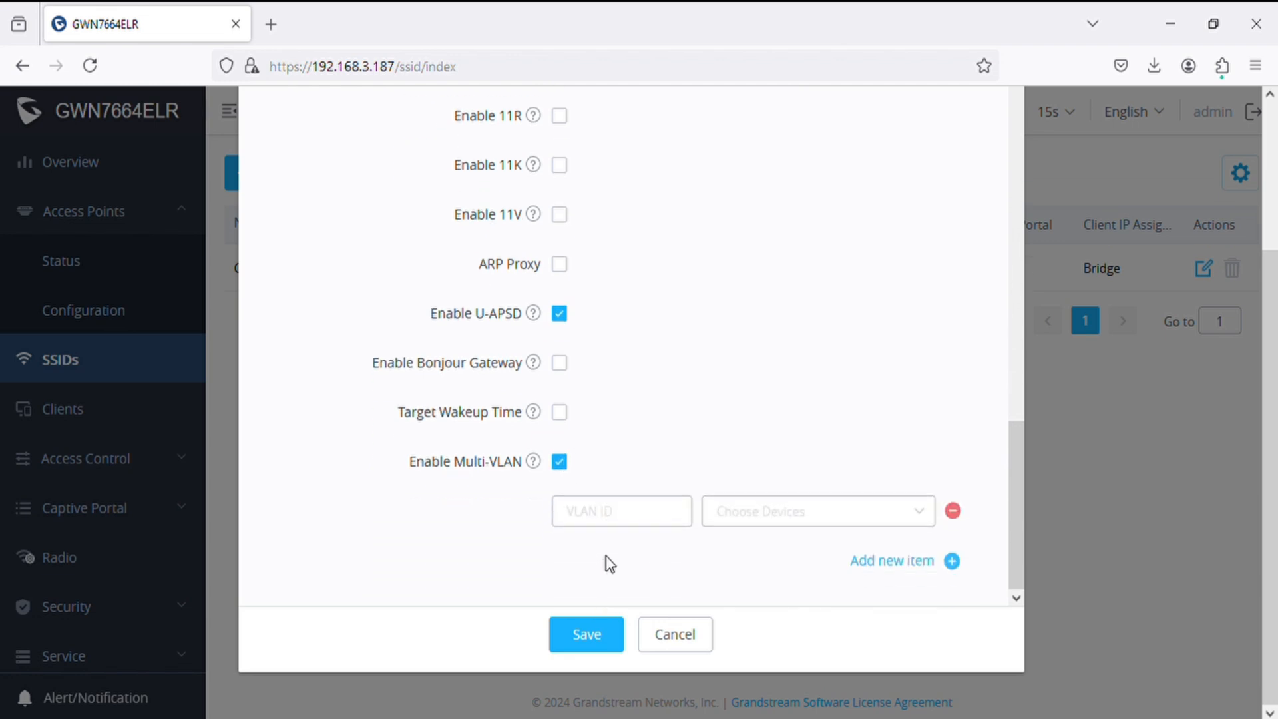
pyautogui.moveTo(811, 526)
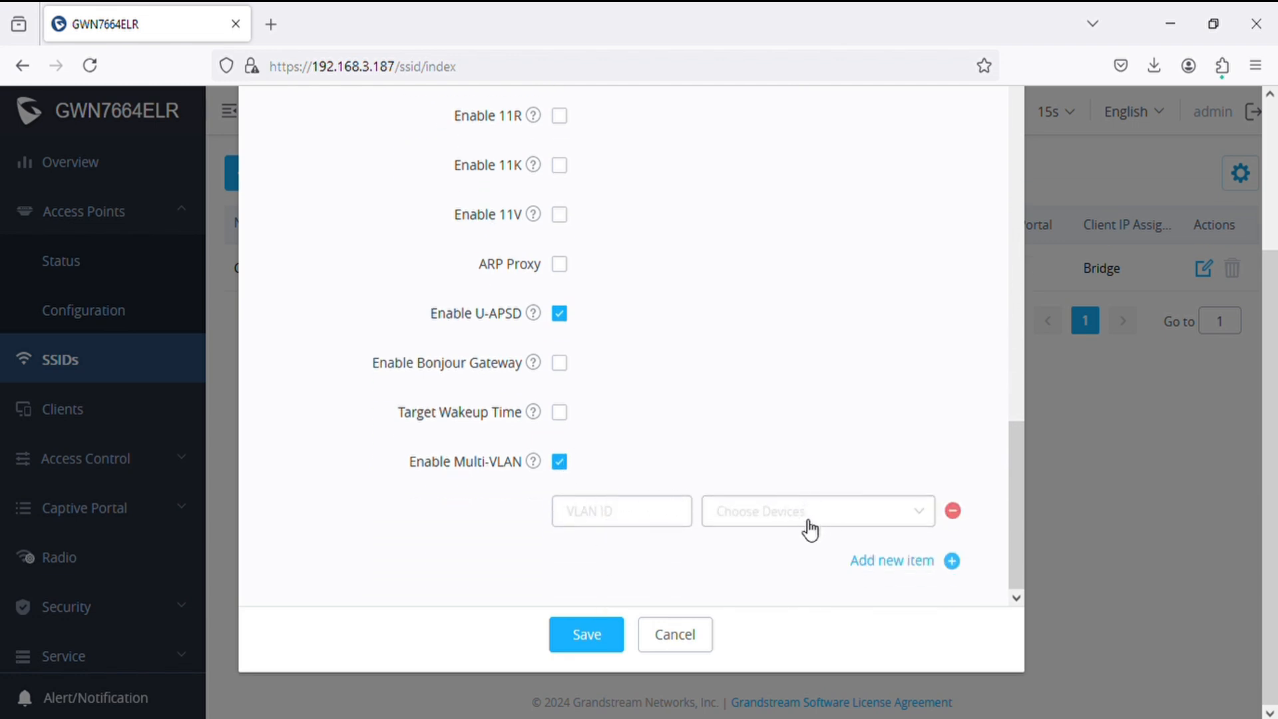
pyautogui.click(815, 511)
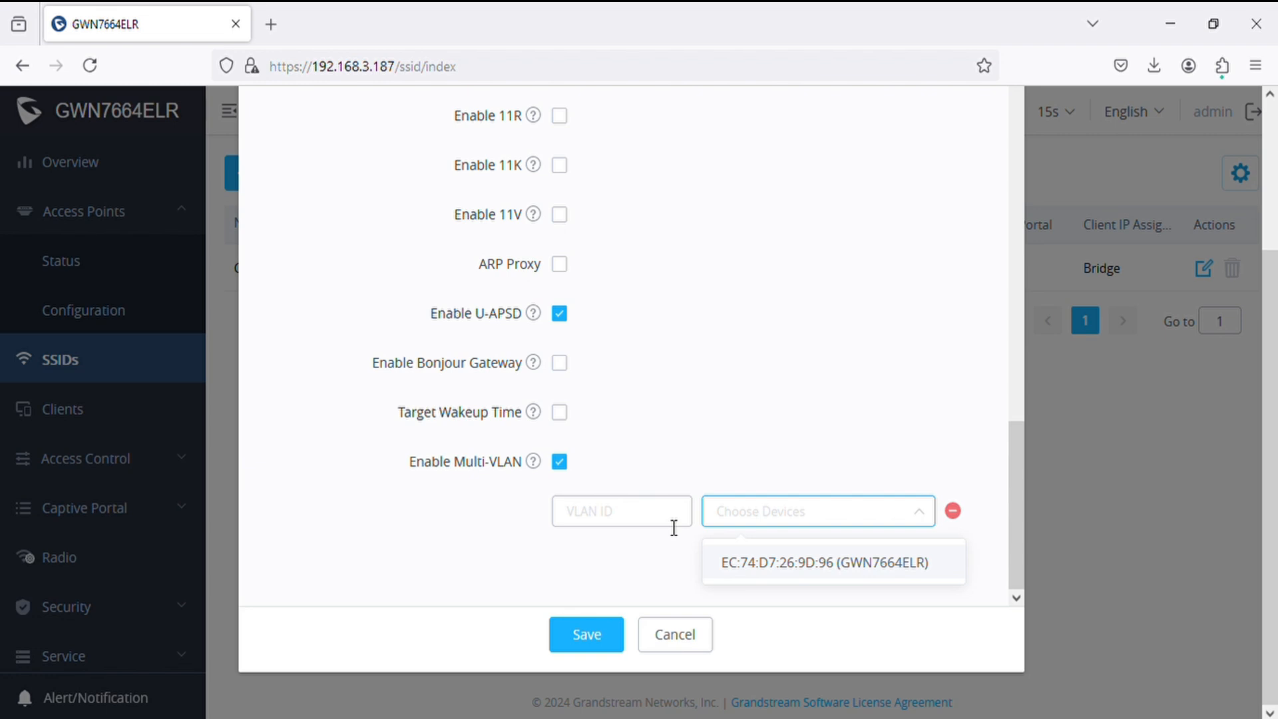
pyautogui.write('1')
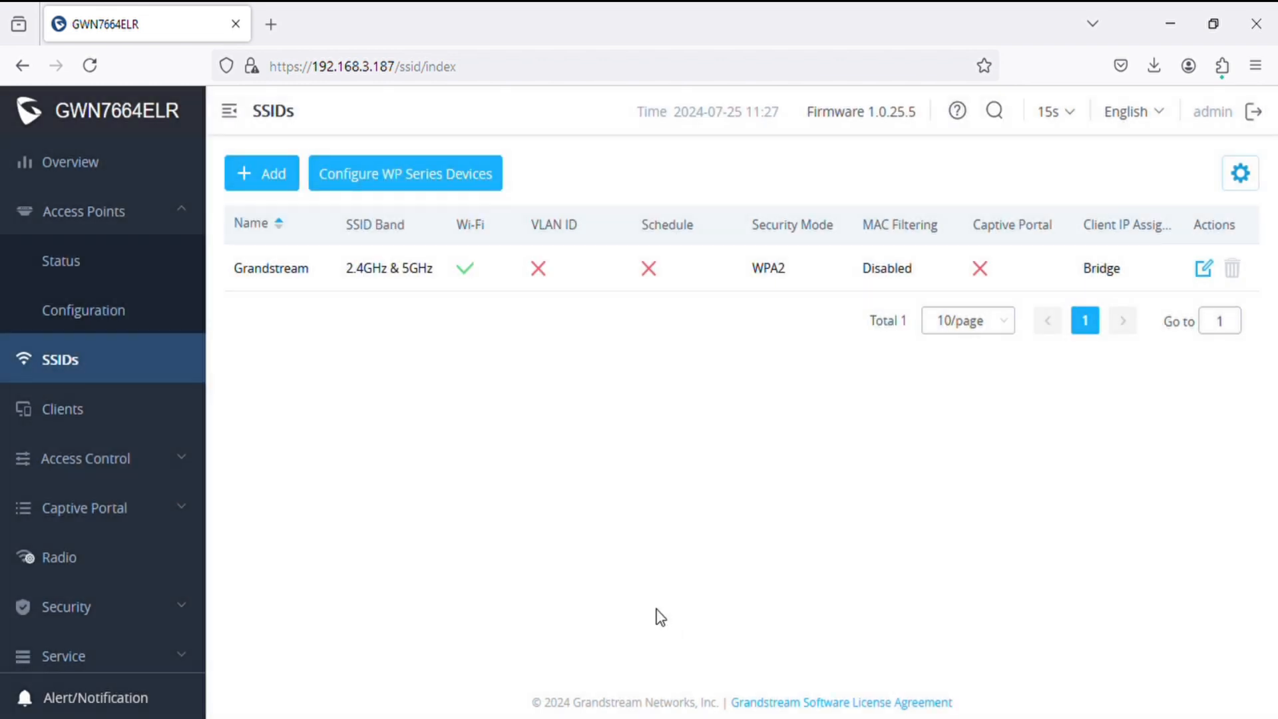
# Step: Leave the SSID editor for the Clients list and expand the Access Control section
pyautogui.click(63, 409)
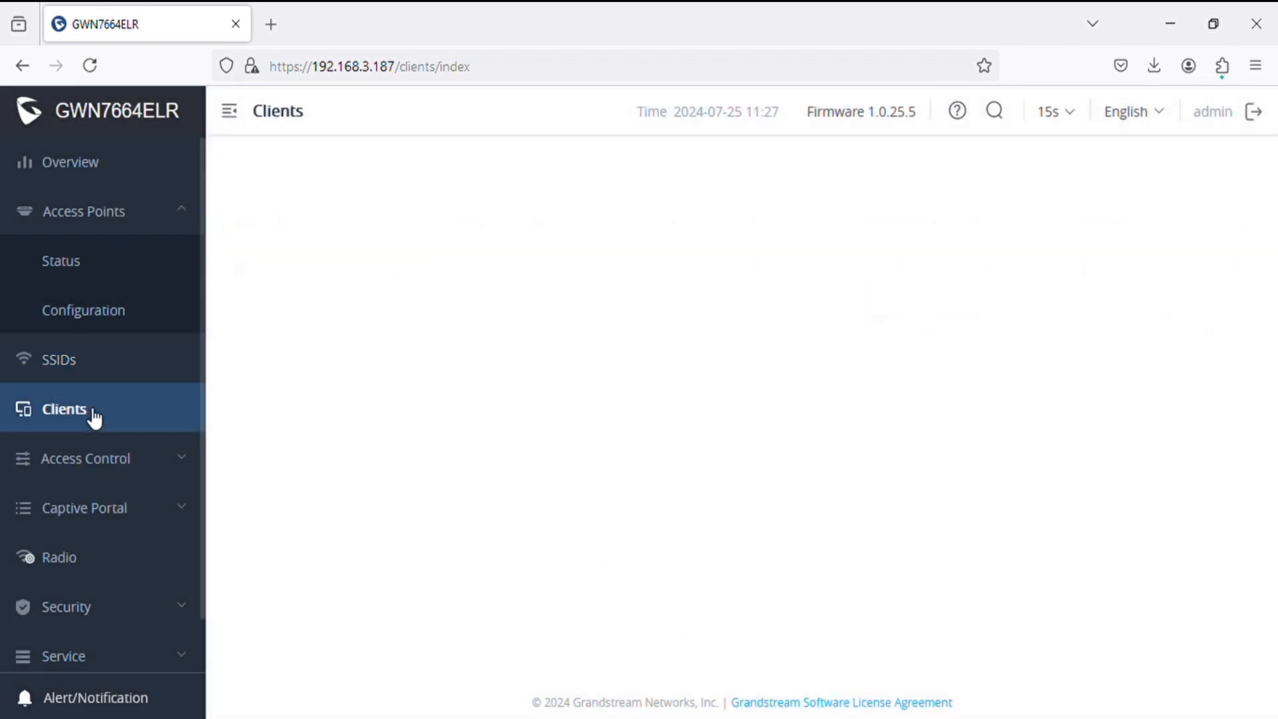
pyautogui.click(64, 409)
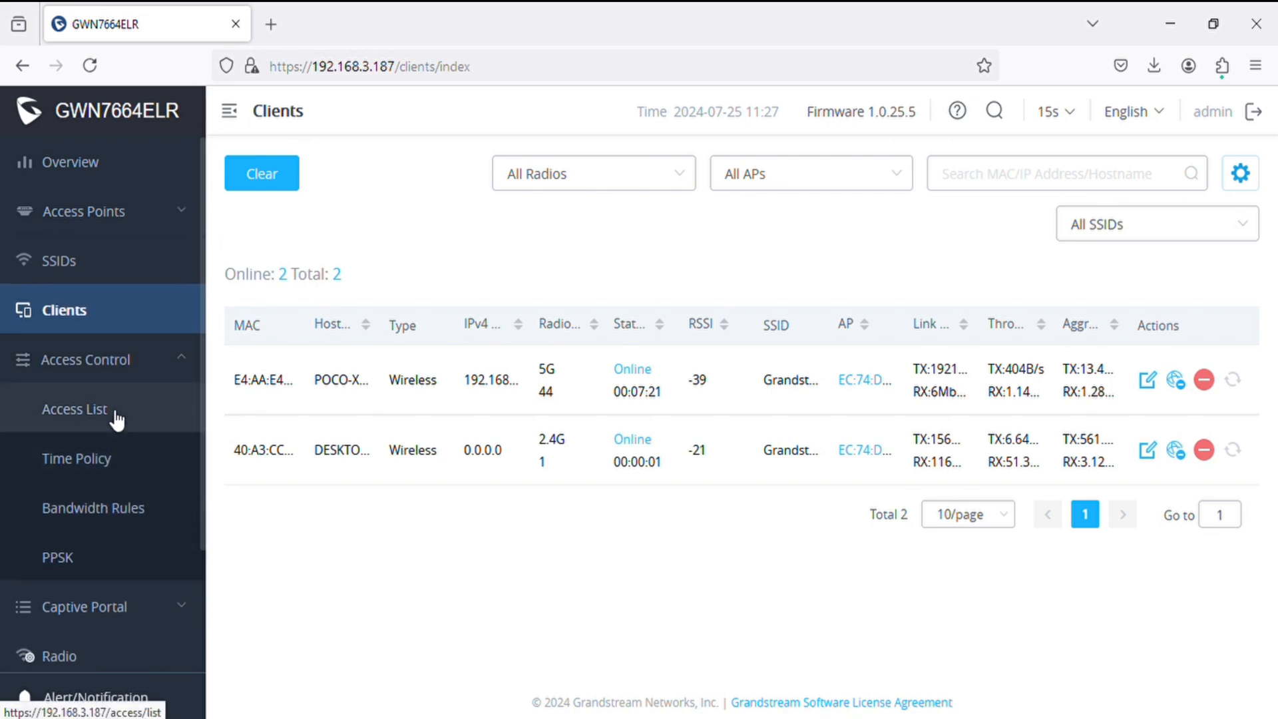
# Step: View the Access List's Global Blacklist, then the empty Time Policy page
pyautogui.click(75, 409)
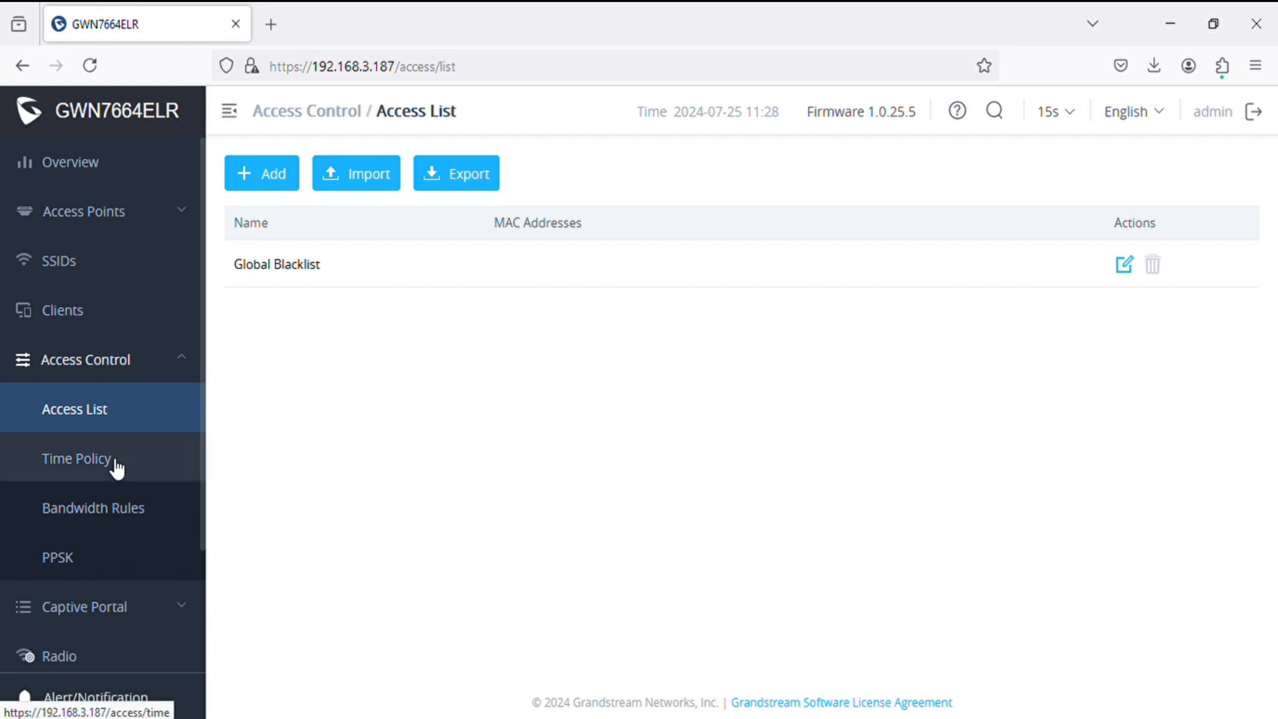
pyautogui.click(75, 457)
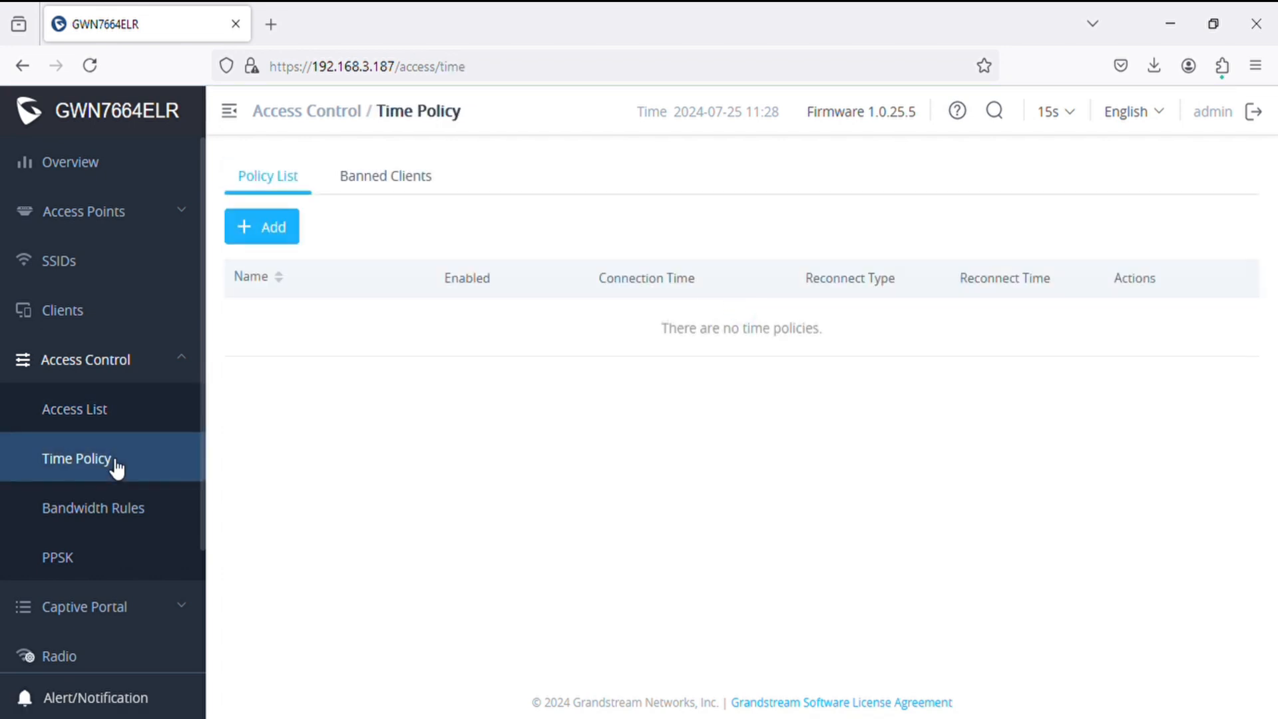
pyautogui.moveTo(93, 507)
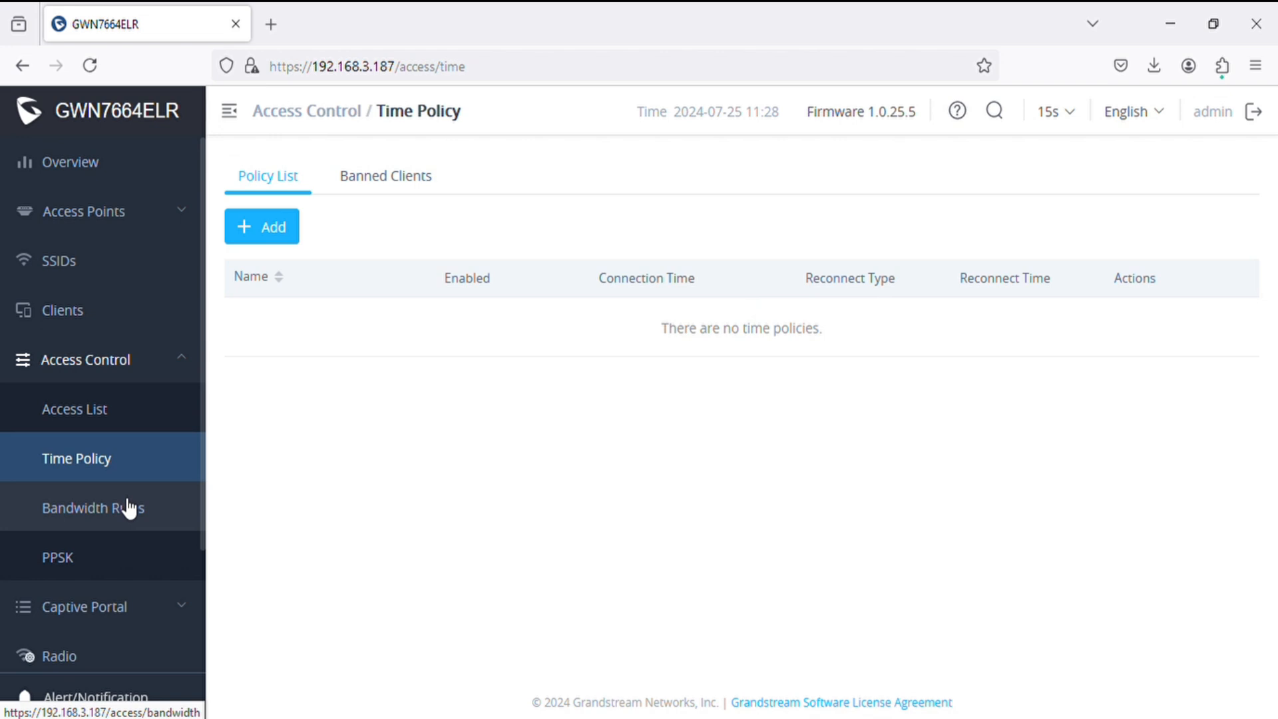
# Step: View Bandwidth Rules, inspect a new rule's Add form, and cancel it
pyautogui.click(93, 508)
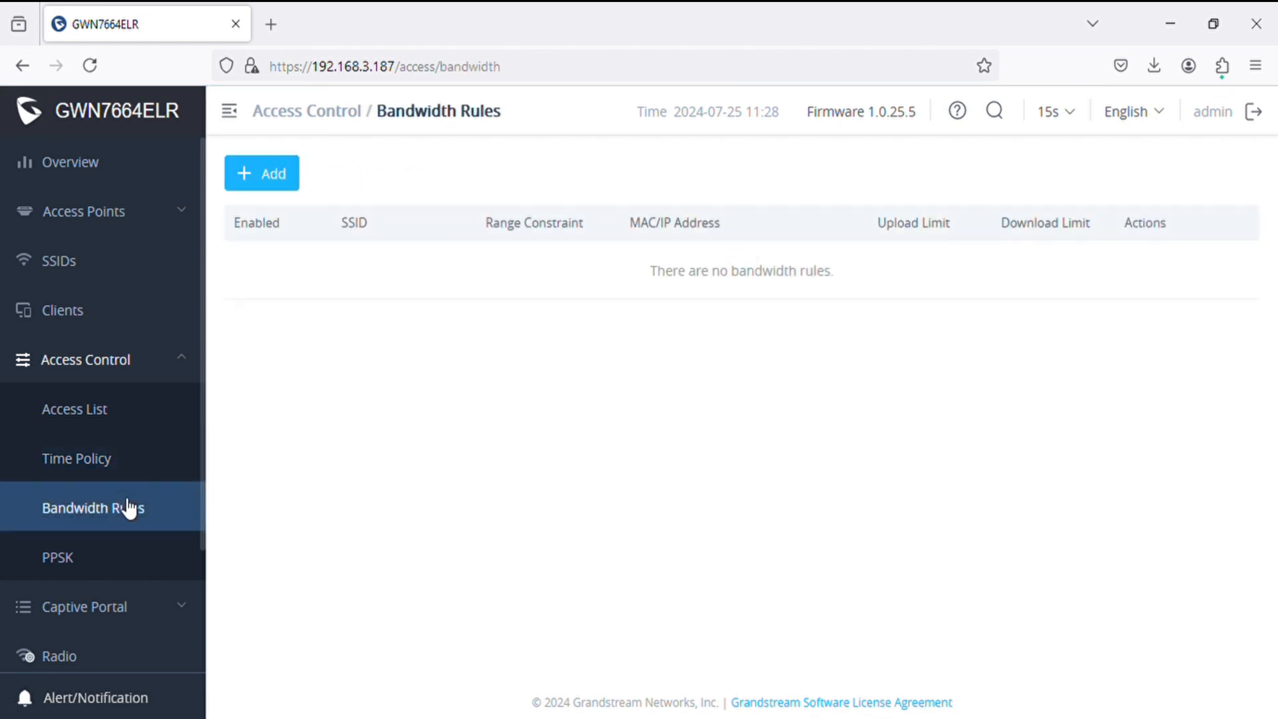
pyautogui.moveTo(1248, 476)
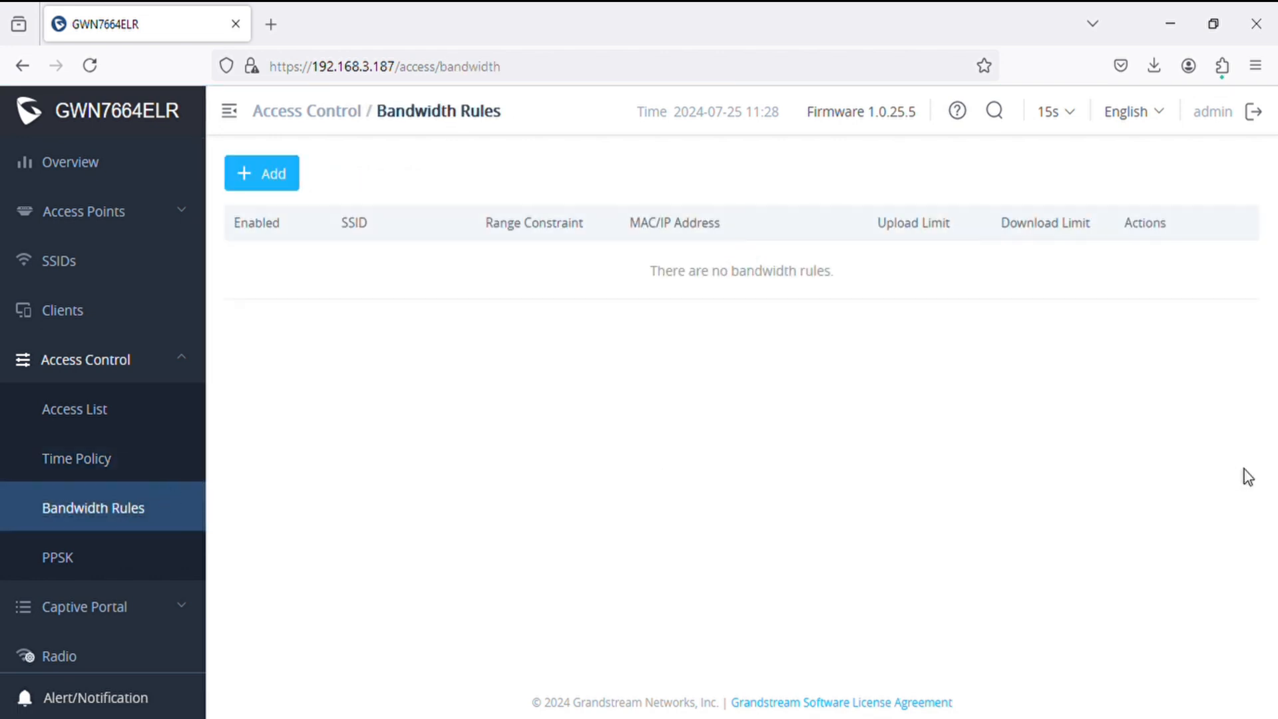
pyautogui.moveTo(96, 563)
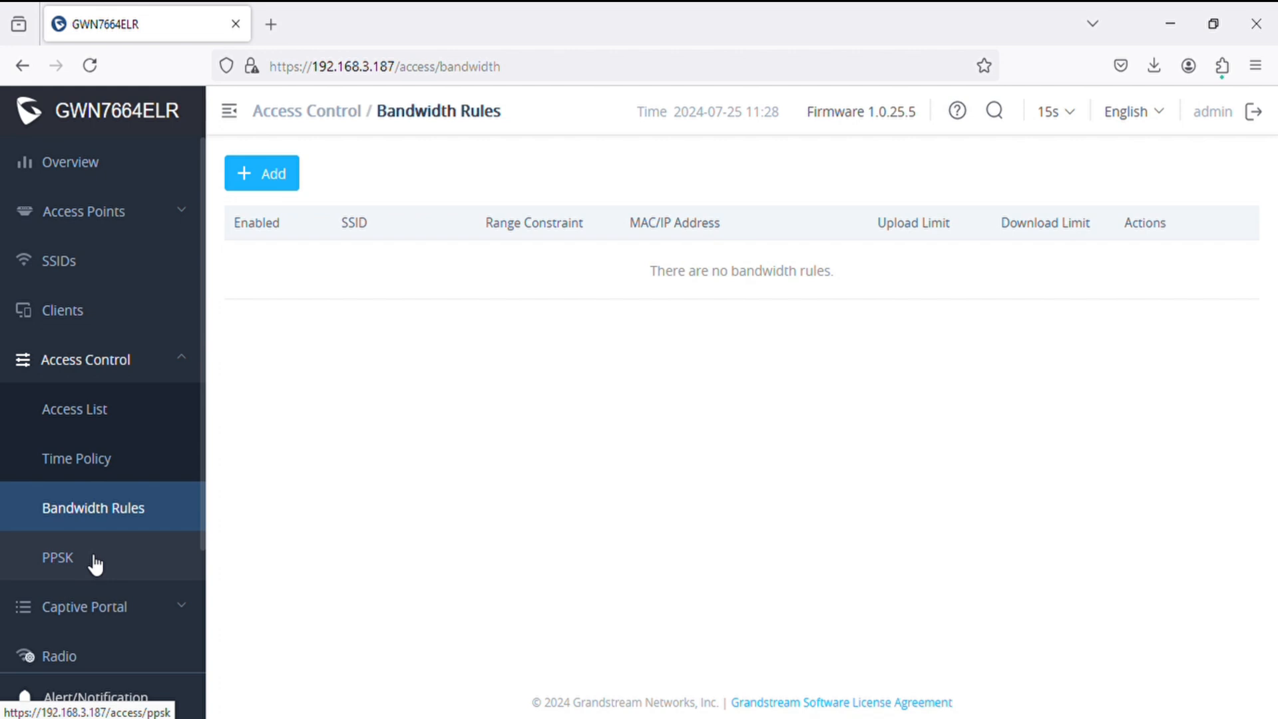
pyautogui.click(261, 173)
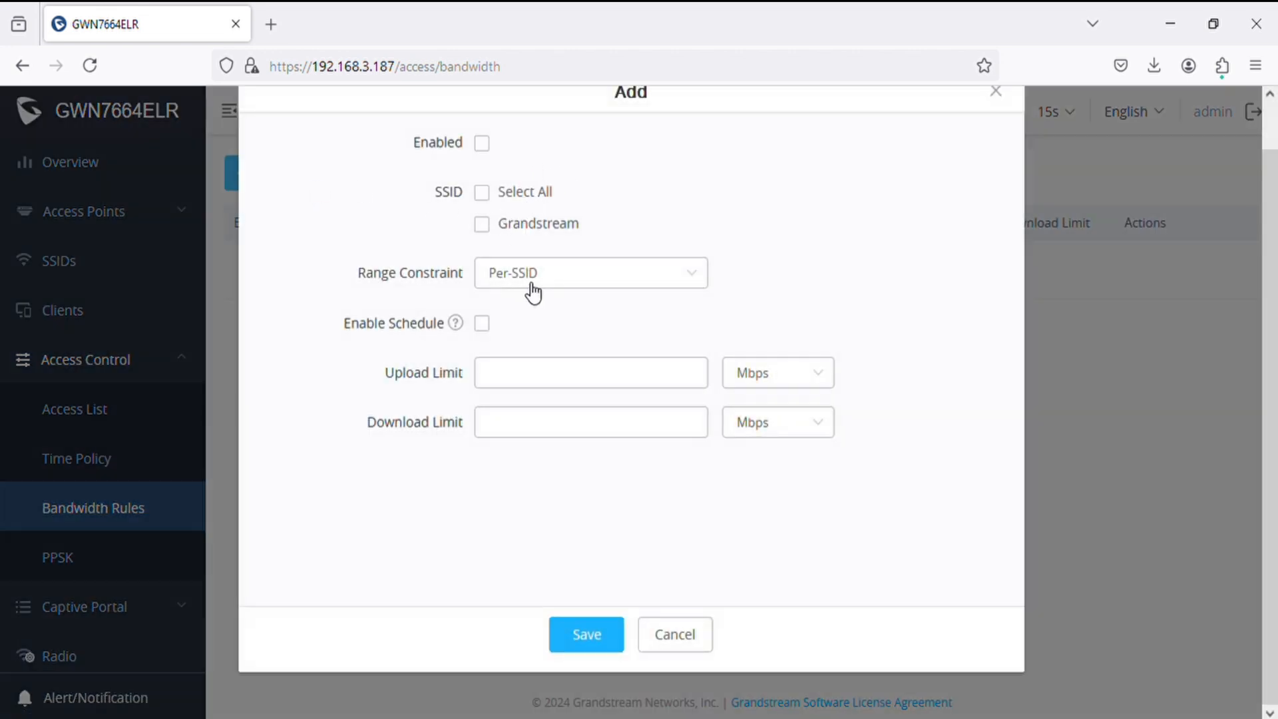
pyautogui.click(590, 273)
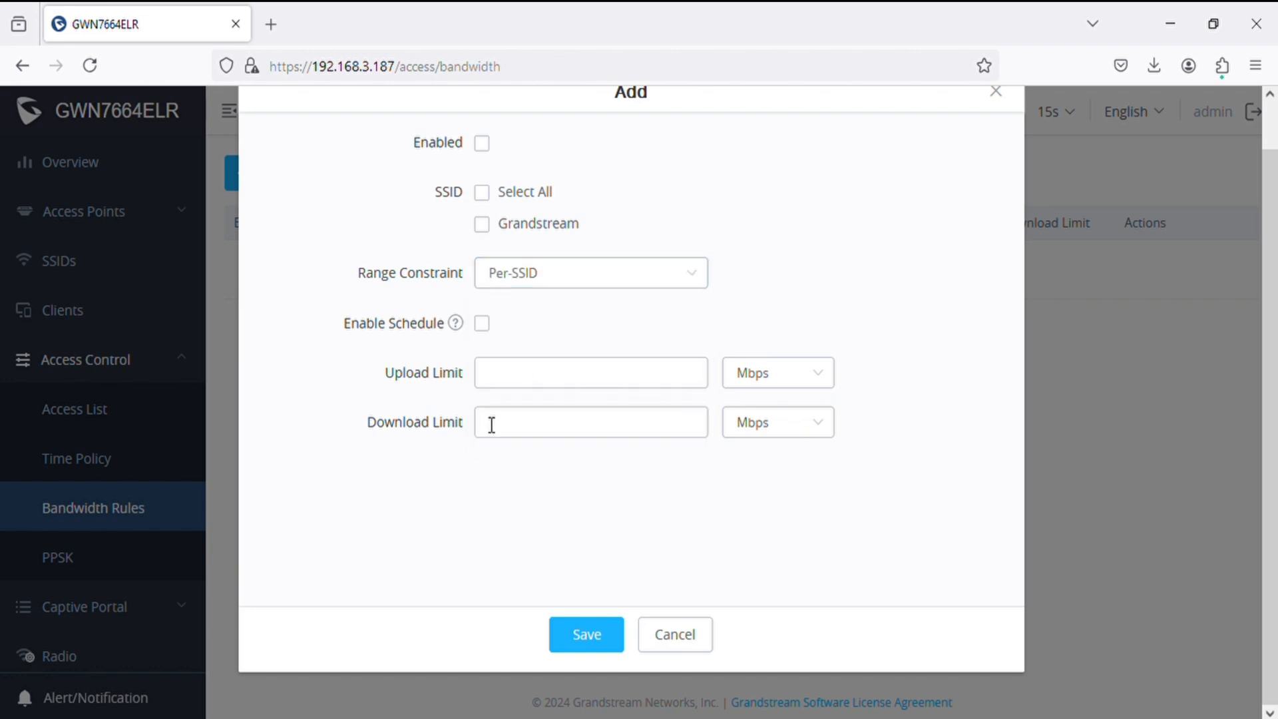
pyautogui.click(674, 634)
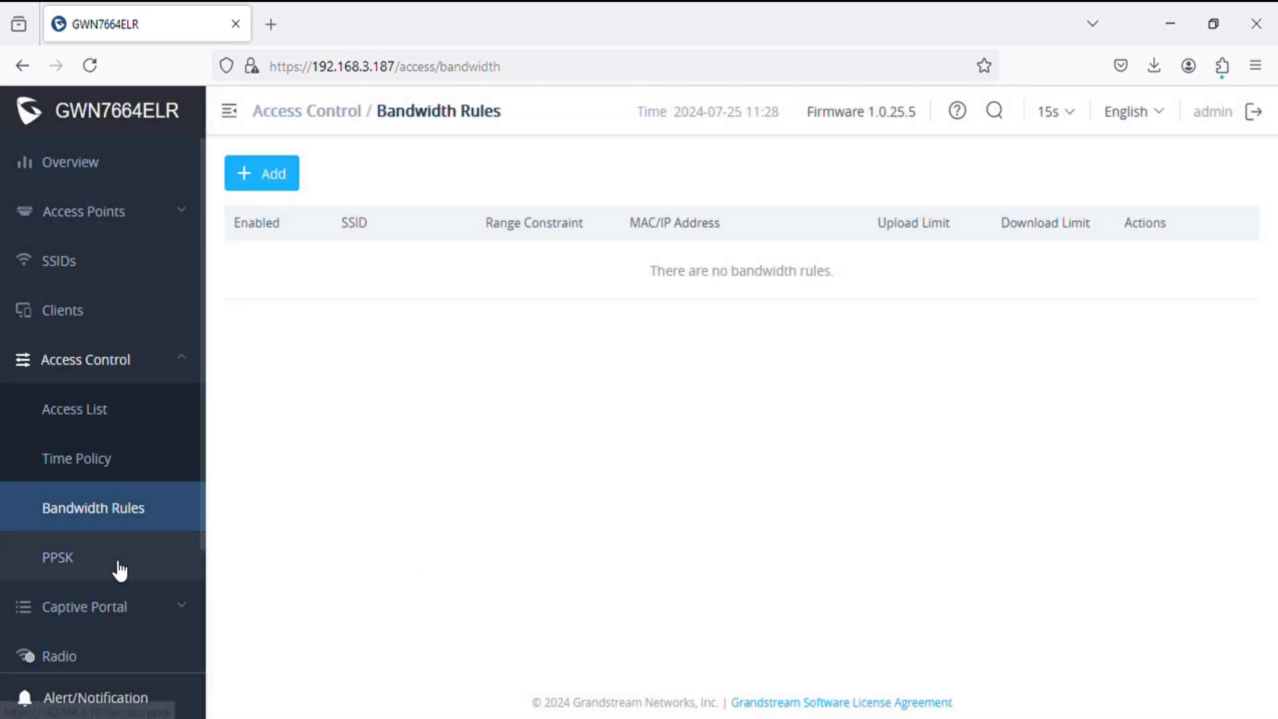
# Step: Browse PPSK, Captive Portal Policy List and Splash Page, then go to Radio settings
pyautogui.click(57, 557)
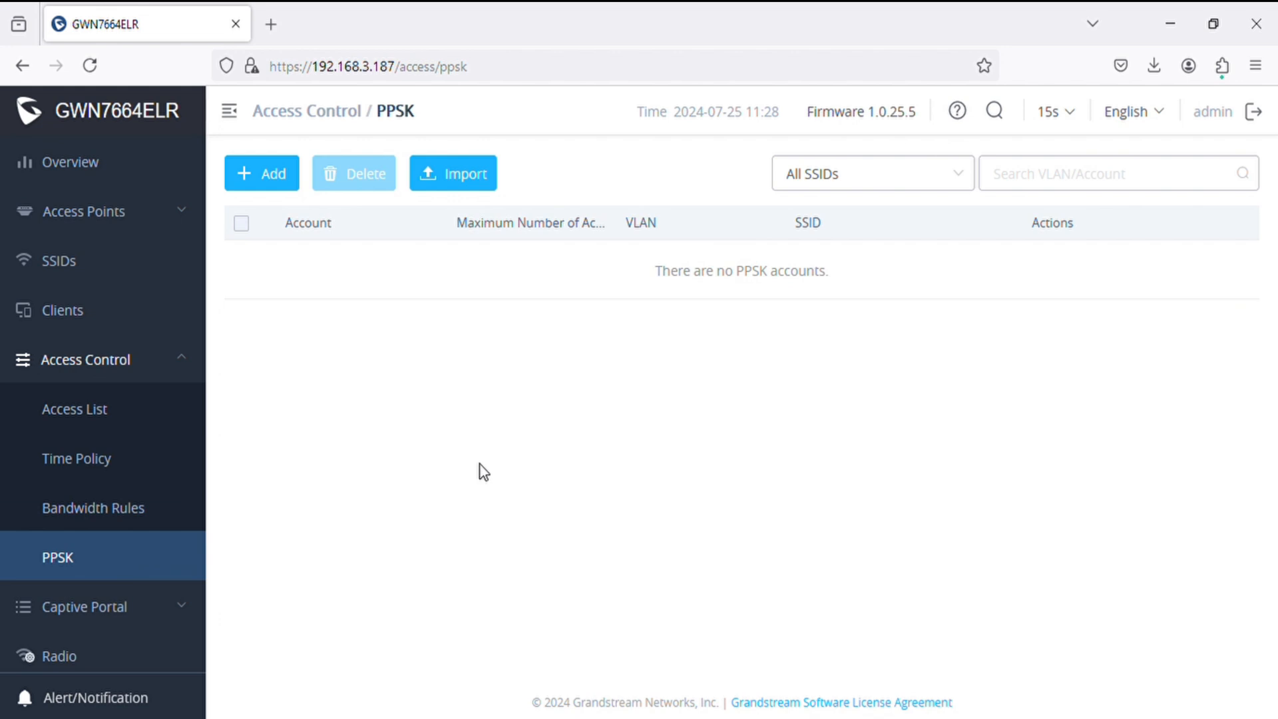
pyautogui.moveTo(383, 529)
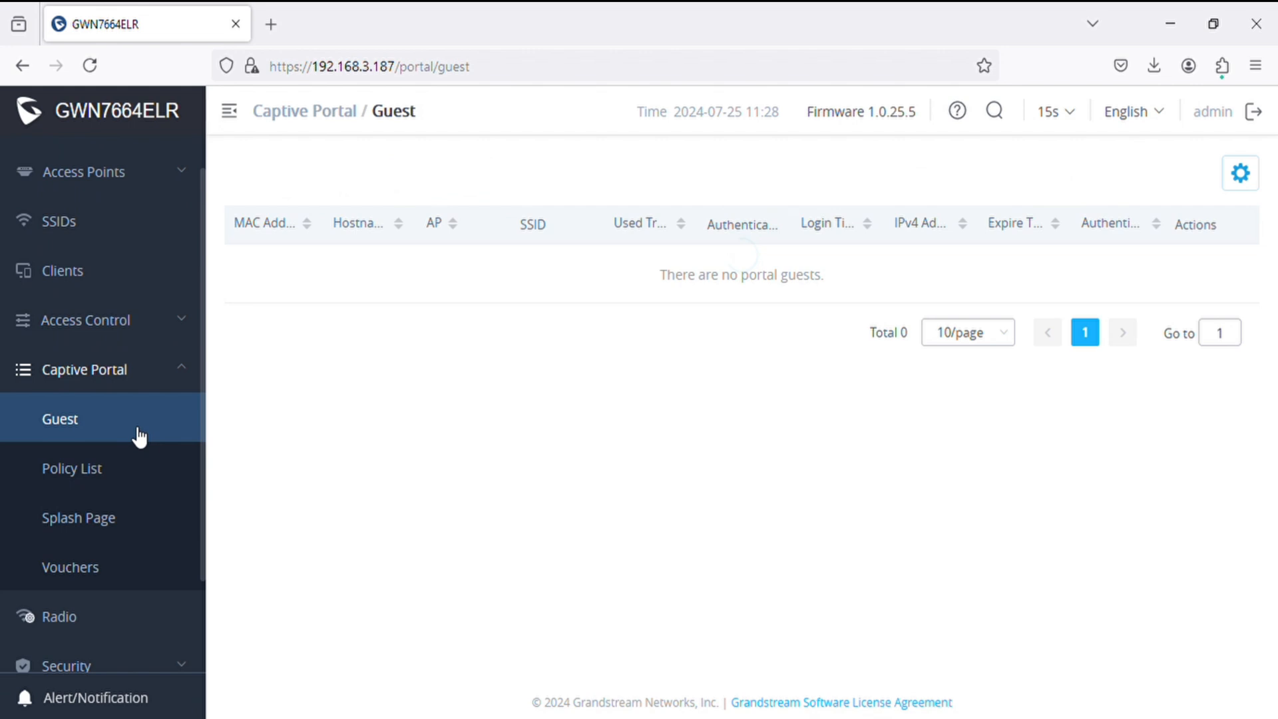
pyautogui.click(72, 467)
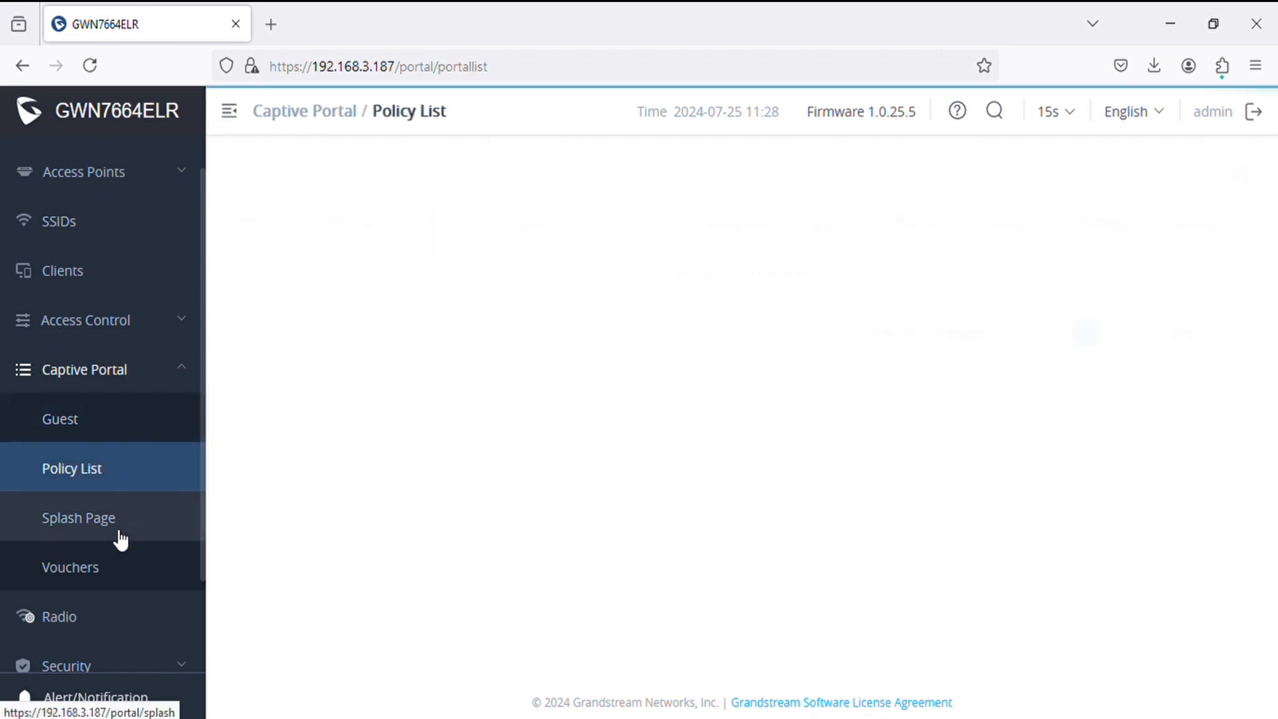
pyautogui.click(79, 518)
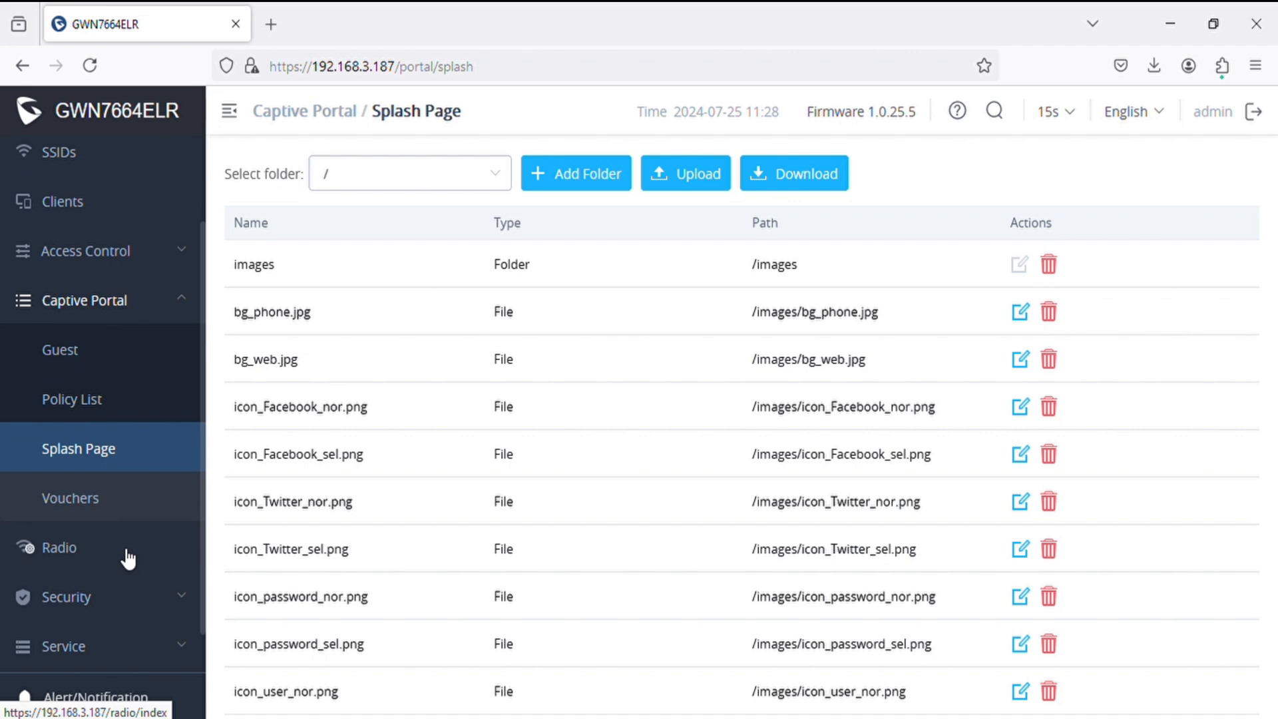
pyautogui.click(59, 547)
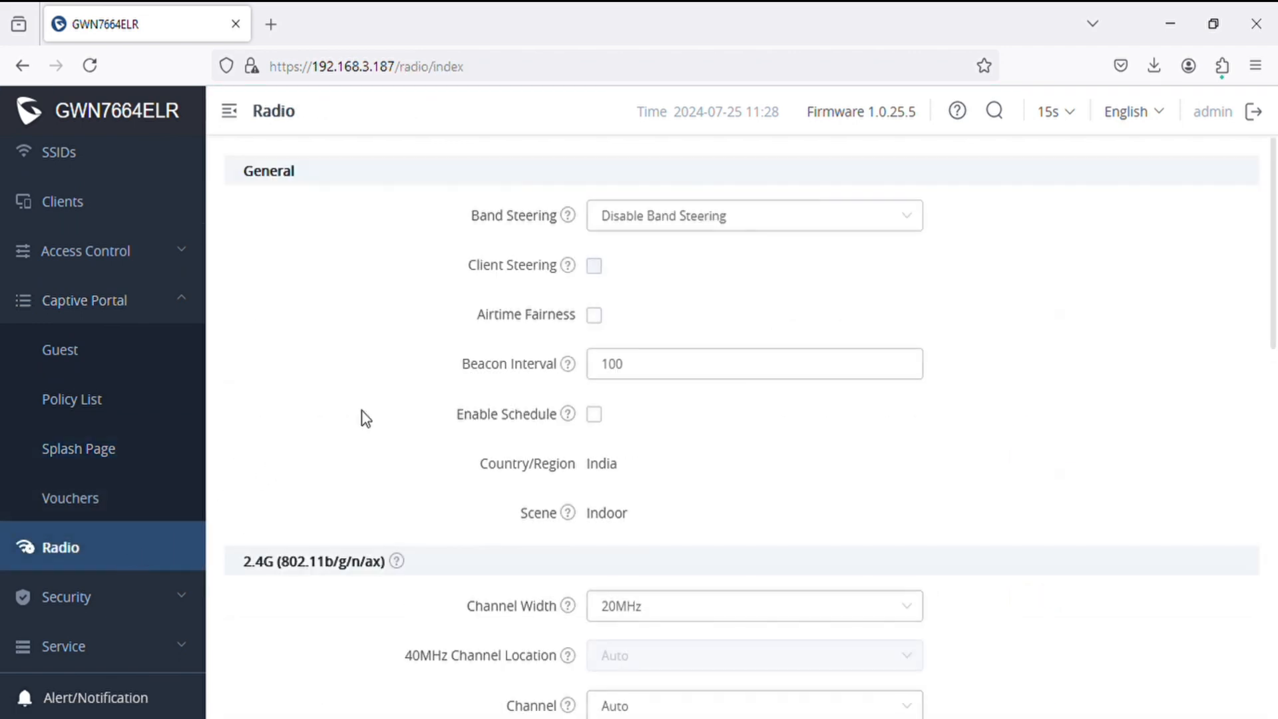
# Step: Review the 2.4G and 5G channel width choices, keeping 20MHz and 160MHz
pyautogui.click(749, 215)
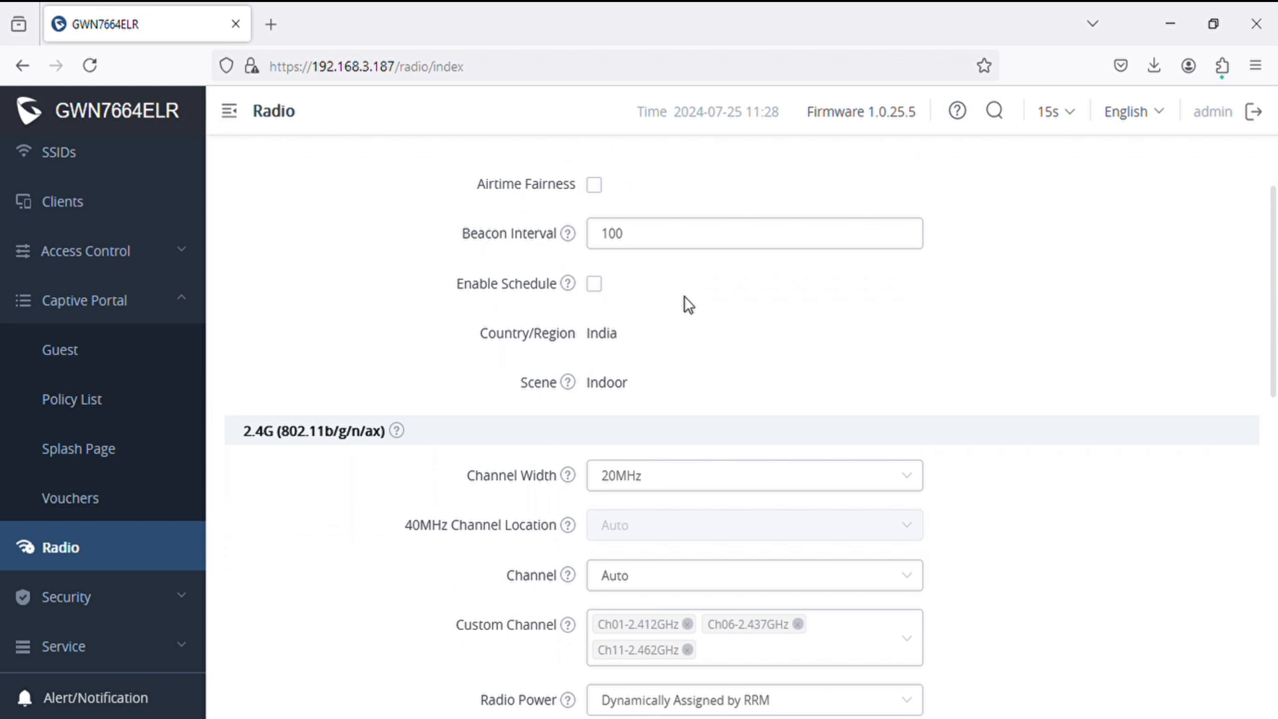
pyautogui.scroll(-3)
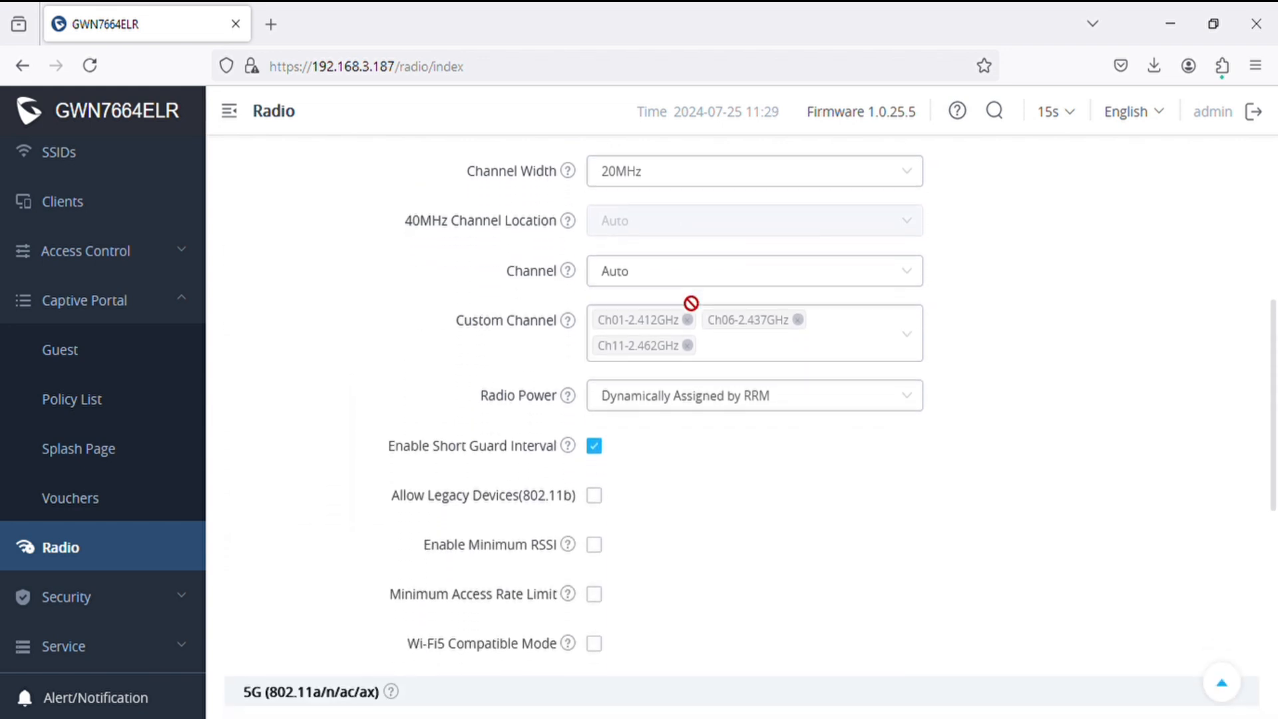
pyautogui.moveTo(750, 418)
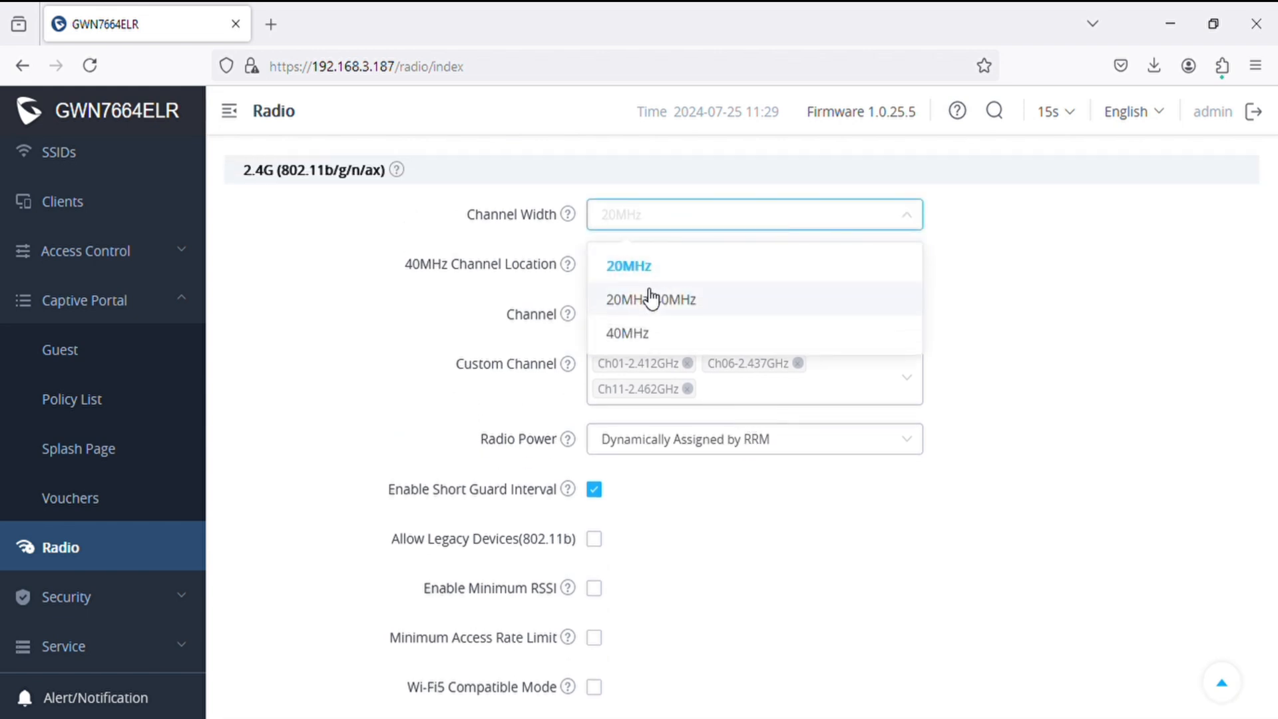
pyautogui.click(627, 265)
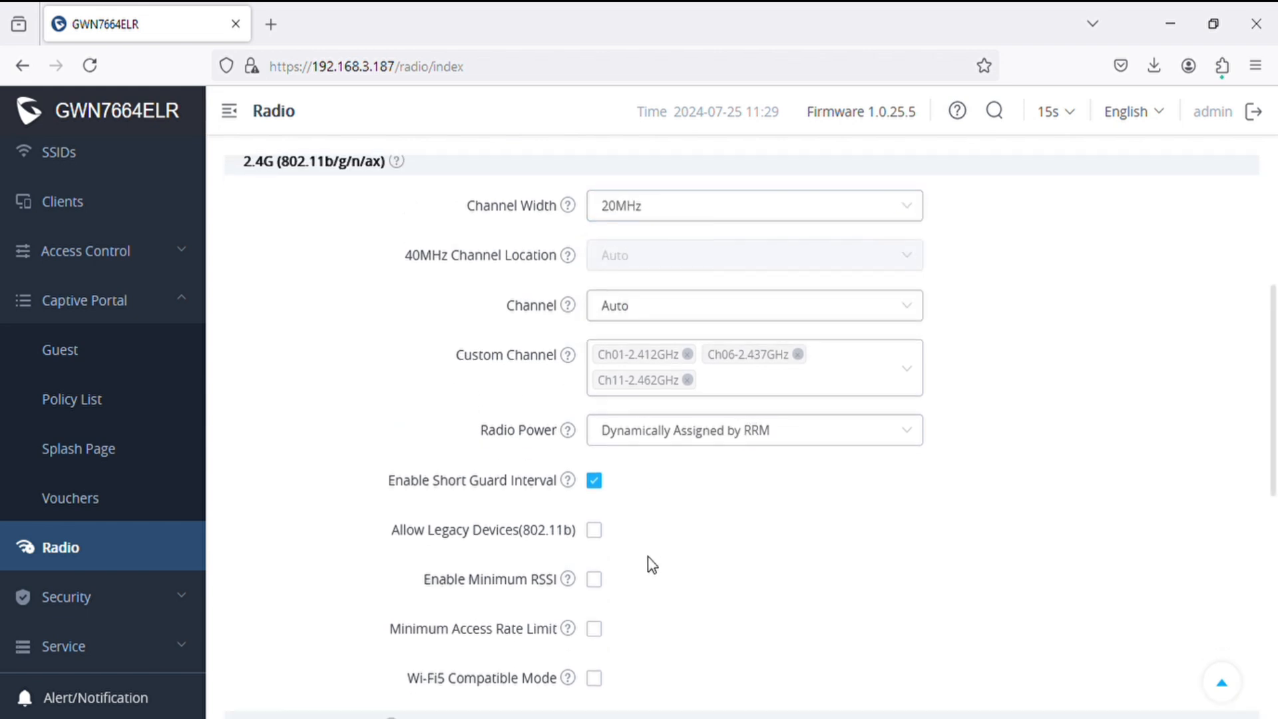
pyautogui.scroll(-3)
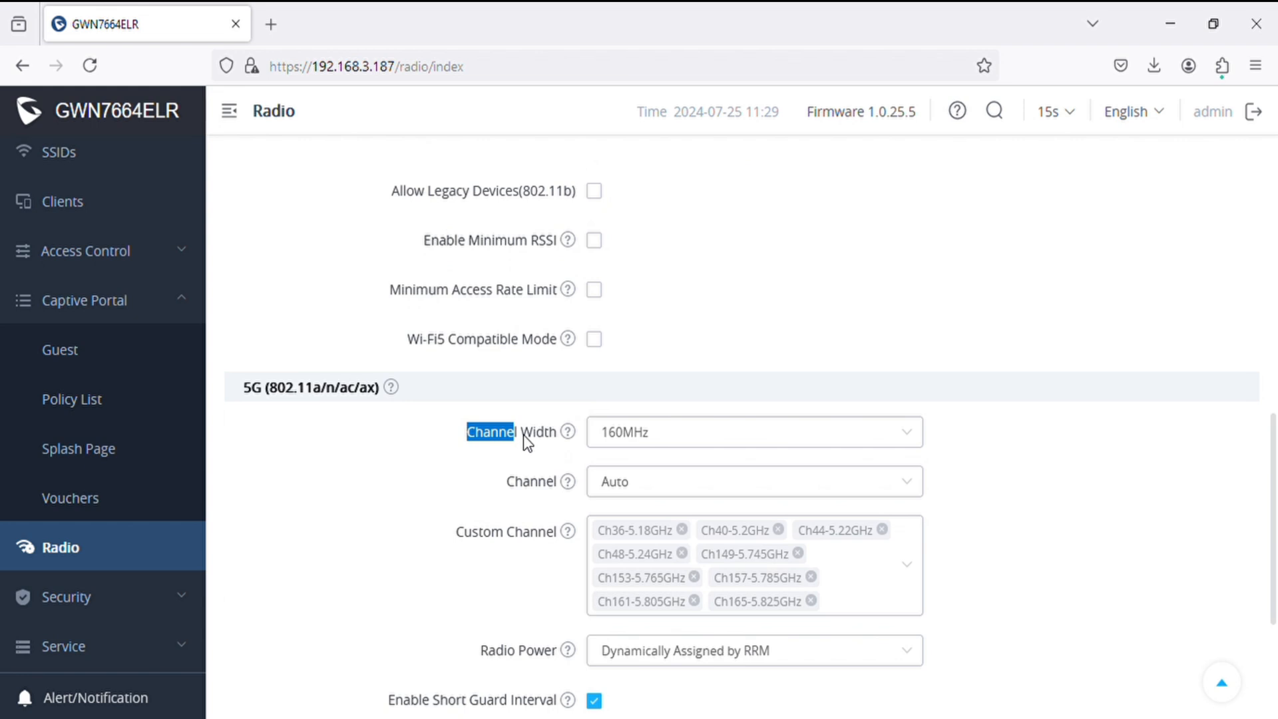
pyautogui.click(754, 431)
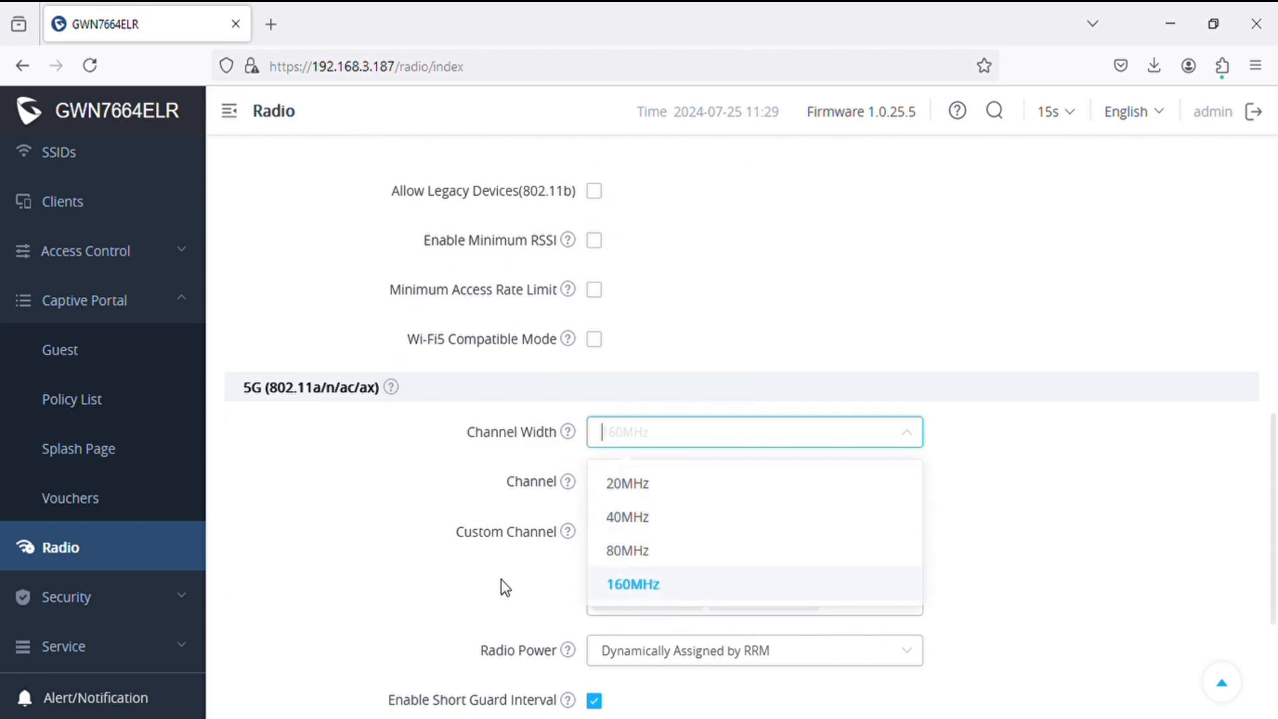
pyautogui.click(631, 583)
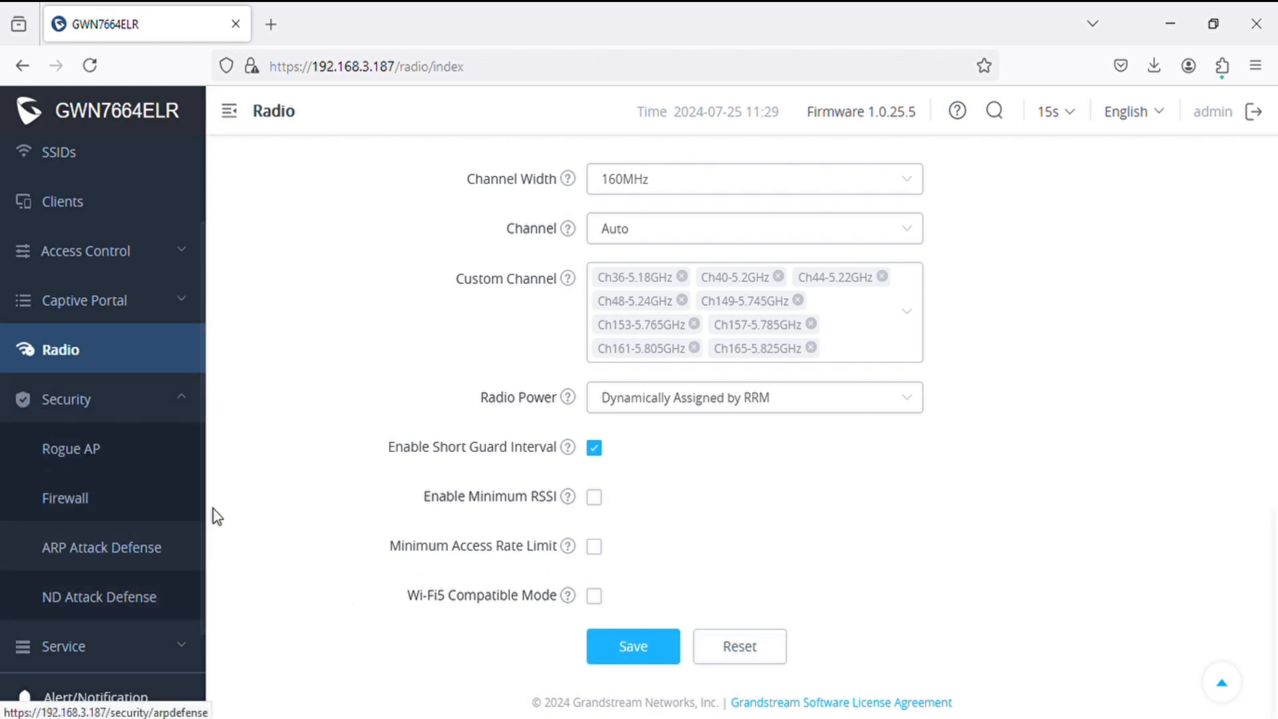
# Step: View the Rogue AP detection and Firewall pages under Security
pyautogui.click(70, 448)
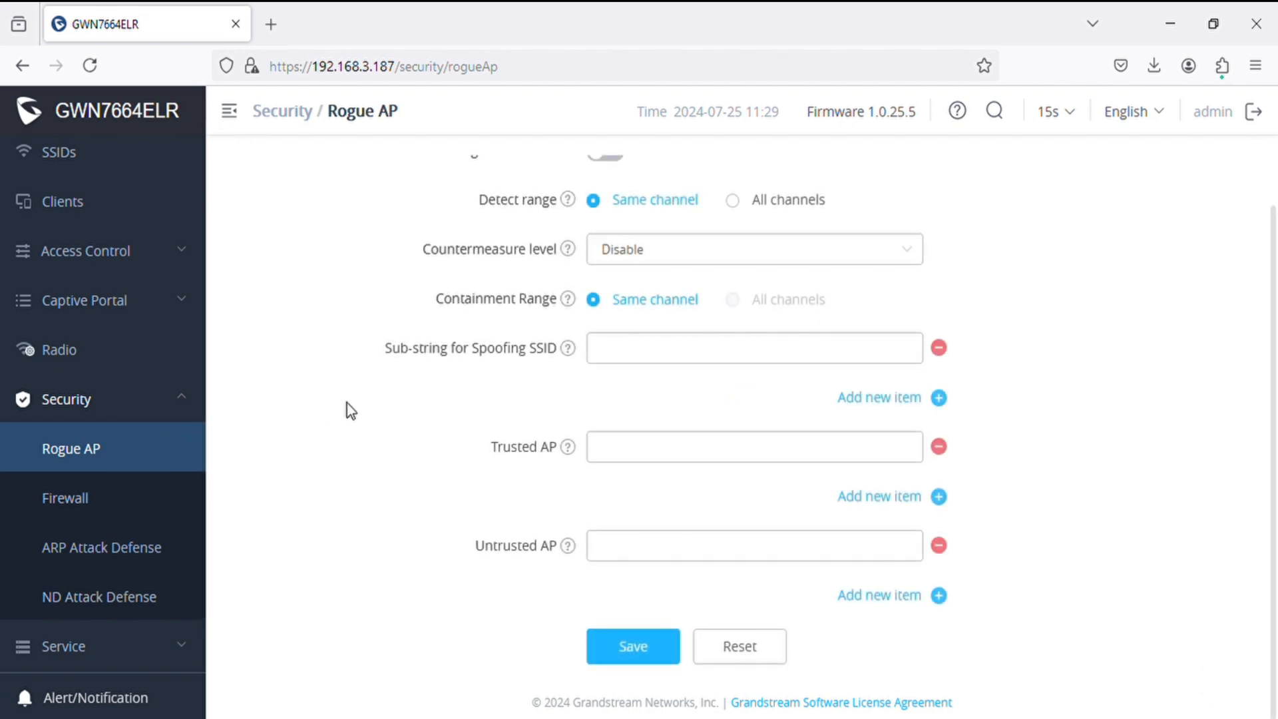
pyautogui.click(64, 498)
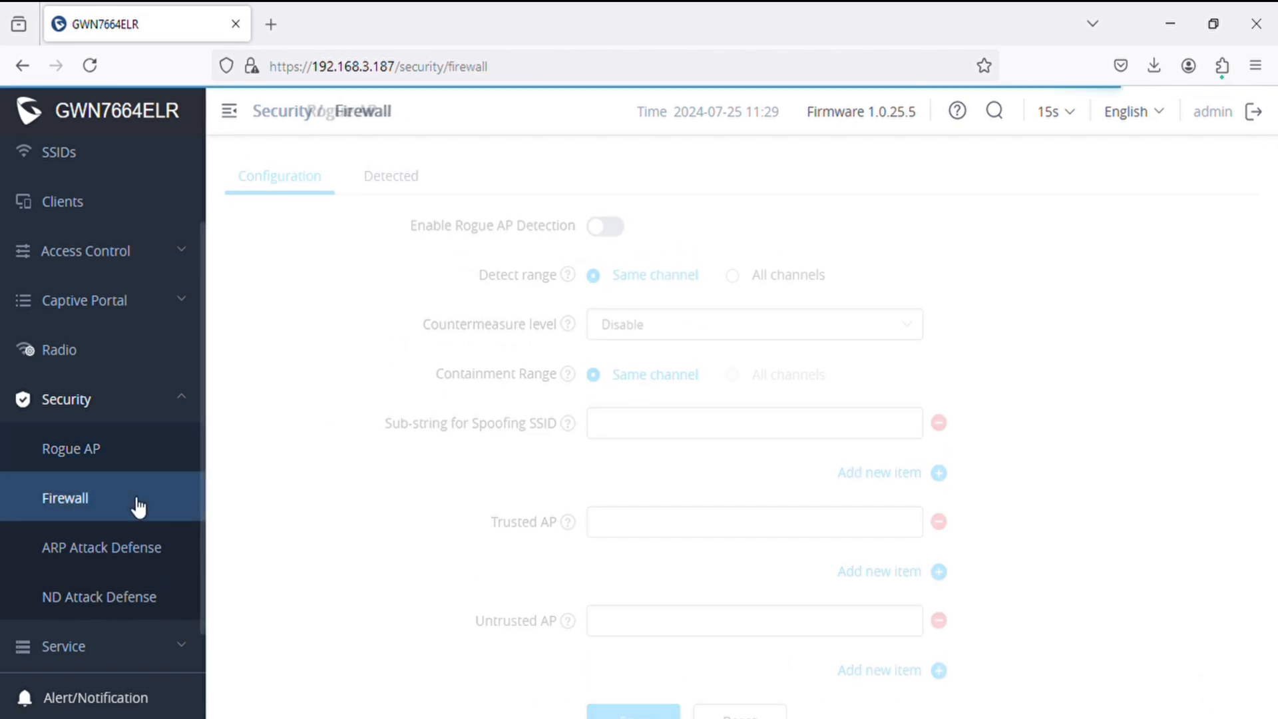
pyautogui.click(64, 498)
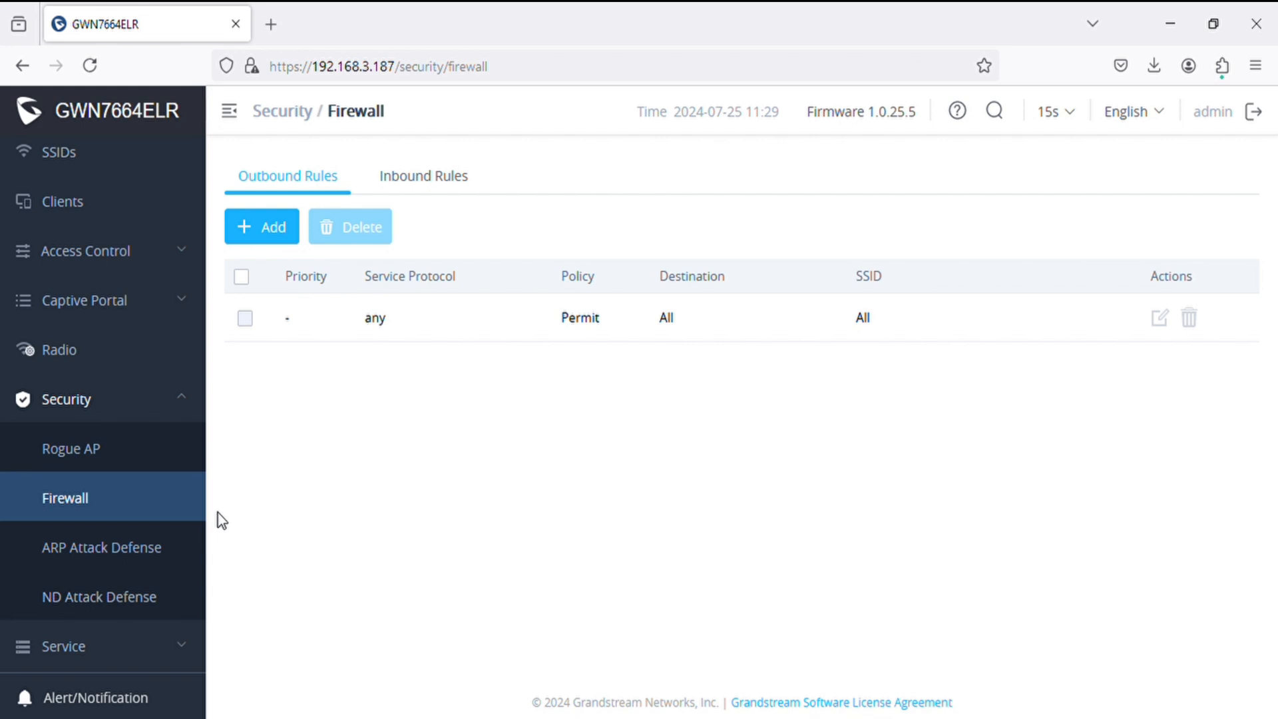
# Step: View the ARP and ND Attack Defense pages, then expand Service in the sidebar
pyautogui.click(101, 547)
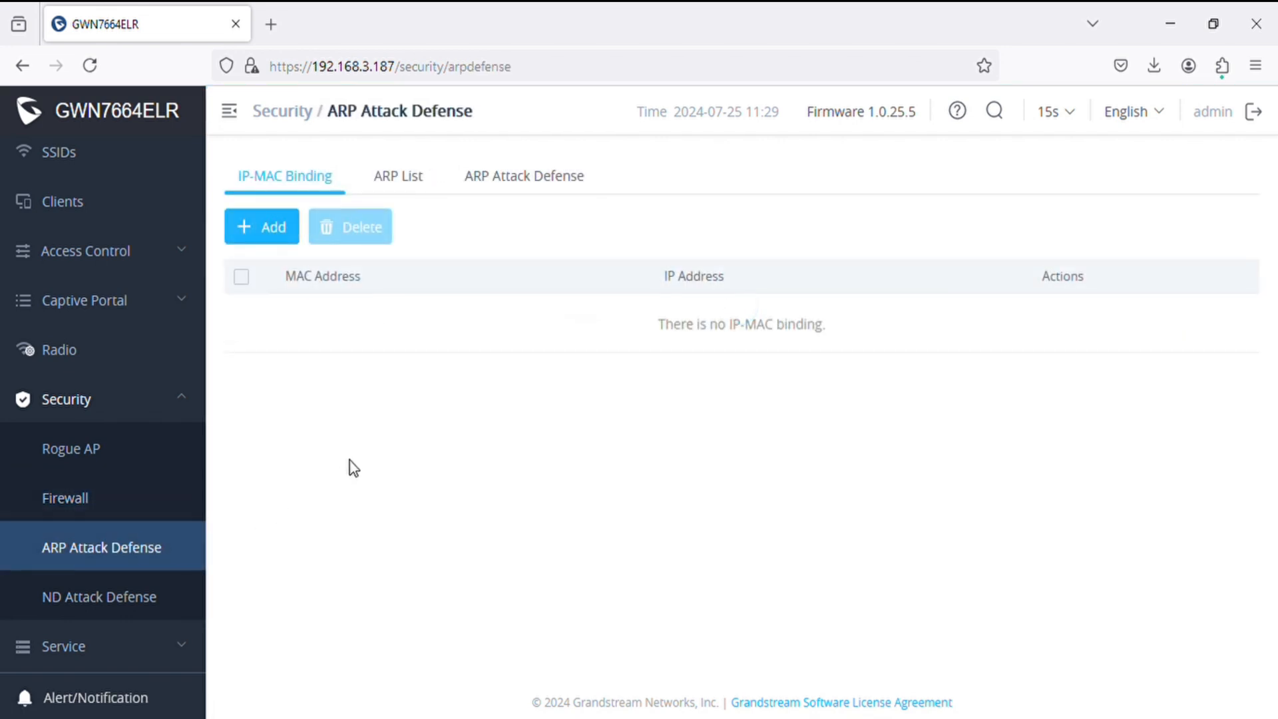
pyautogui.click(99, 596)
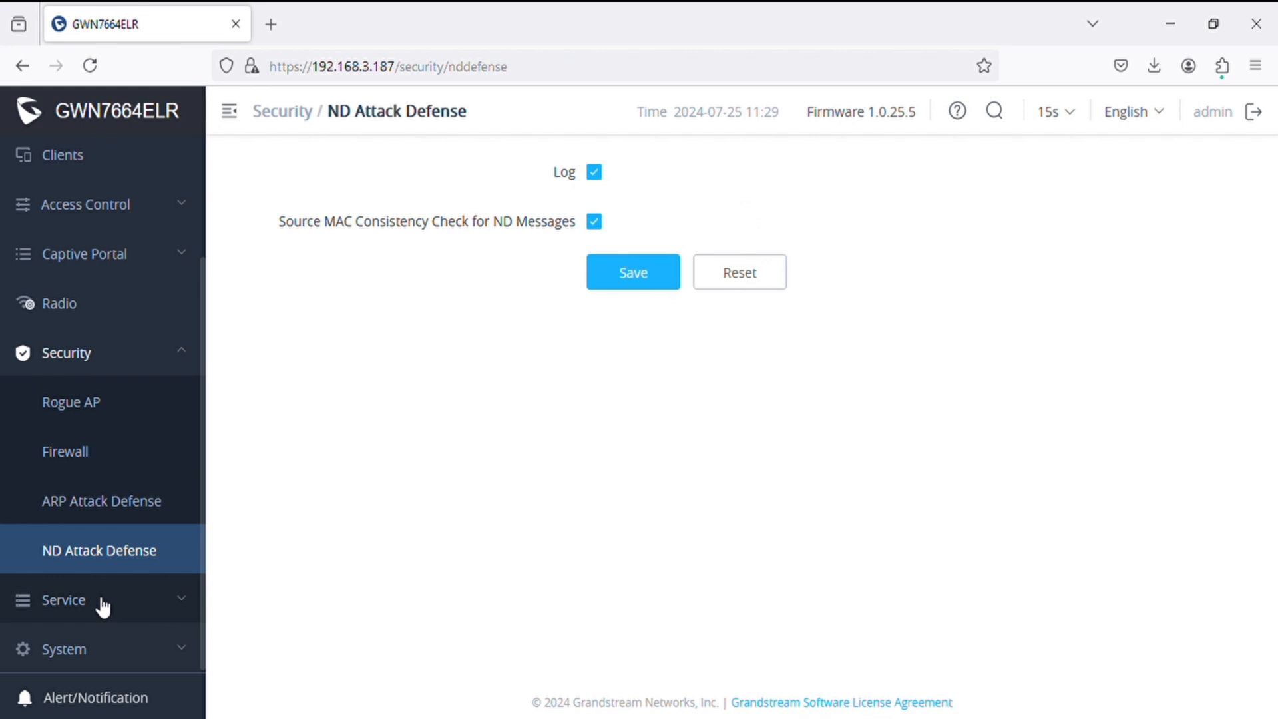
pyautogui.click(63, 601)
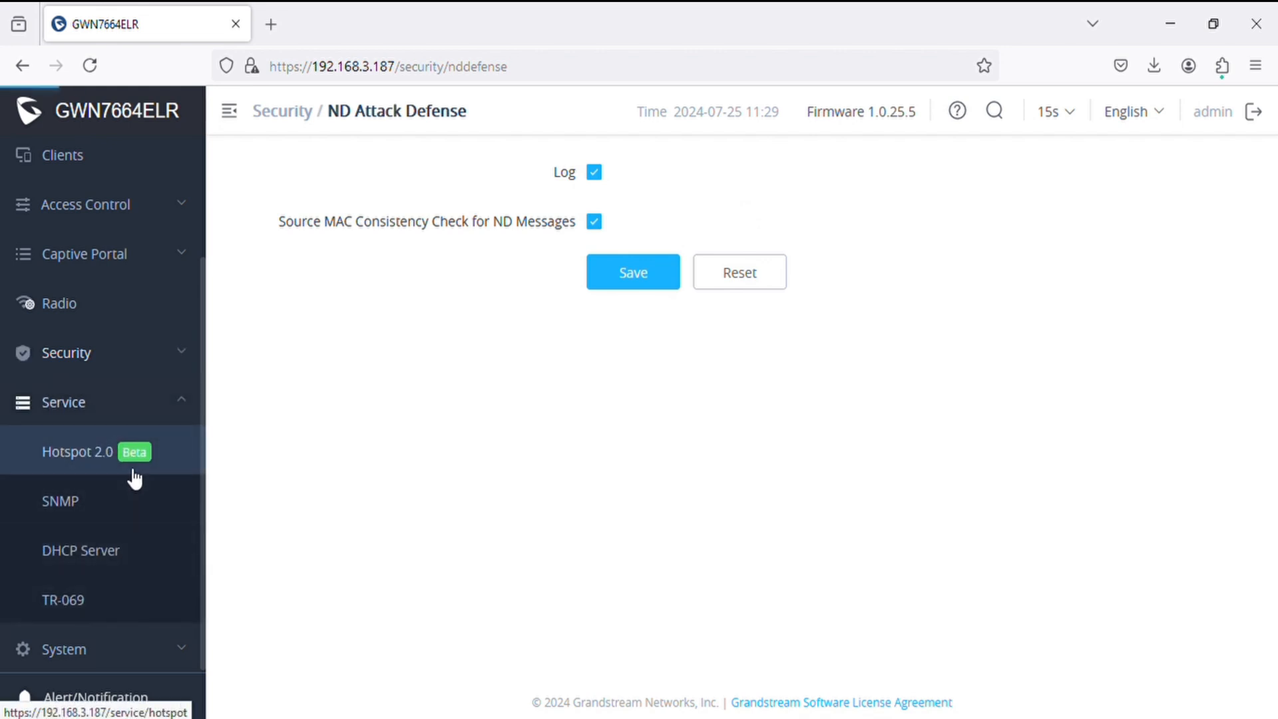
# Step: View the Hotspot 2.0, SNMP and DHCP Server pages under Service
pyautogui.click(77, 452)
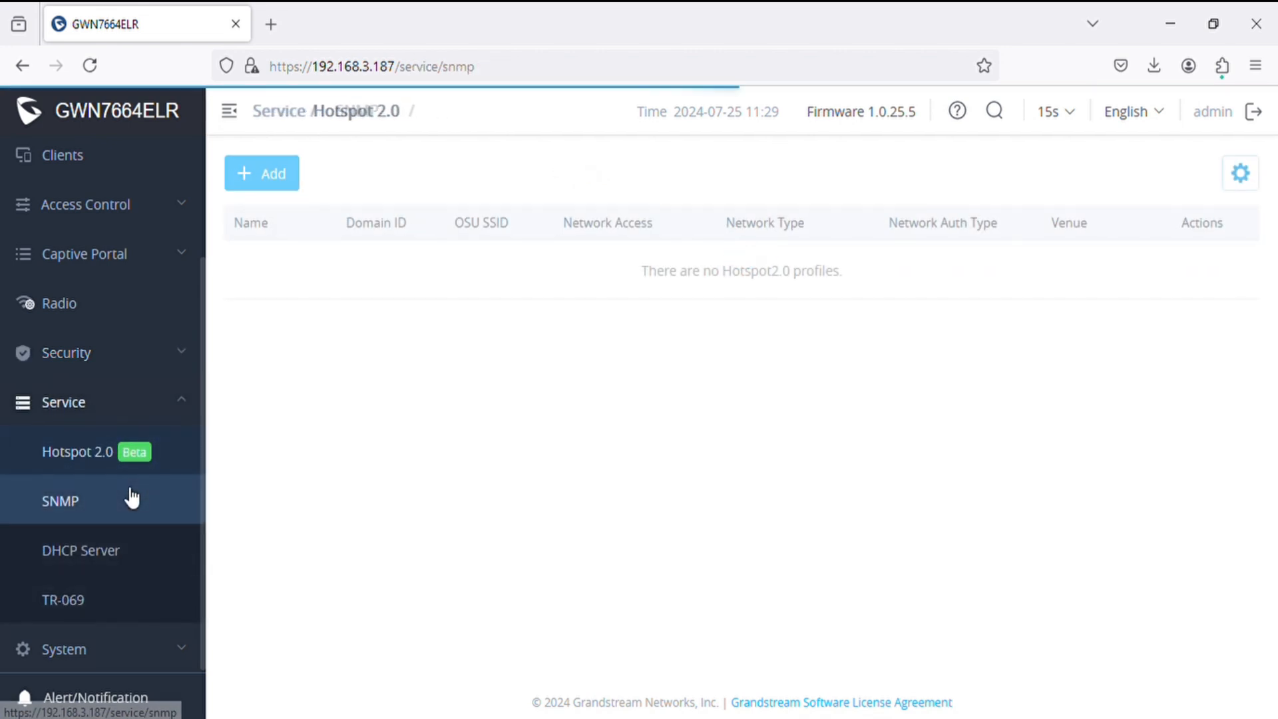
pyautogui.click(59, 500)
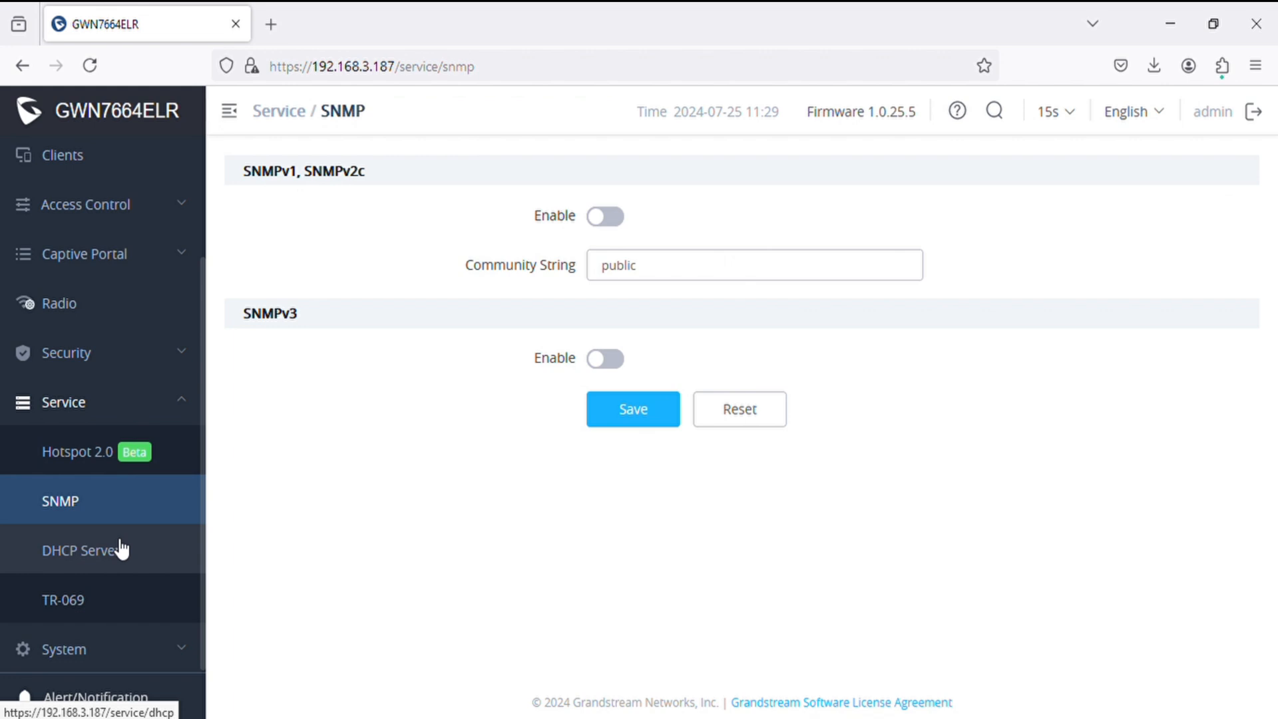
pyautogui.click(81, 550)
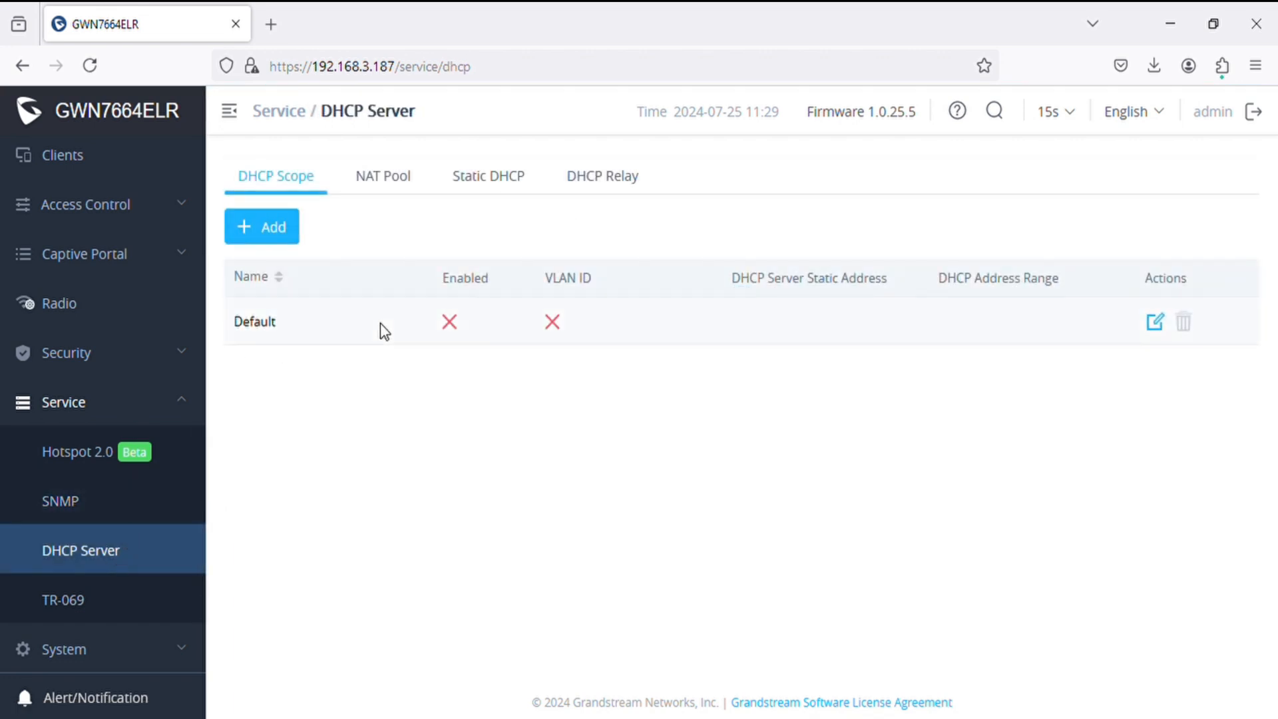
# Step: View the DHCP Server's NAT Pool, Static DHCP and DHCP Relay tabs
pyautogui.click(382, 175)
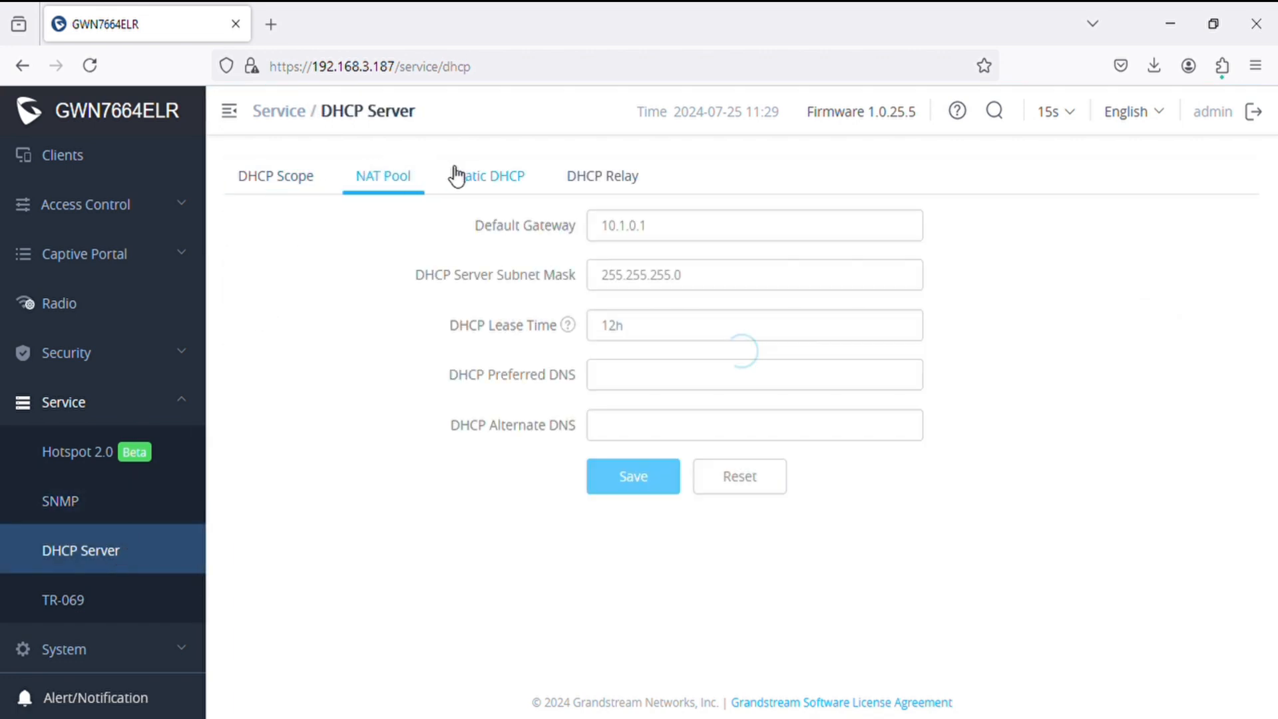
pyautogui.click(489, 176)
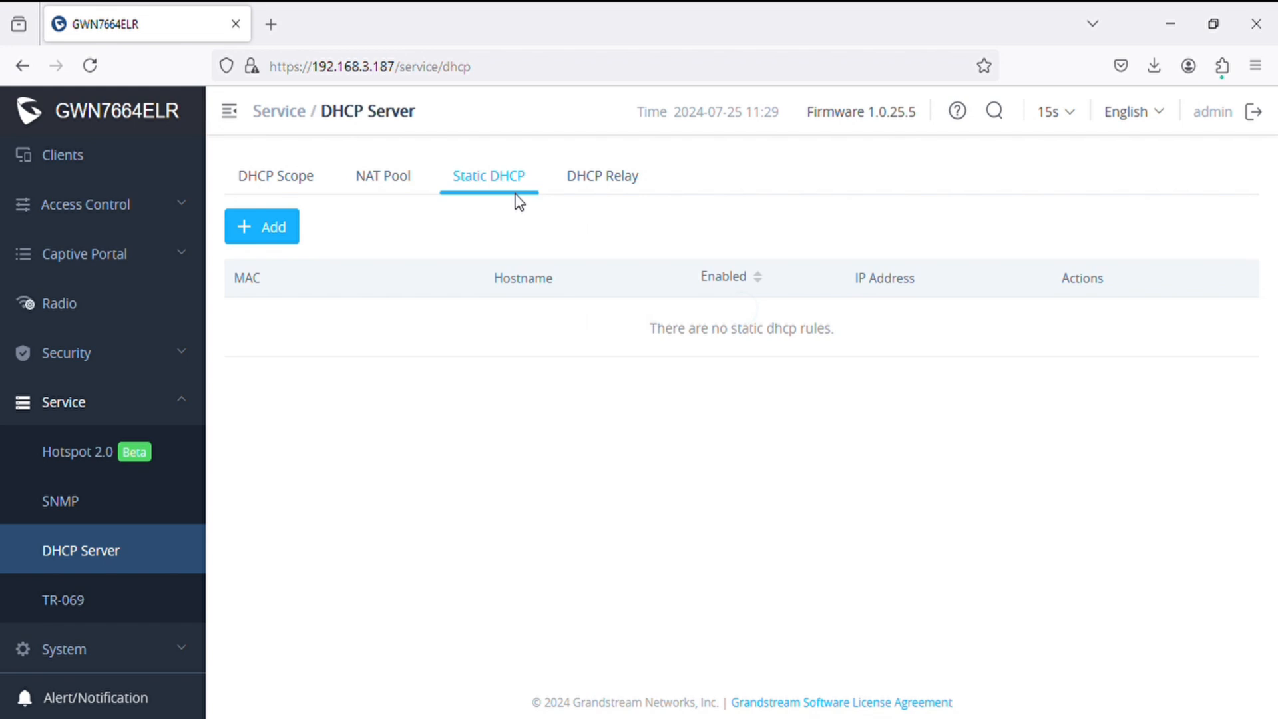
pyautogui.click(602, 176)
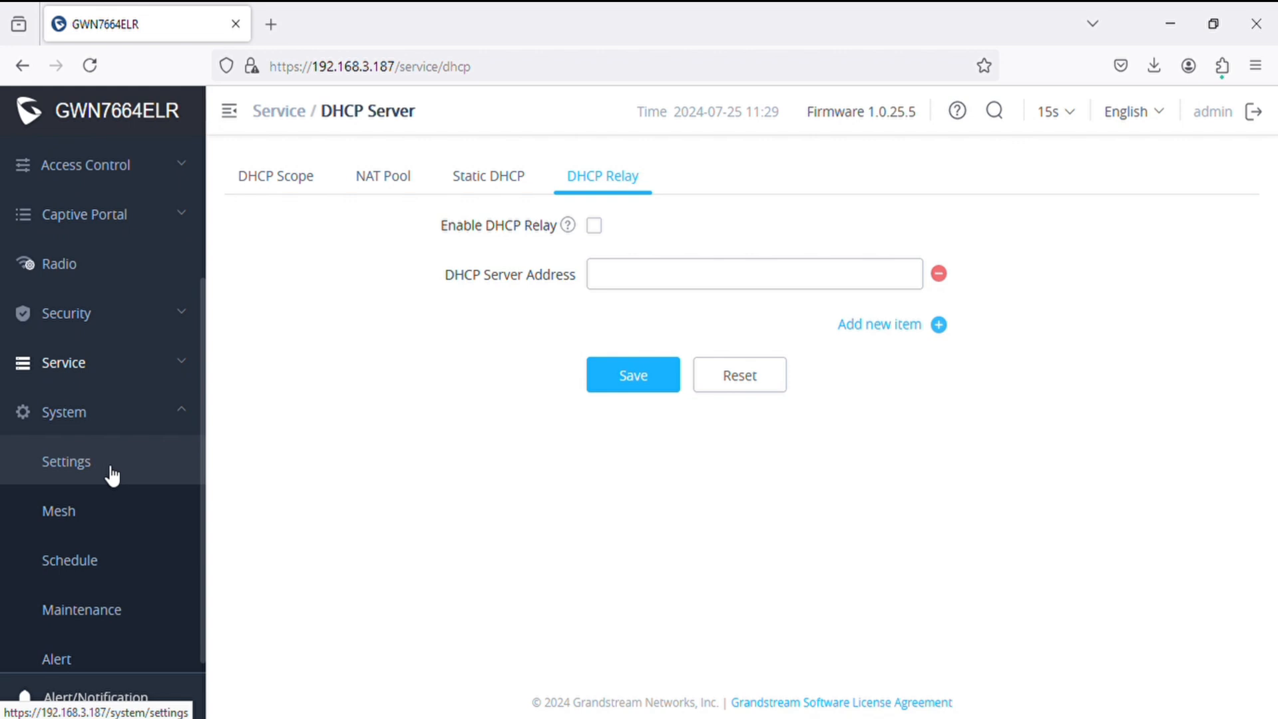
# Step: View the System Settings Basic page and its Account tab
pyautogui.click(67, 462)
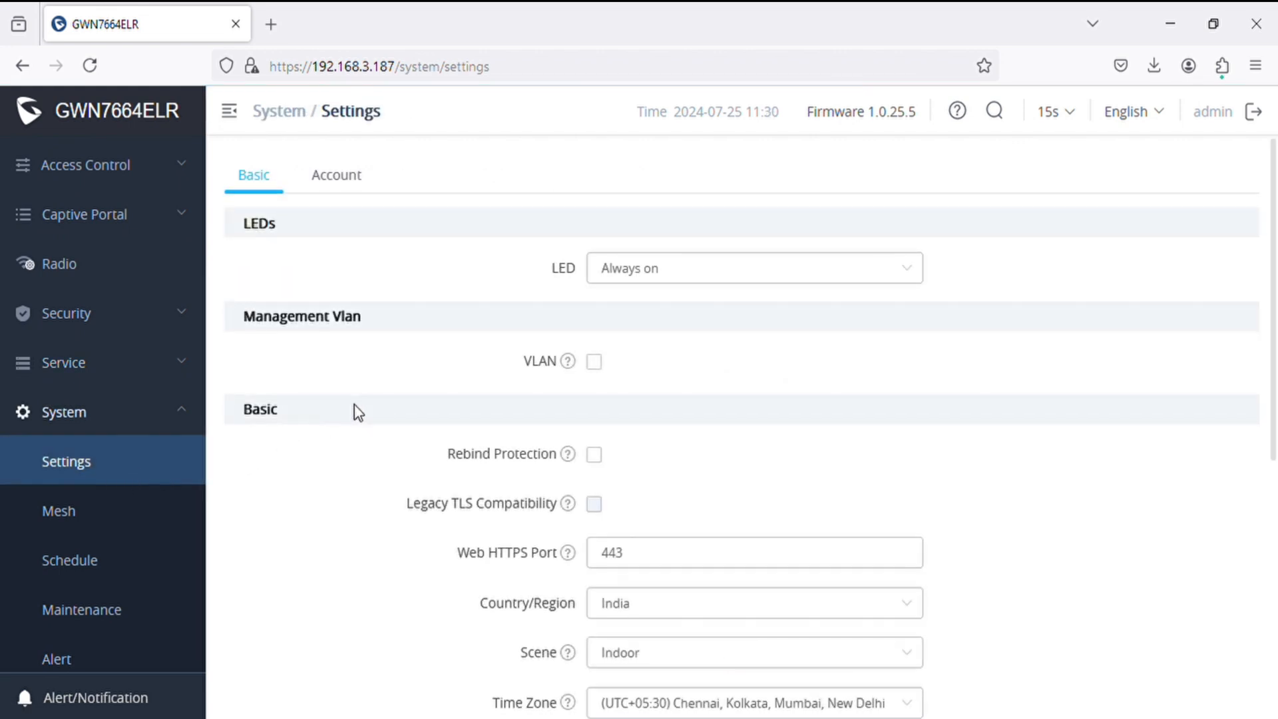
pyautogui.scroll(-3)
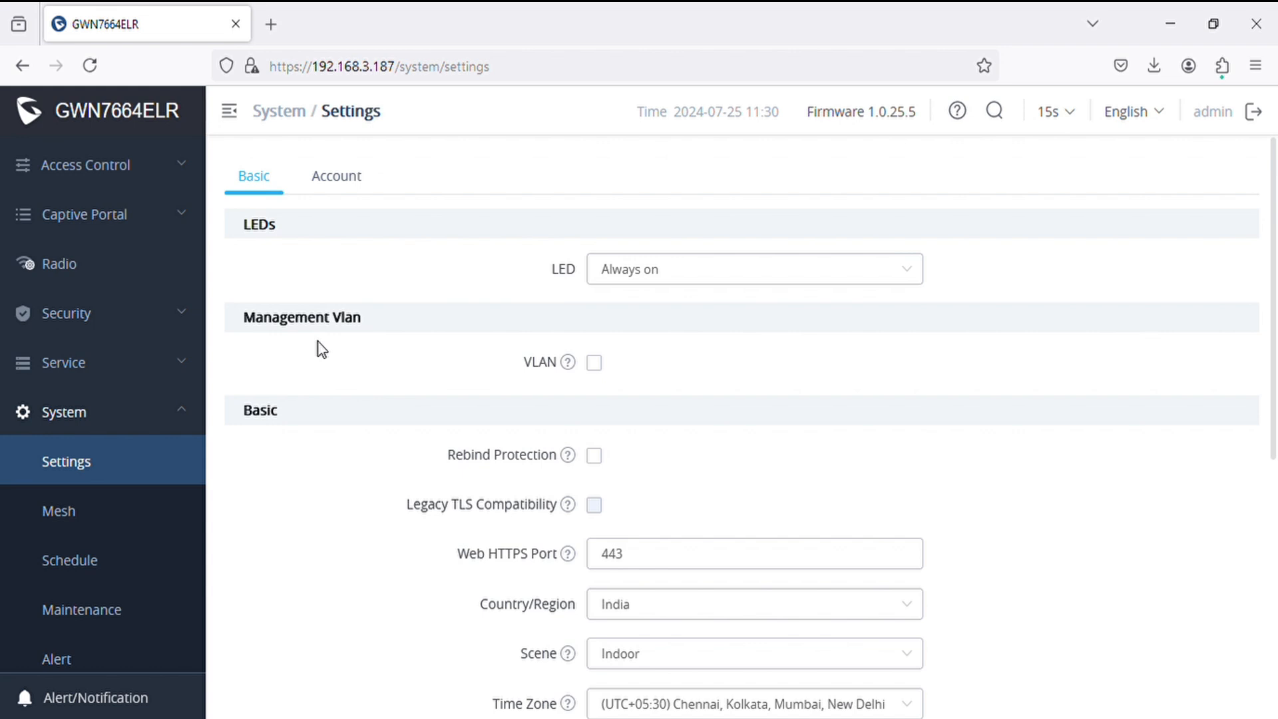
pyautogui.click(336, 176)
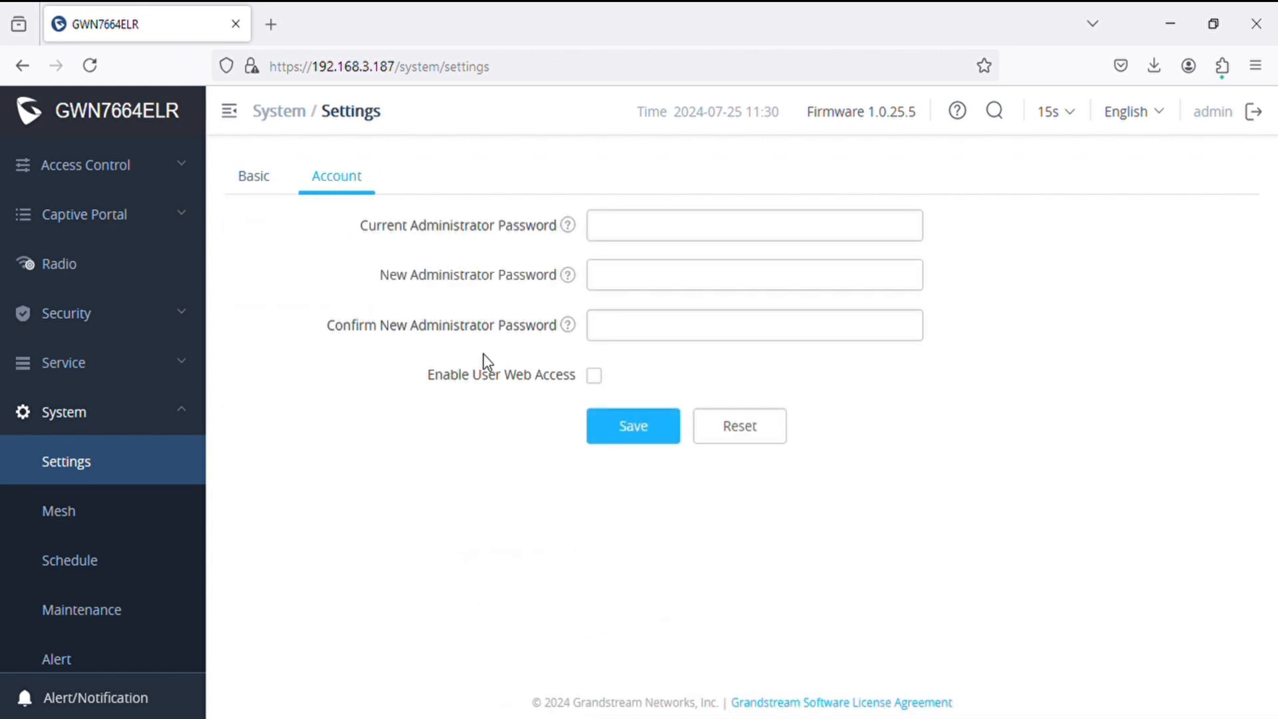
# Step: View the Mesh and Schedule pages, ending on Maintenance
pyautogui.click(57, 510)
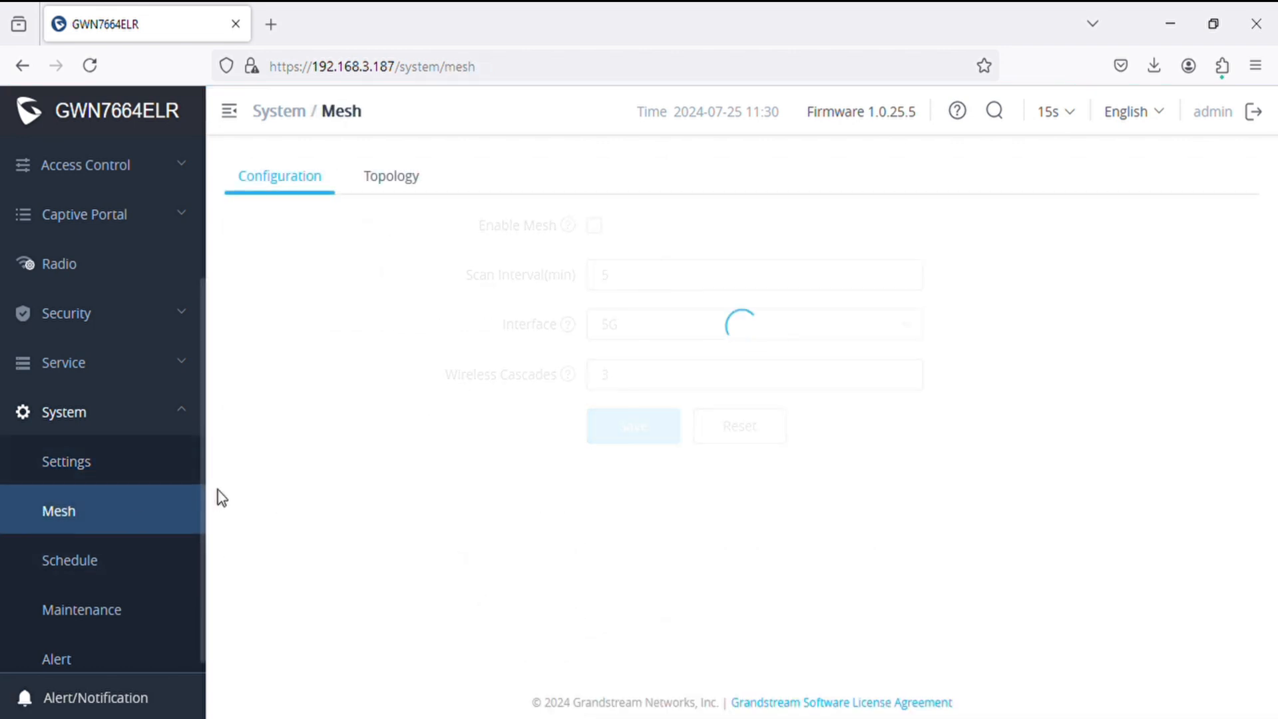
pyautogui.click(71, 559)
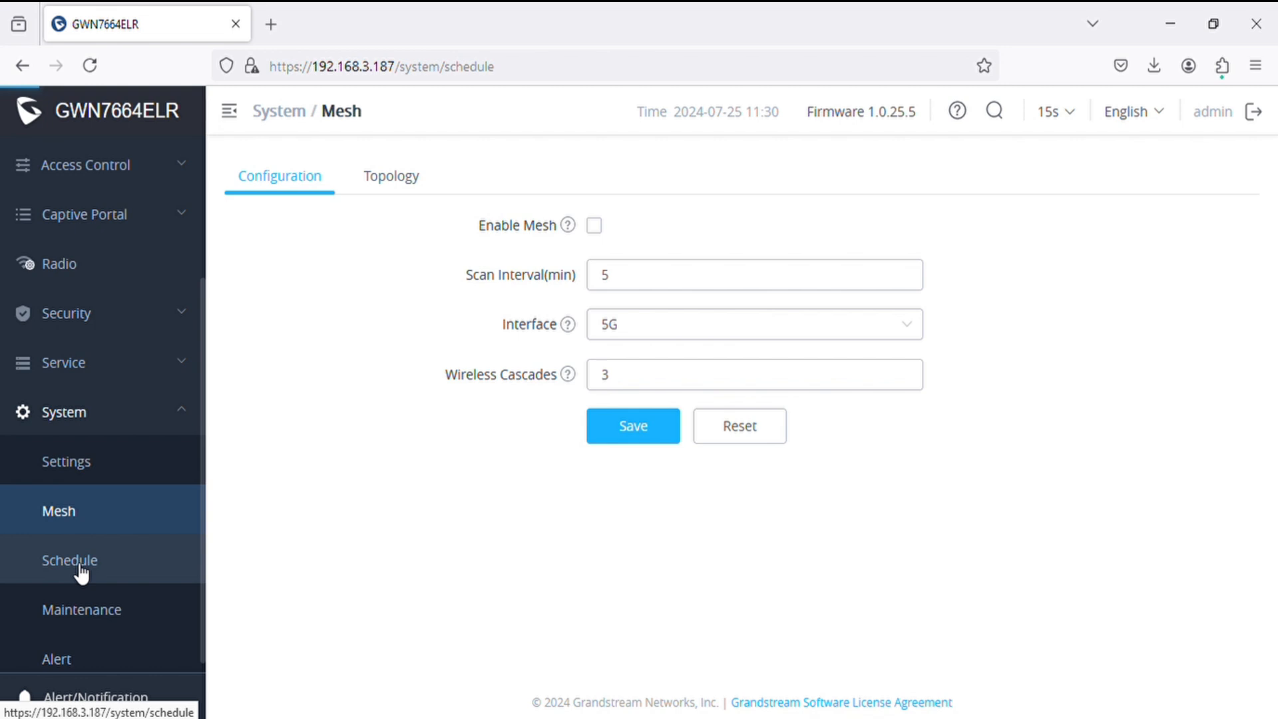
pyautogui.click(70, 560)
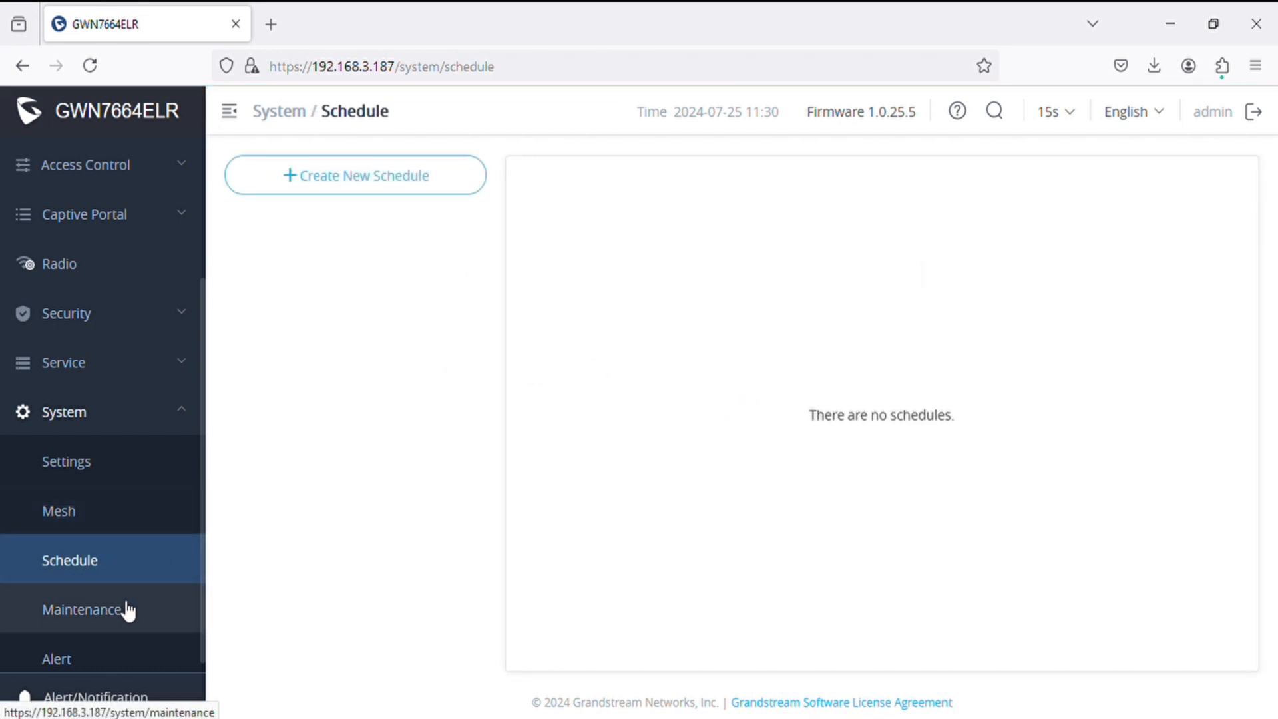
pyautogui.click(82, 609)
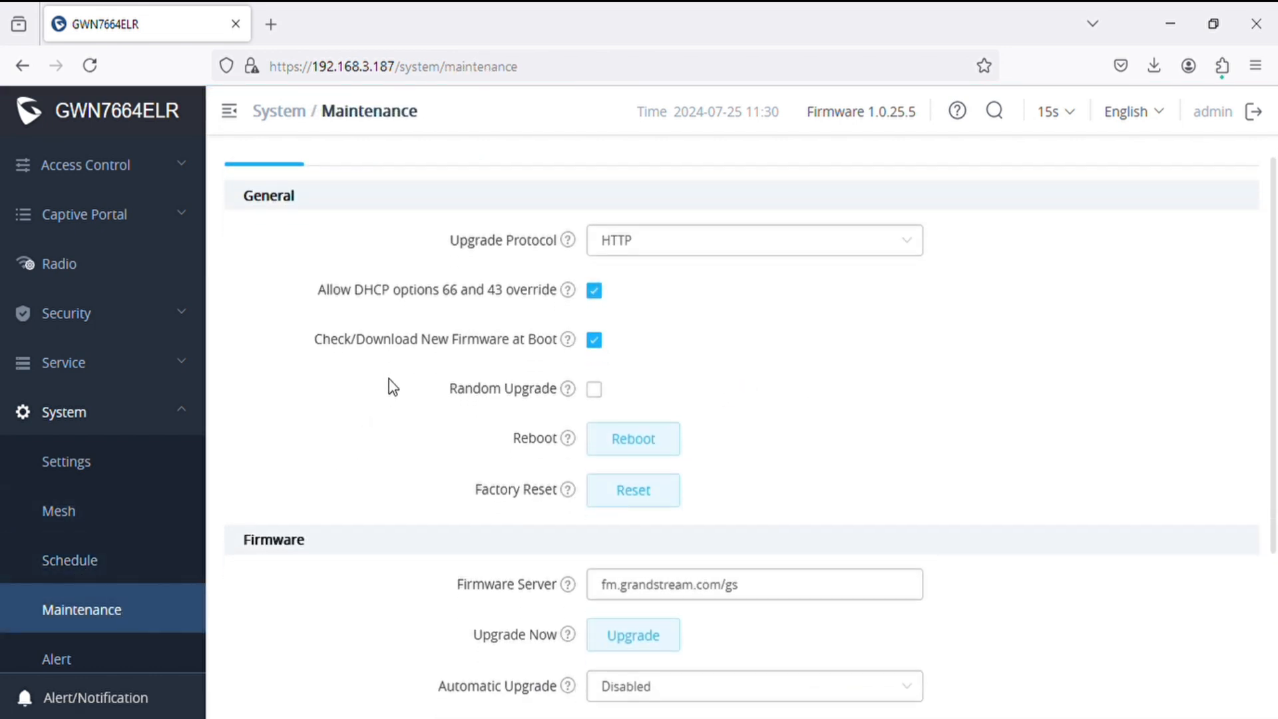
# Step: Scroll the Maintenance page, then view the Alert page's Email and Alert Configure tabs
pyautogui.scroll(-3)
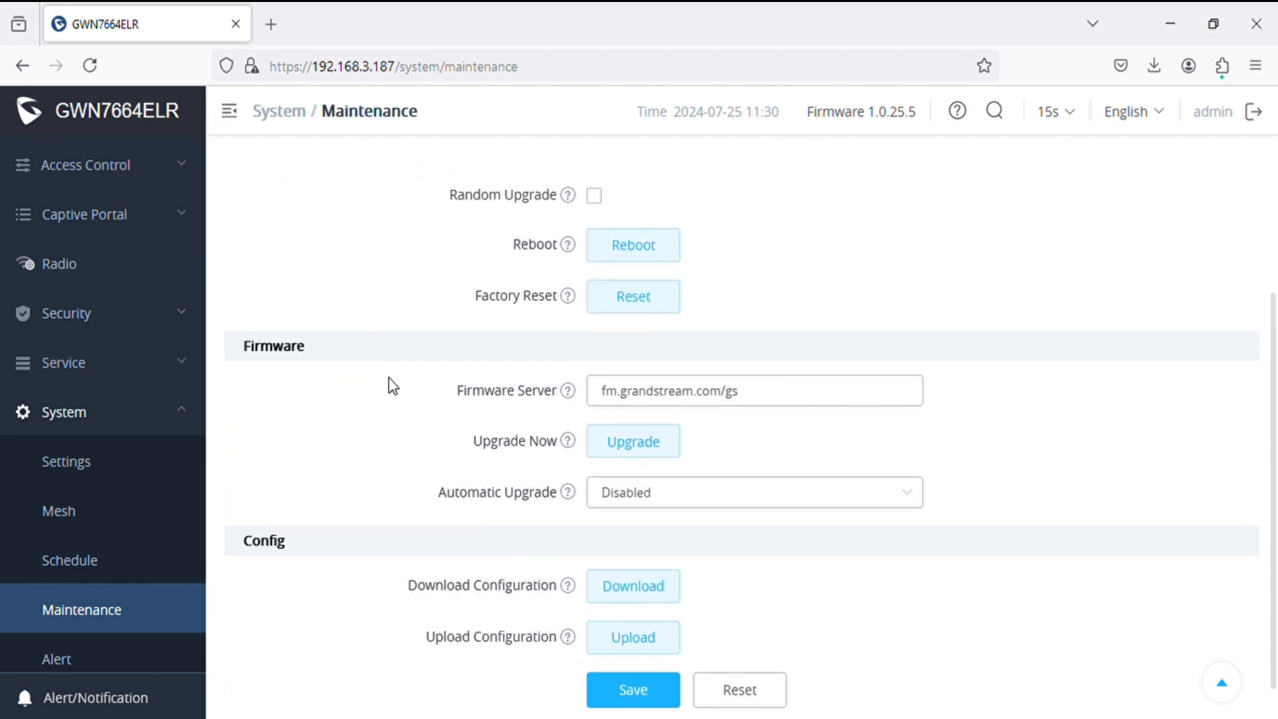
pyautogui.moveTo(512, 546)
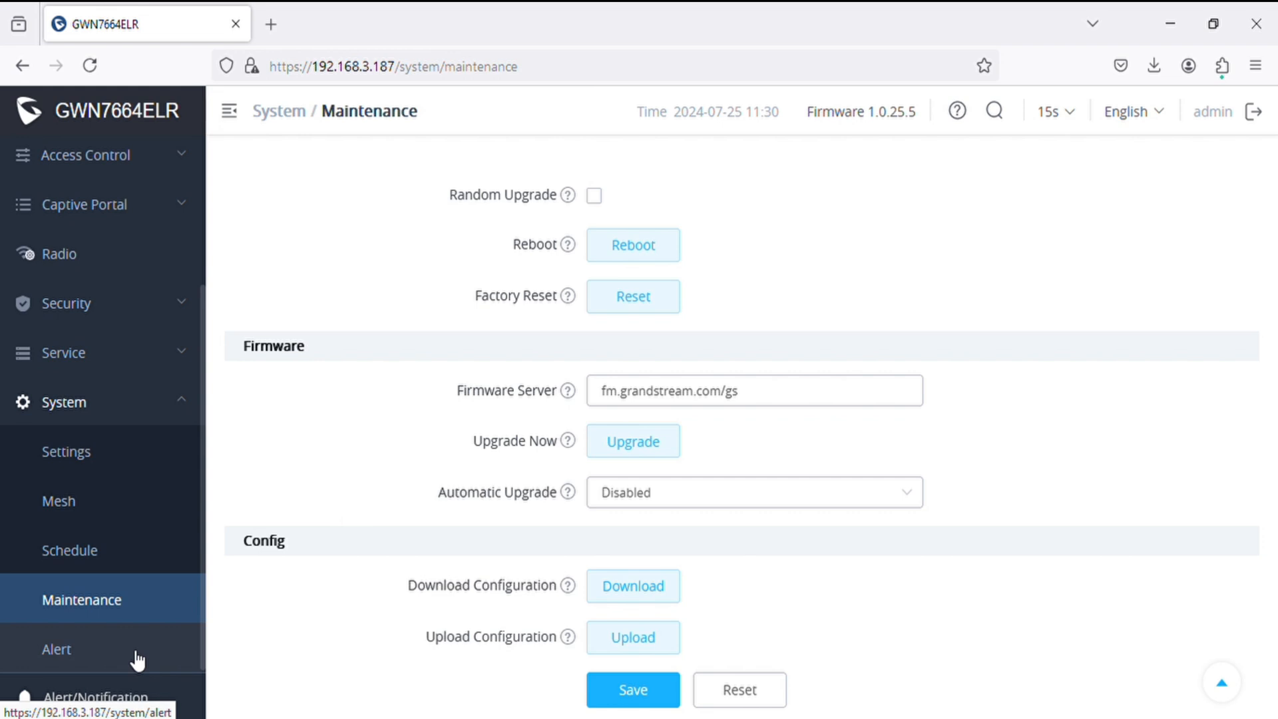
pyautogui.click(55, 648)
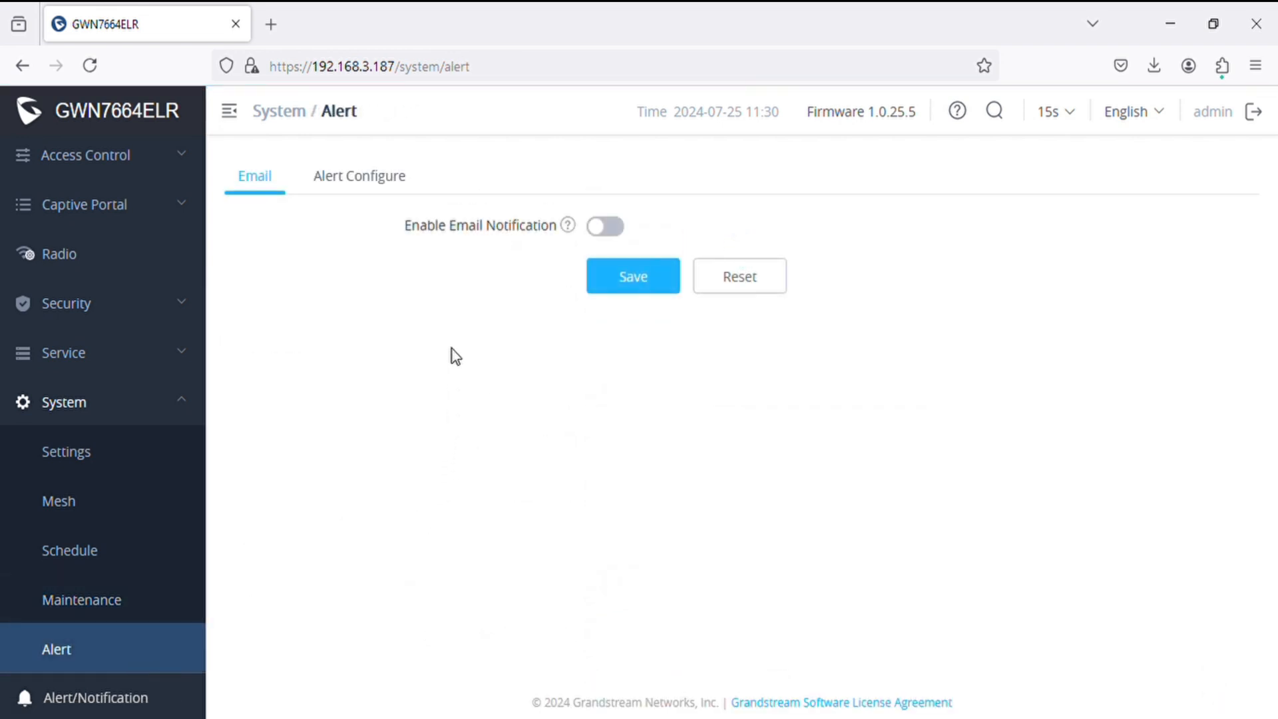
pyautogui.click(358, 176)
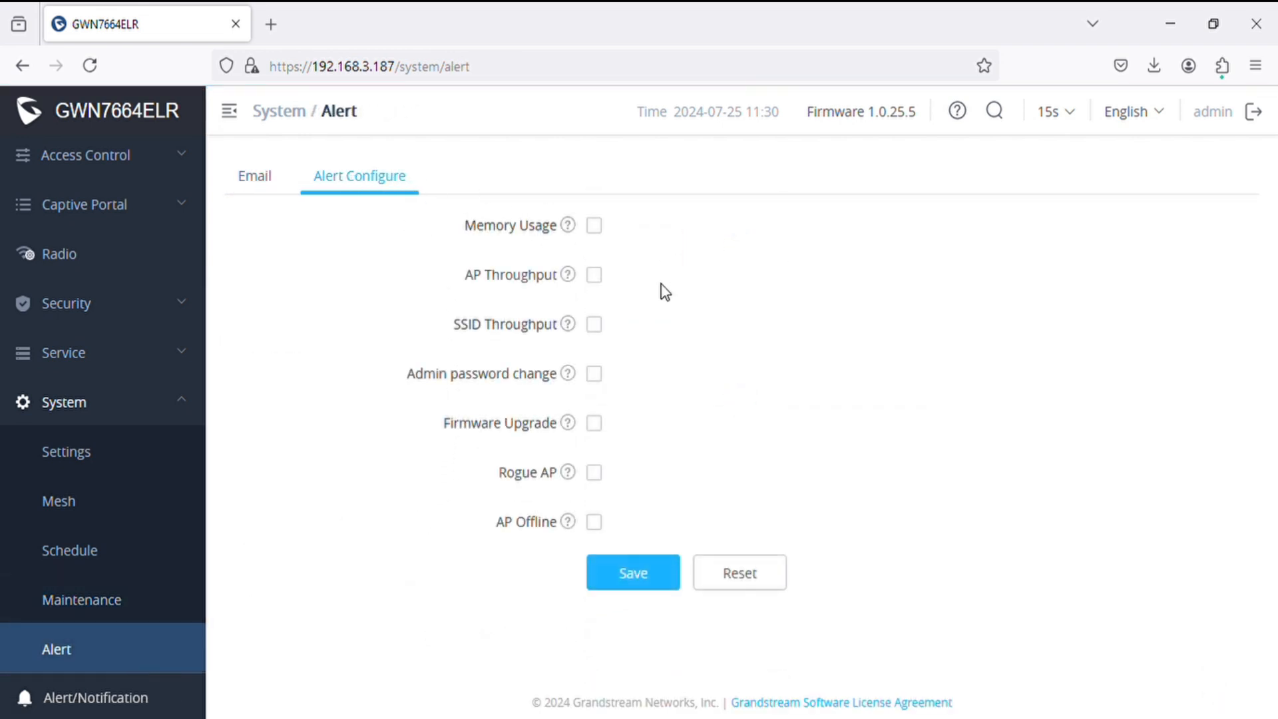
pyautogui.moveTo(951, 297)
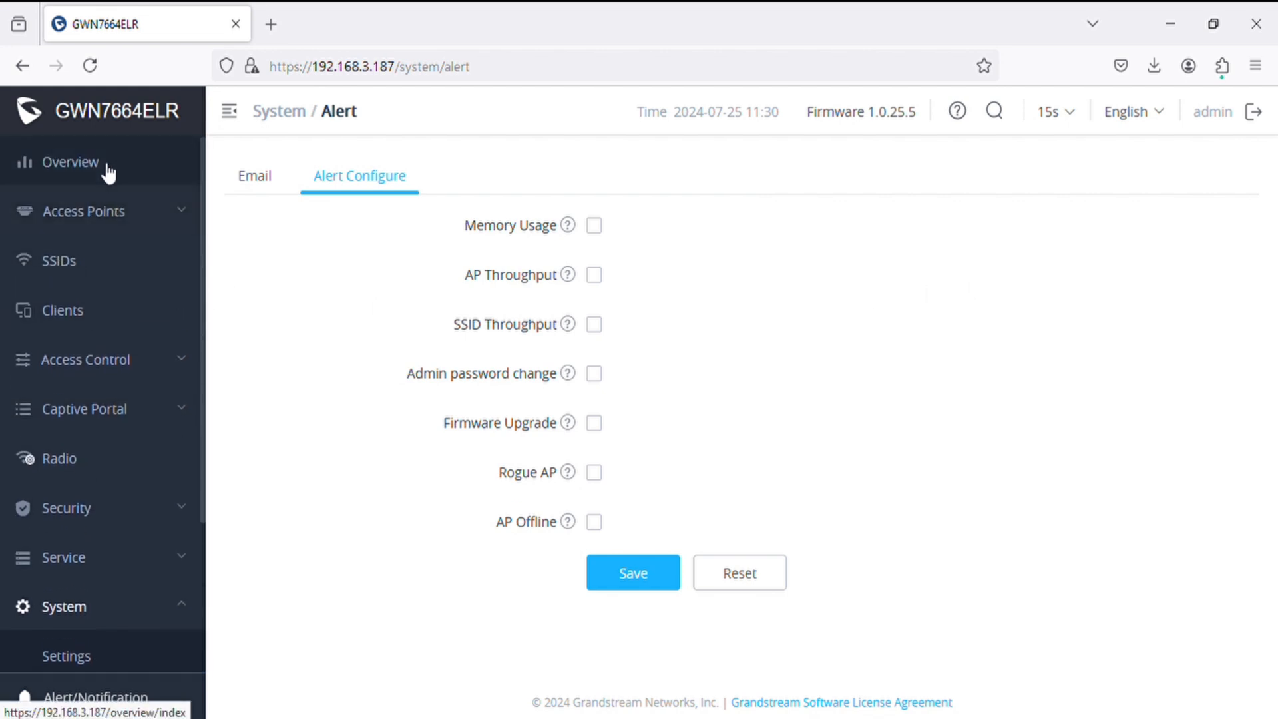
# Step: Return to the Overview dashboard and scroll through it to the Alert/Notification counts and back
pyautogui.click(70, 161)
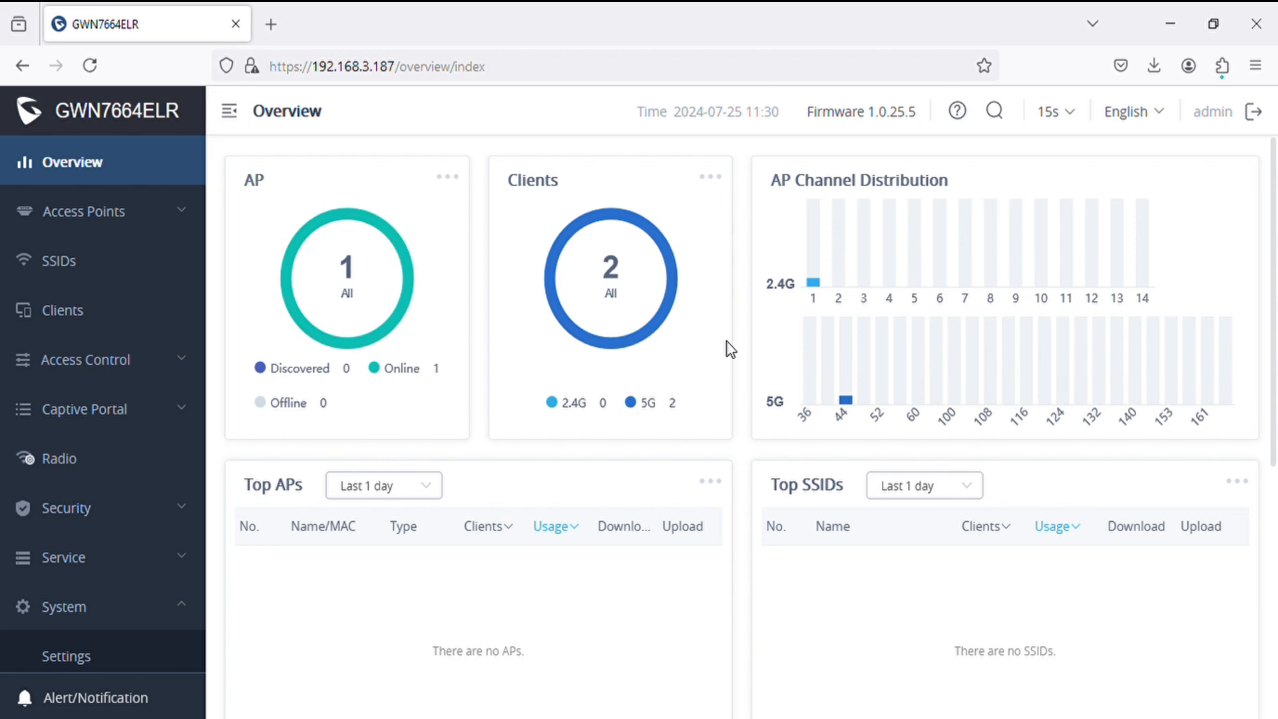
pyautogui.scroll(-3)
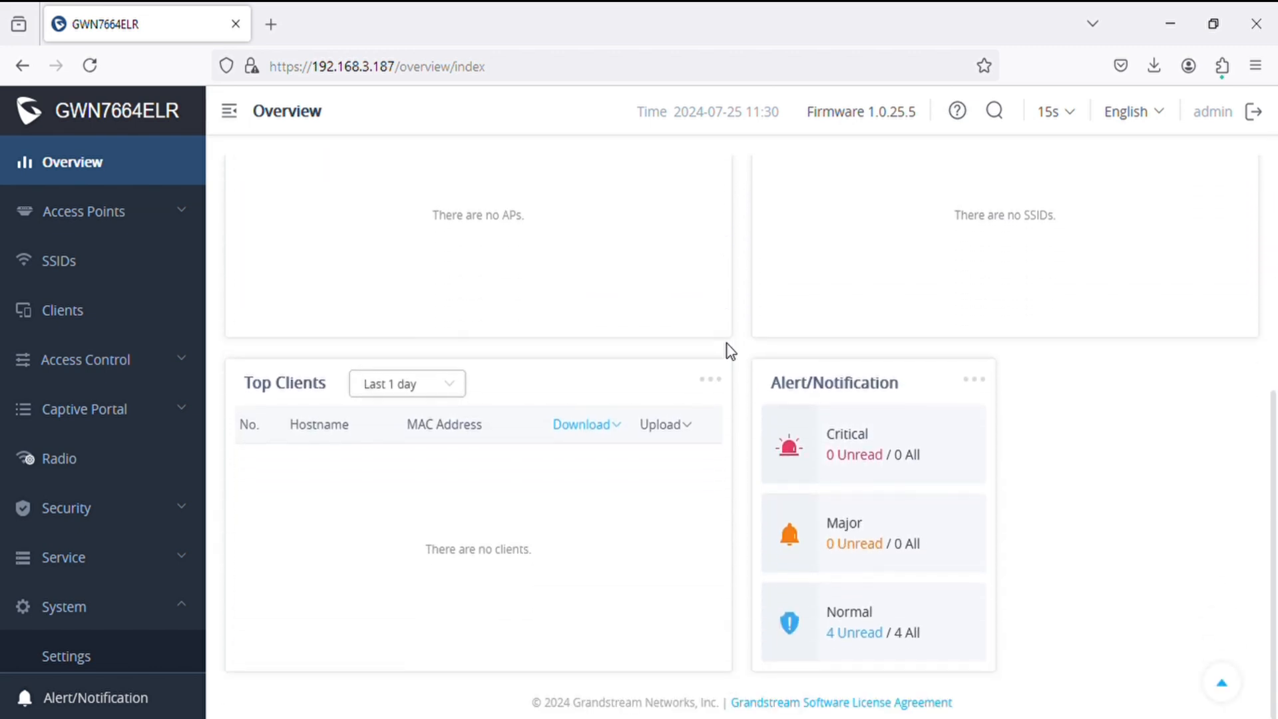
pyautogui.scroll(3)
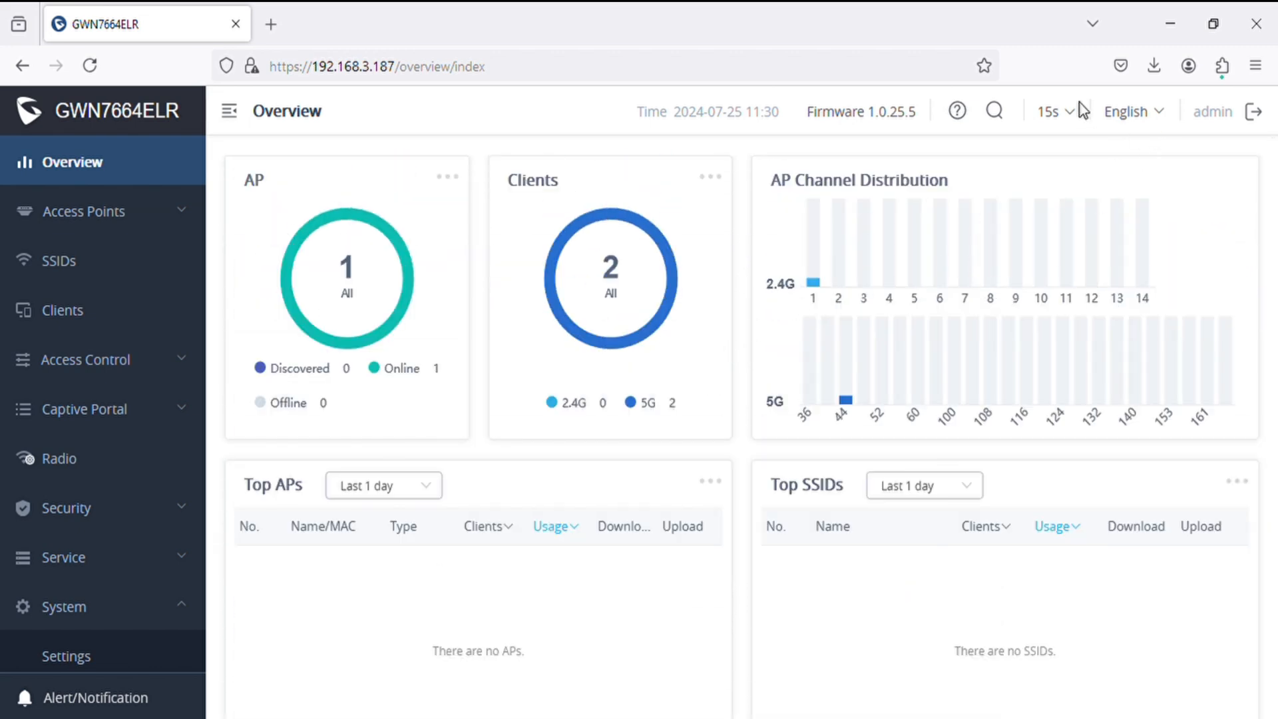